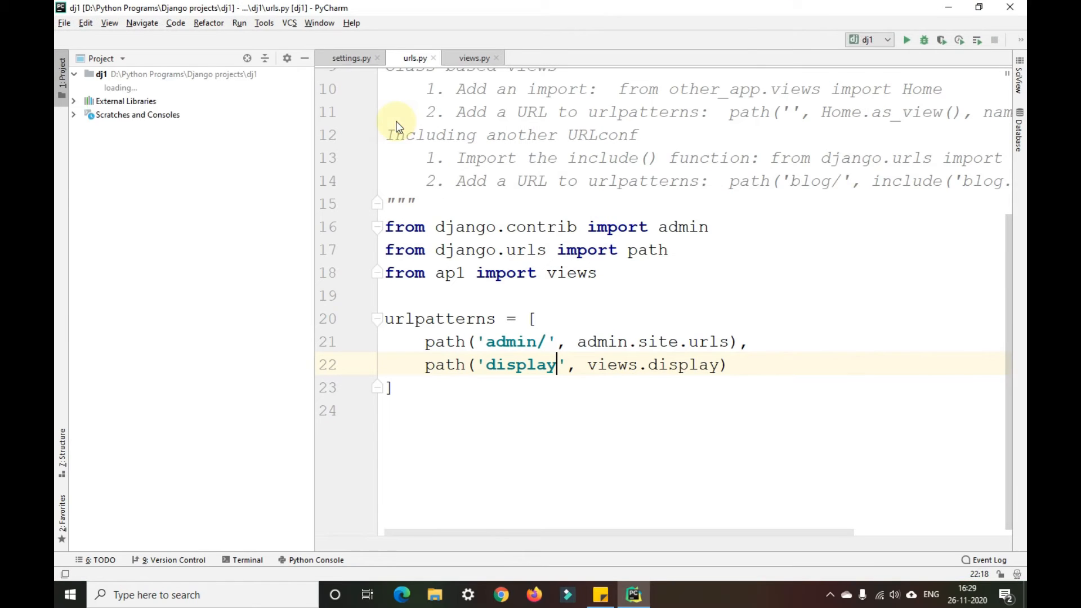
# - Start the dj1 development server and check the local site in the browser
pyautogui.click(474, 58)
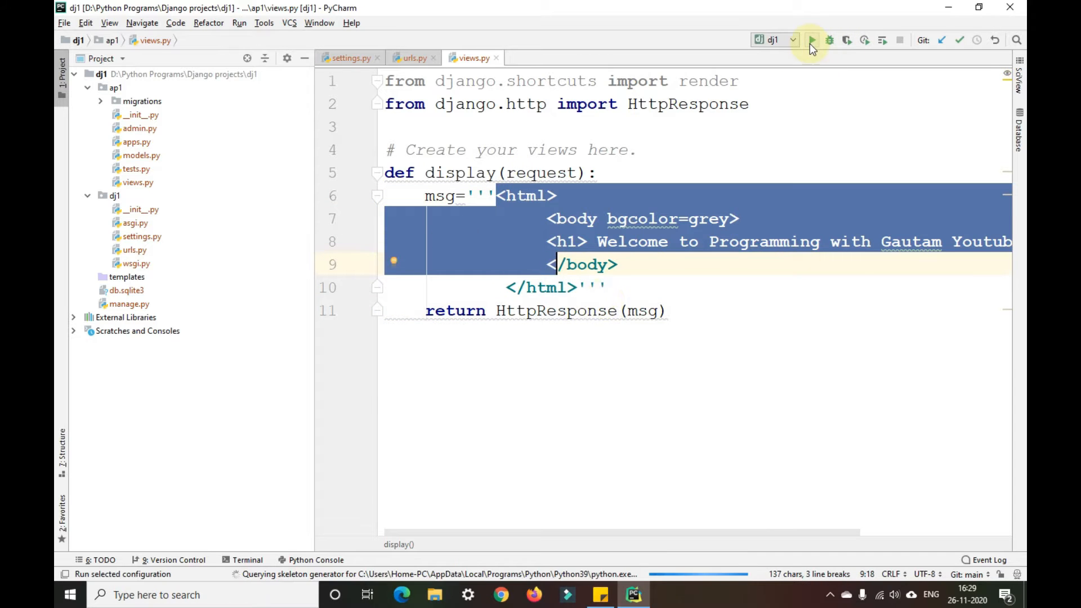
pyautogui.click(811, 40)
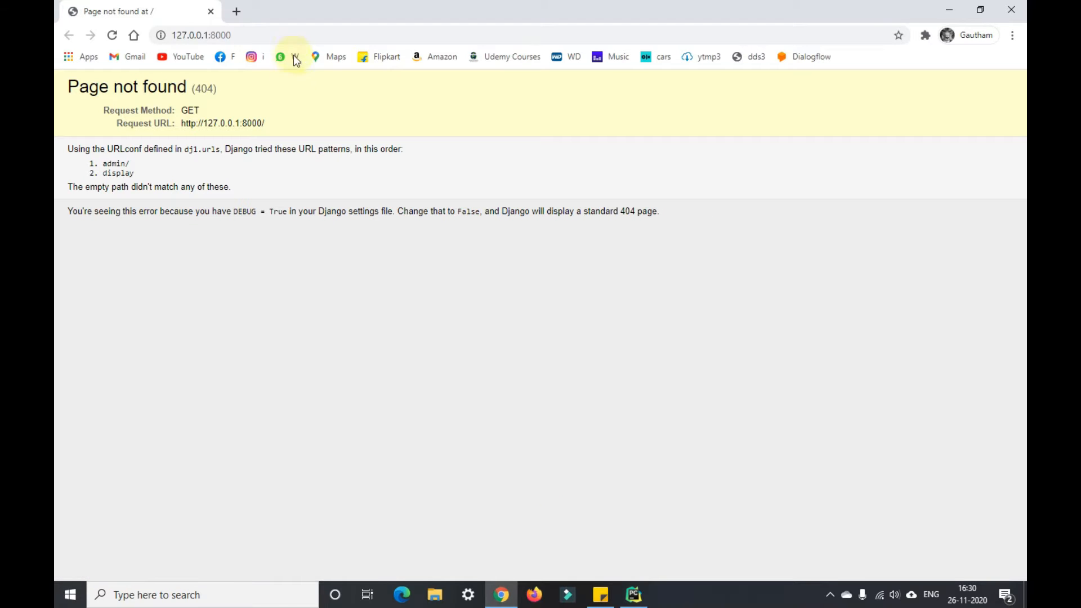
pyautogui.click(632, 594)
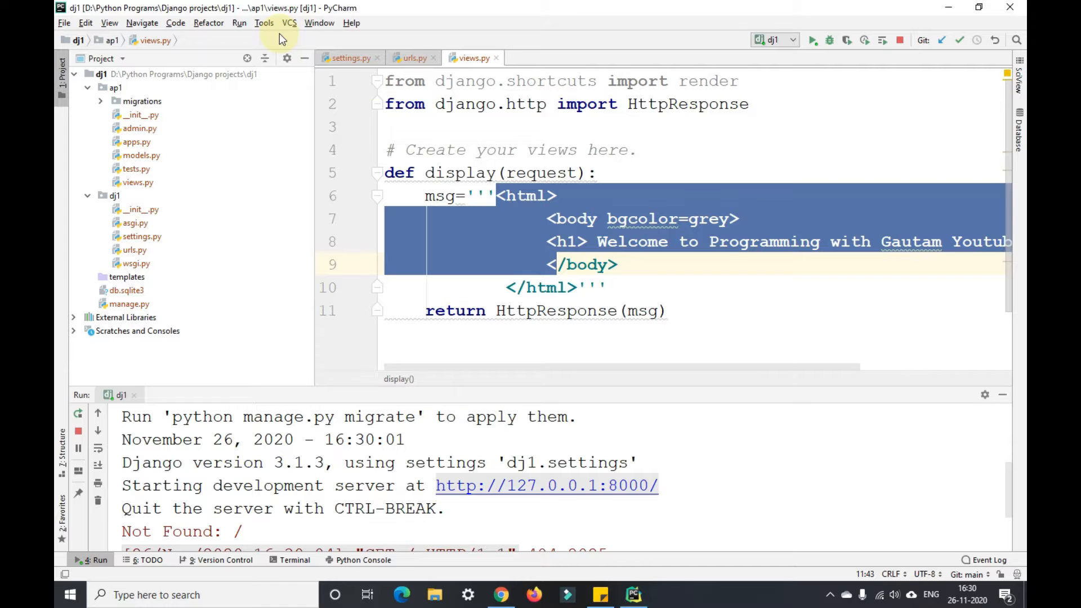
# - Append /display to the 127.0.0.1:8000 address in the browser
pyautogui.click(412, 58)
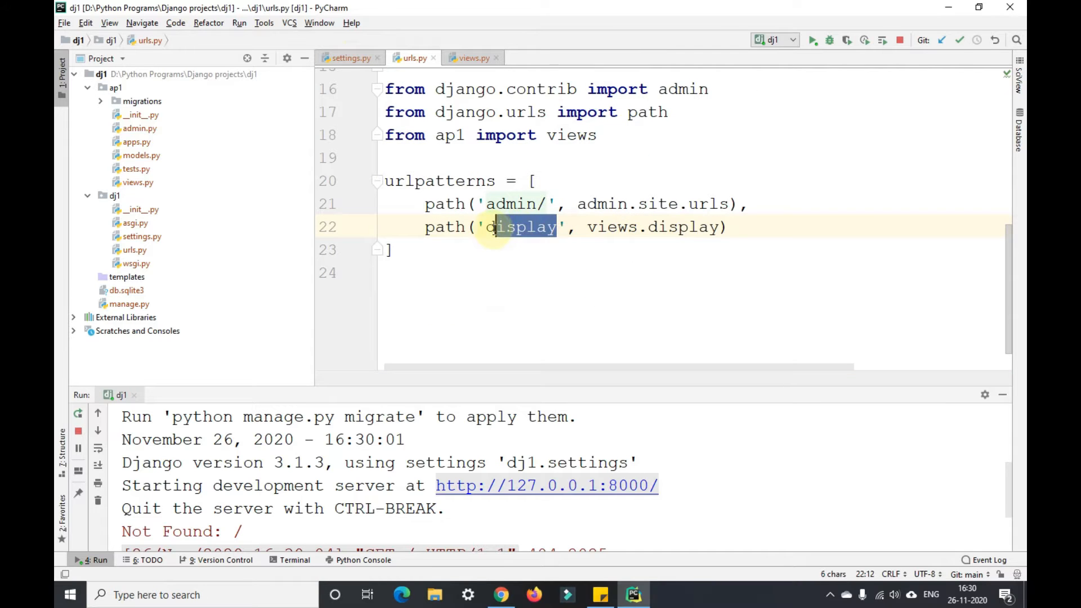
pyautogui.click(500, 594)
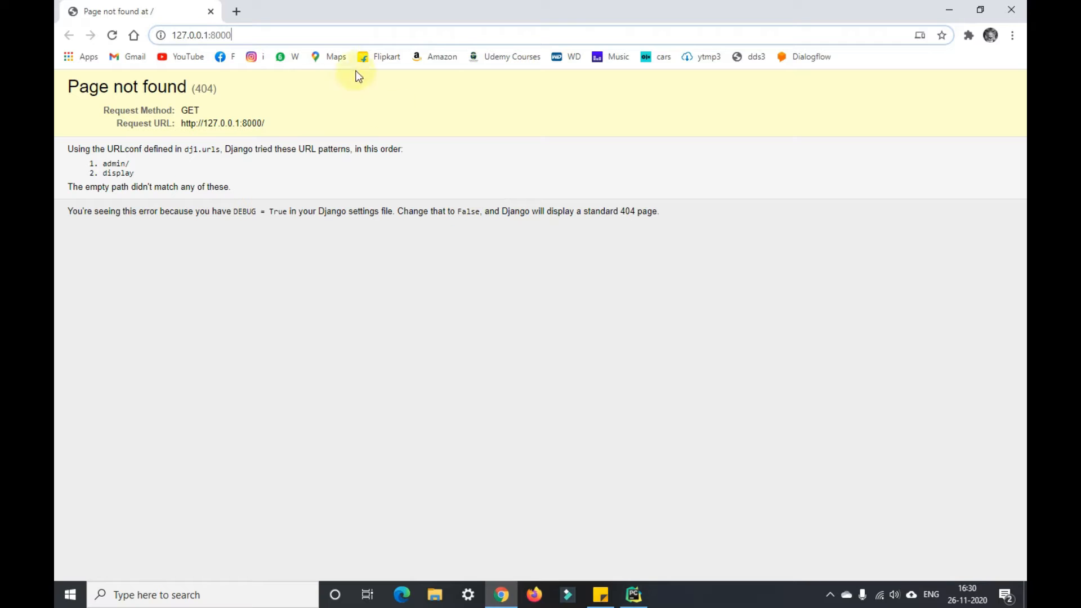
pyautogui.write('/display')
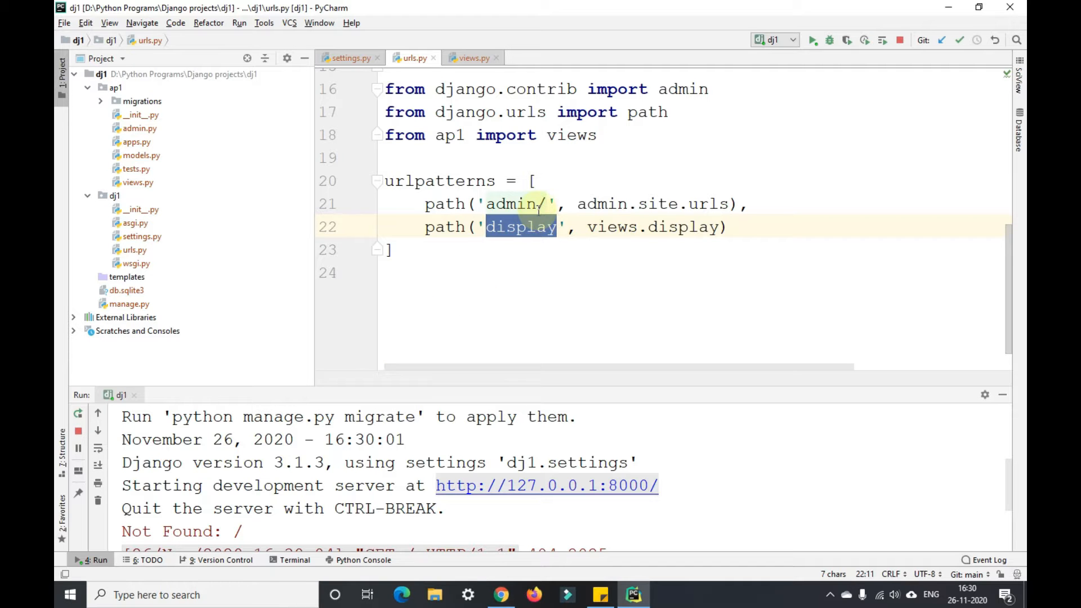
# - Close the dj1 project via the File menu to reach the welcome screen
pyautogui.click(63, 23)
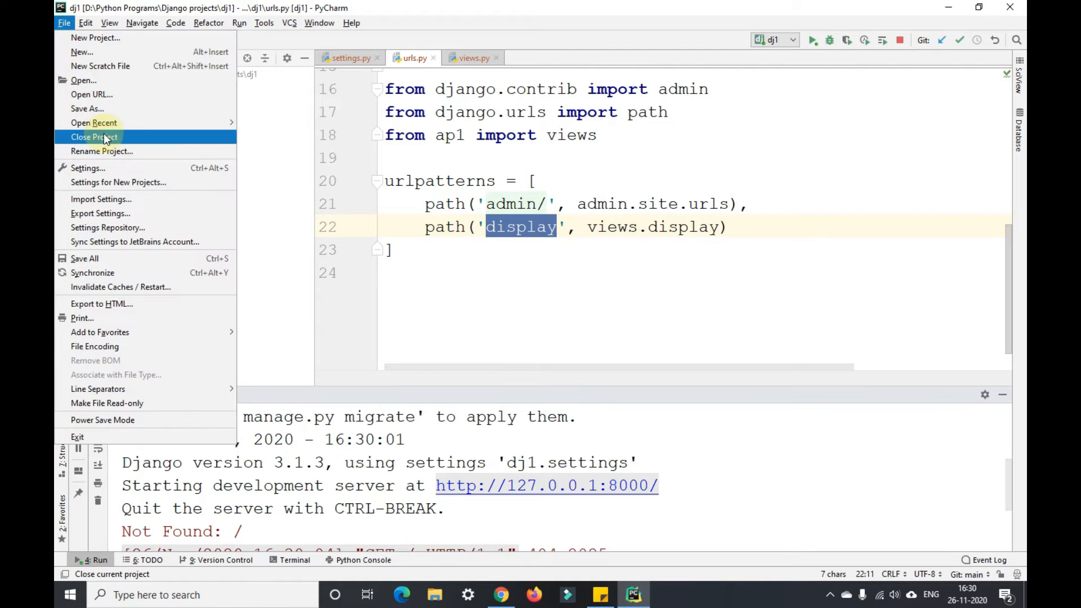
pyautogui.moveTo(120, 94)
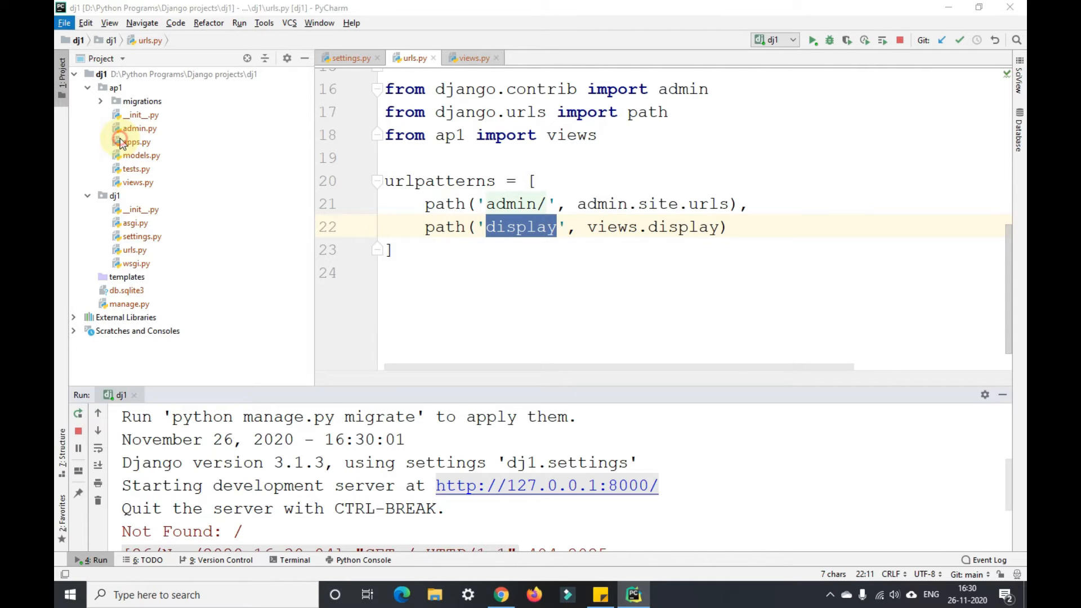
pyautogui.moveTo(548, 318)
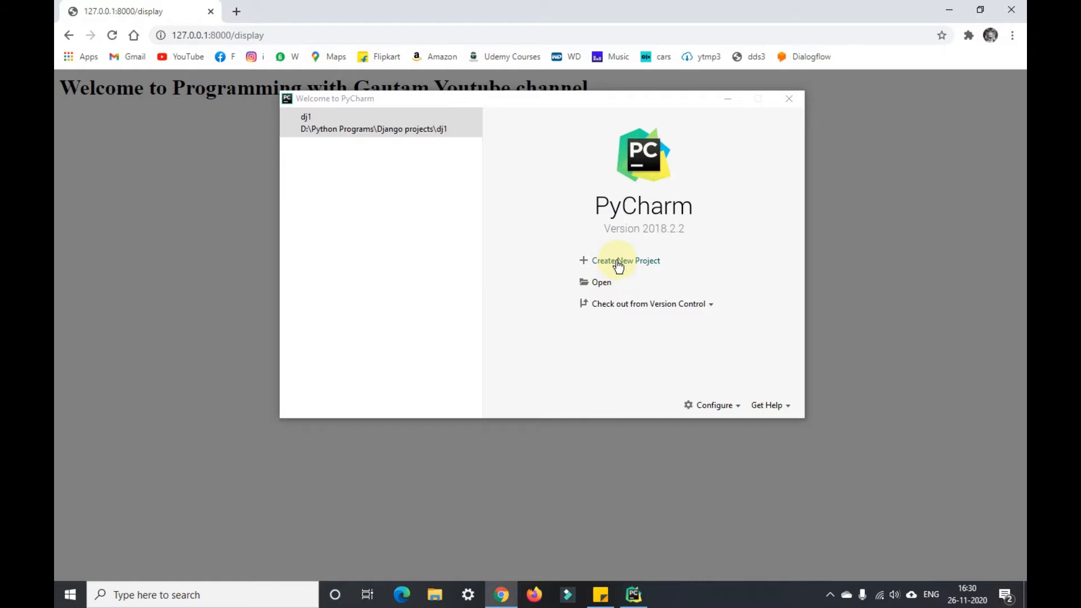
# - Begin a new Django project with its location named dj2
pyautogui.click(625, 260)
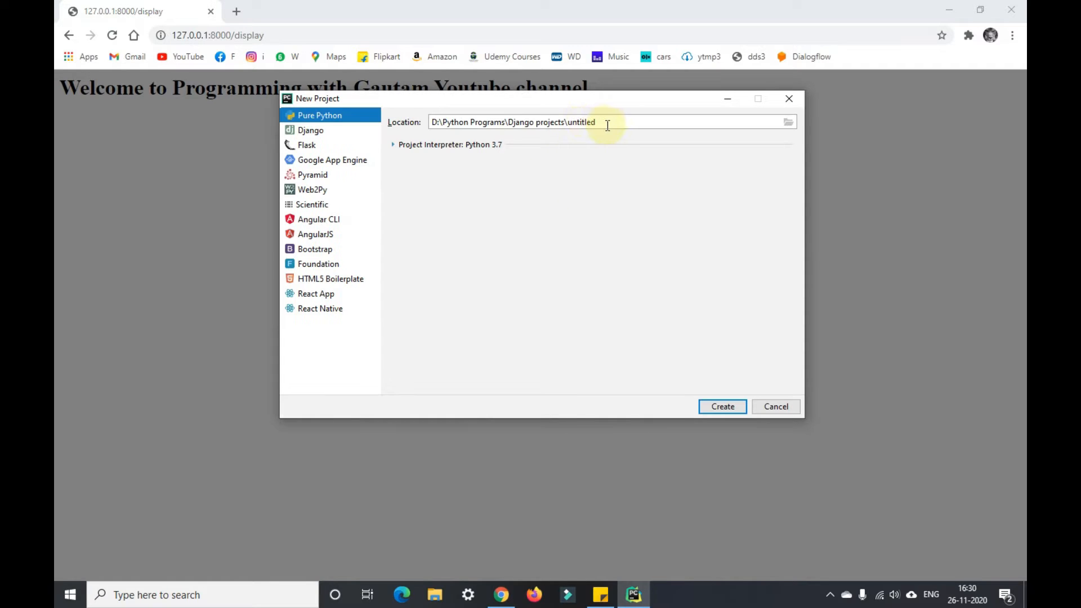
pyautogui.write('p')
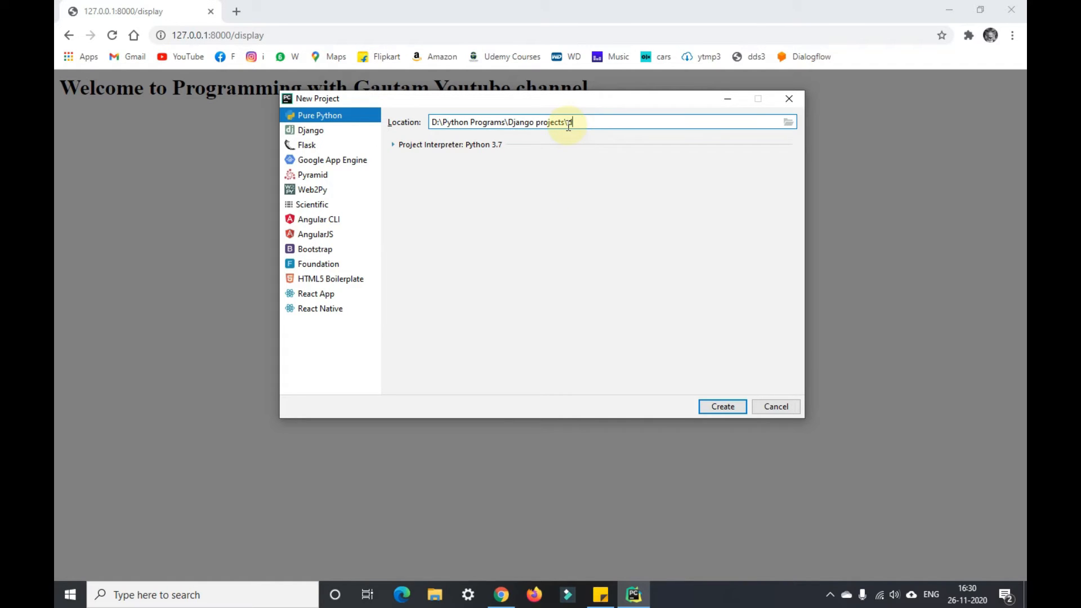
pyautogui.write('j2')
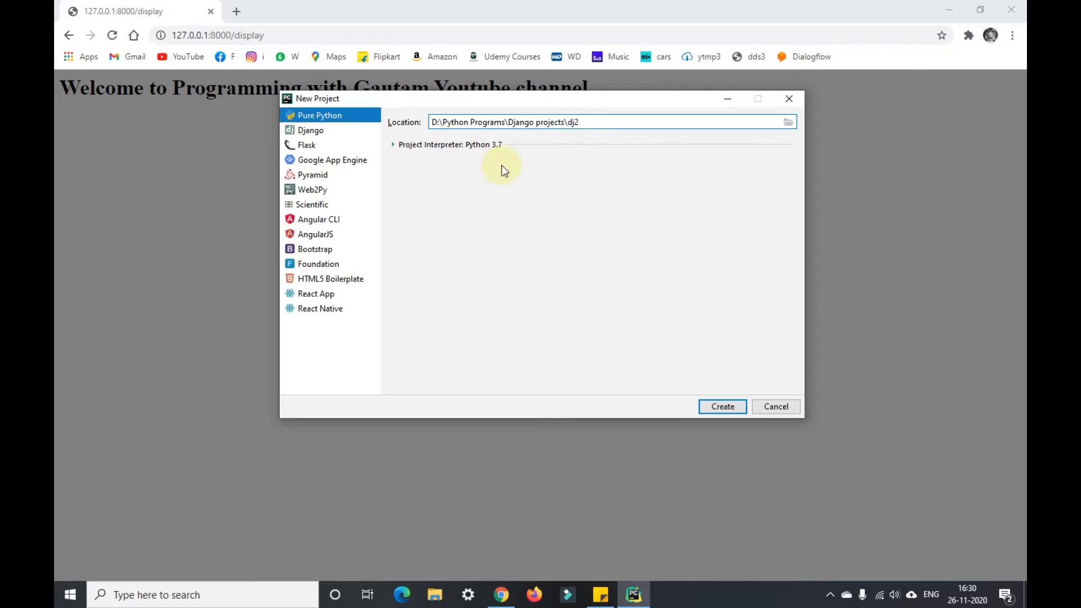
pyautogui.click(311, 131)
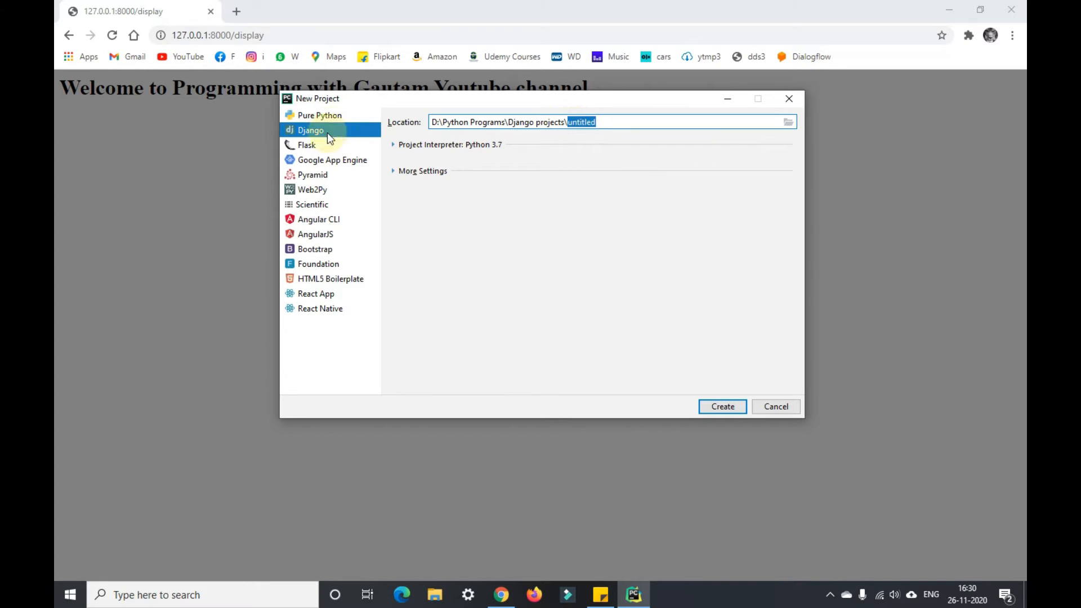
pyautogui.write('dj')
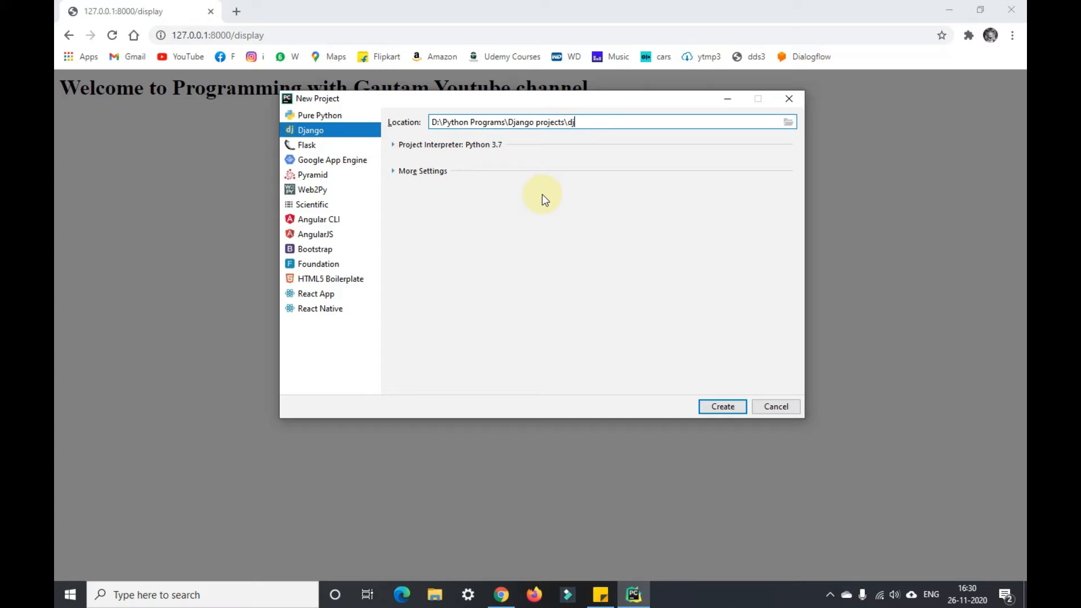
pyautogui.write('2')
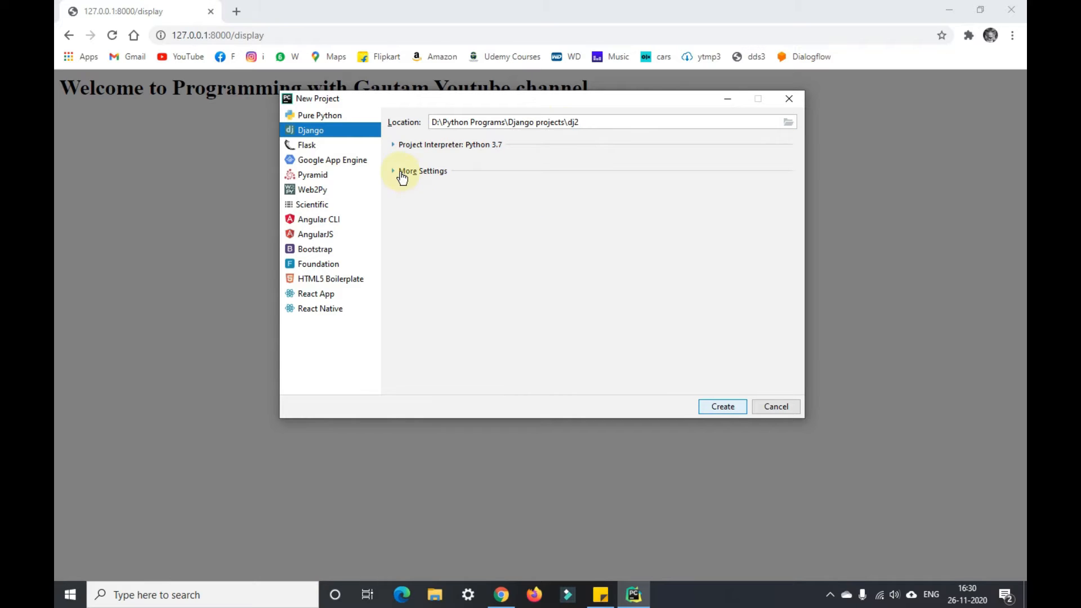
# - Set the application name to app2 under More Settings and create the project
pyautogui.click(422, 170)
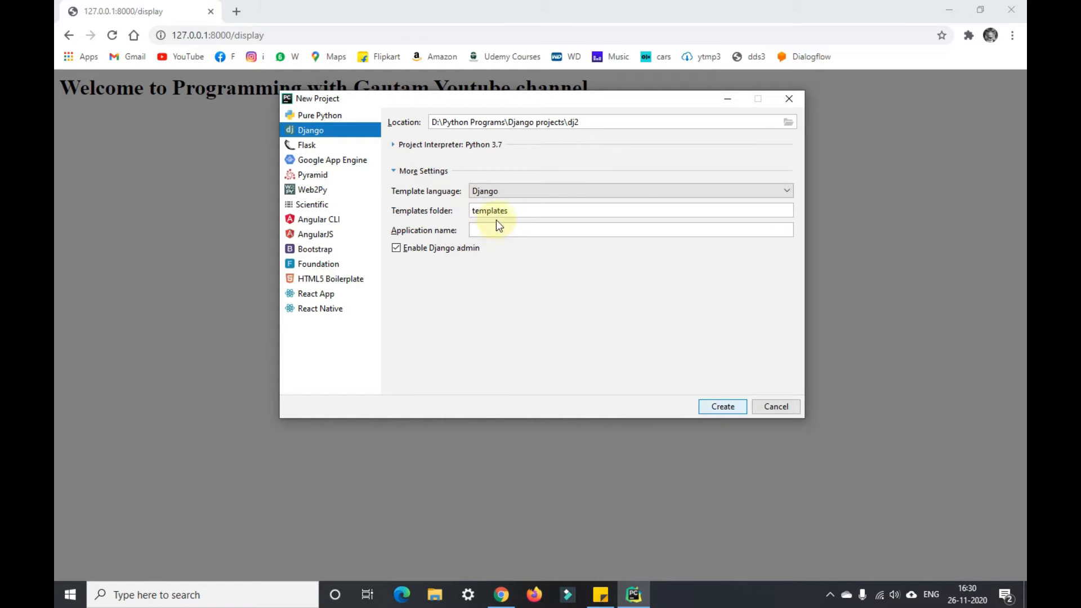
pyautogui.click(629, 229)
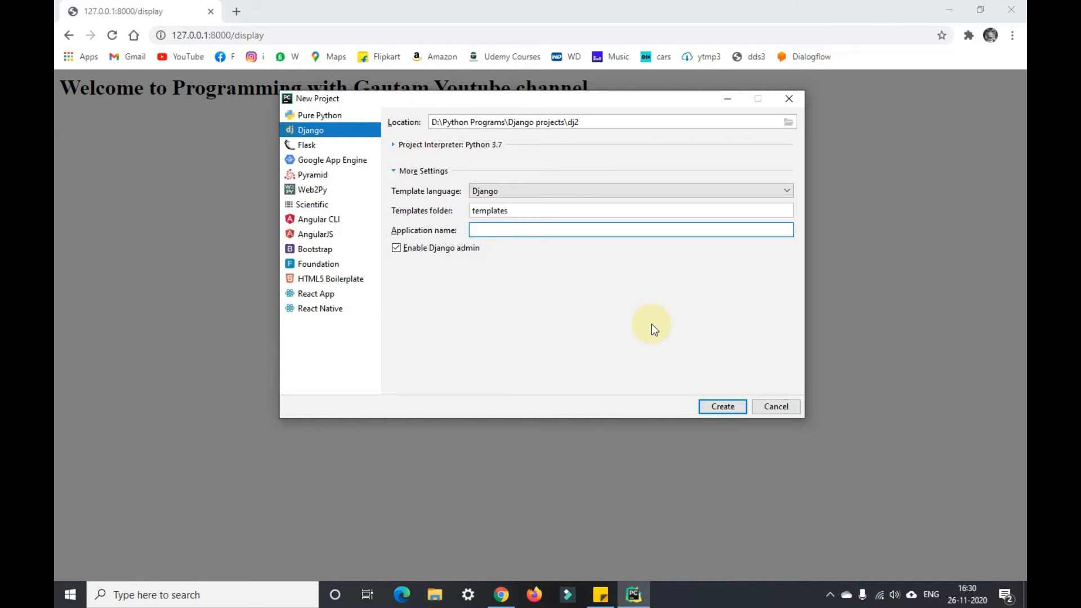
pyautogui.write('A')
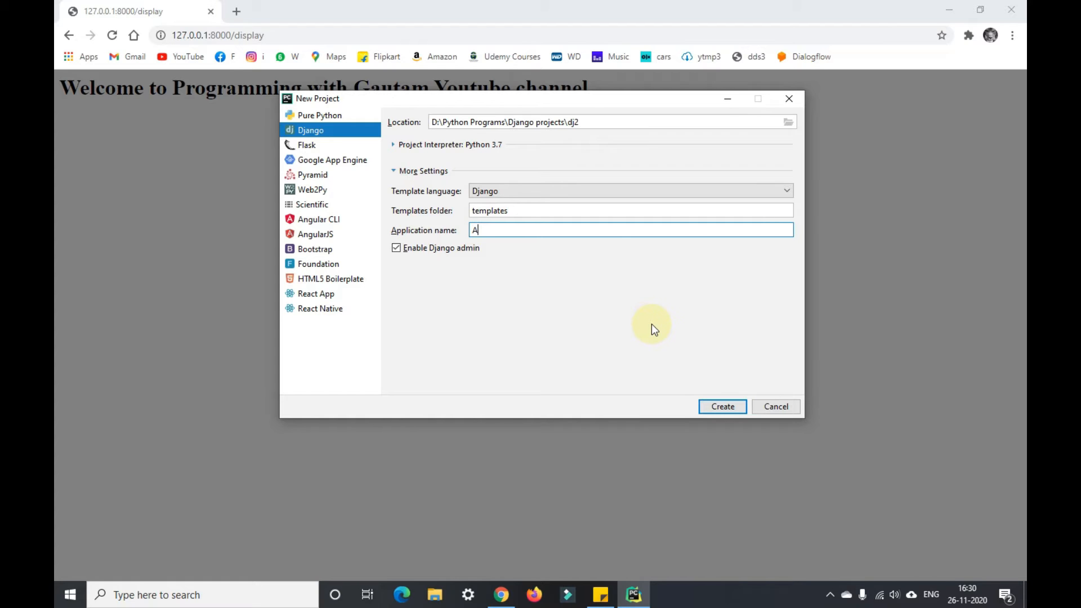
pyautogui.write('pp2')
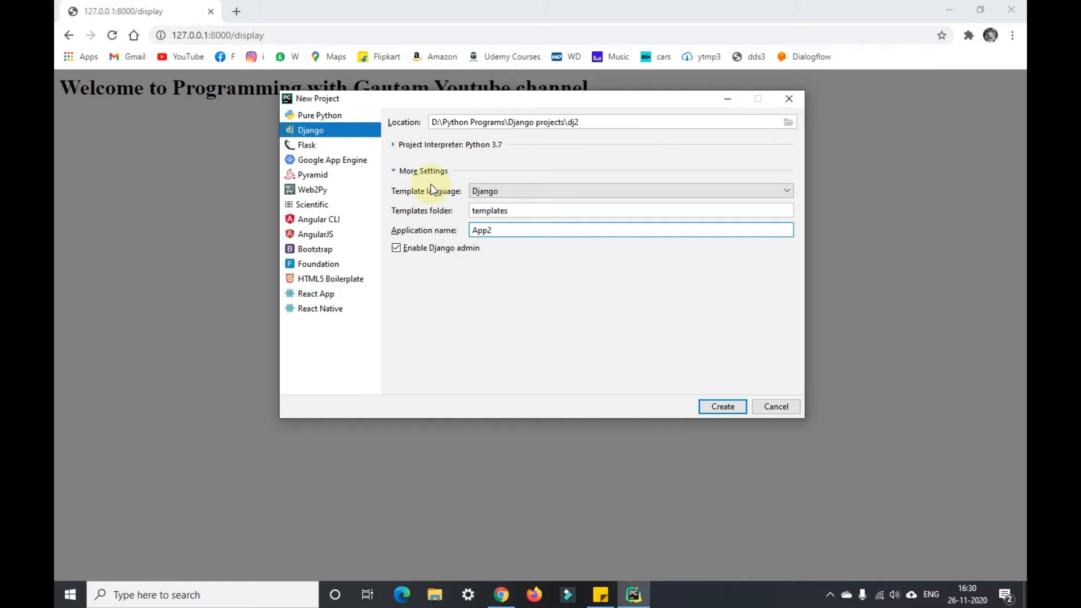
pyautogui.click(393, 144)
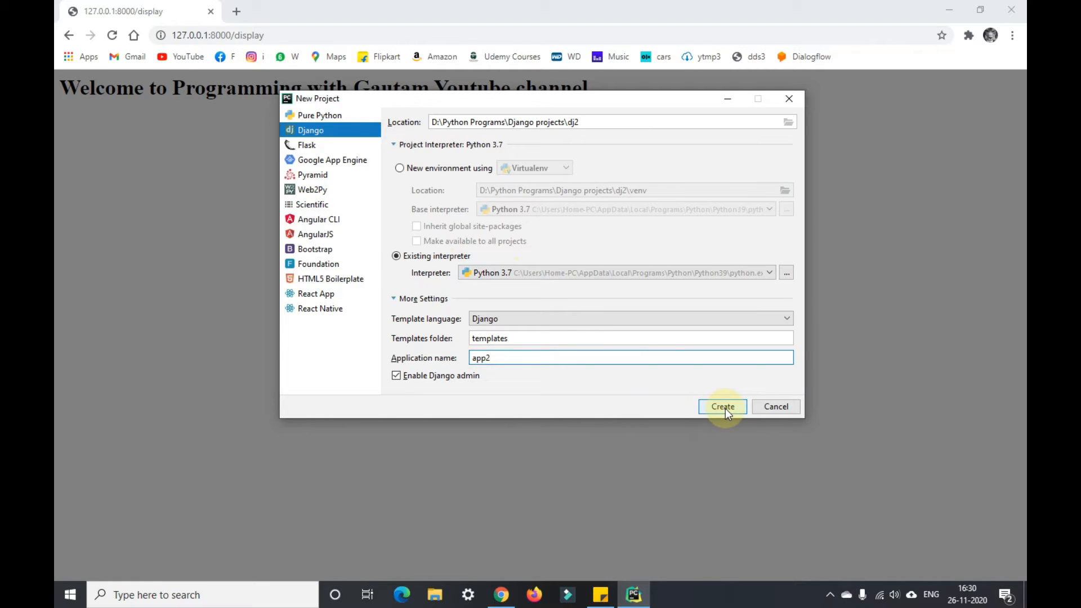
pyautogui.click(722, 406)
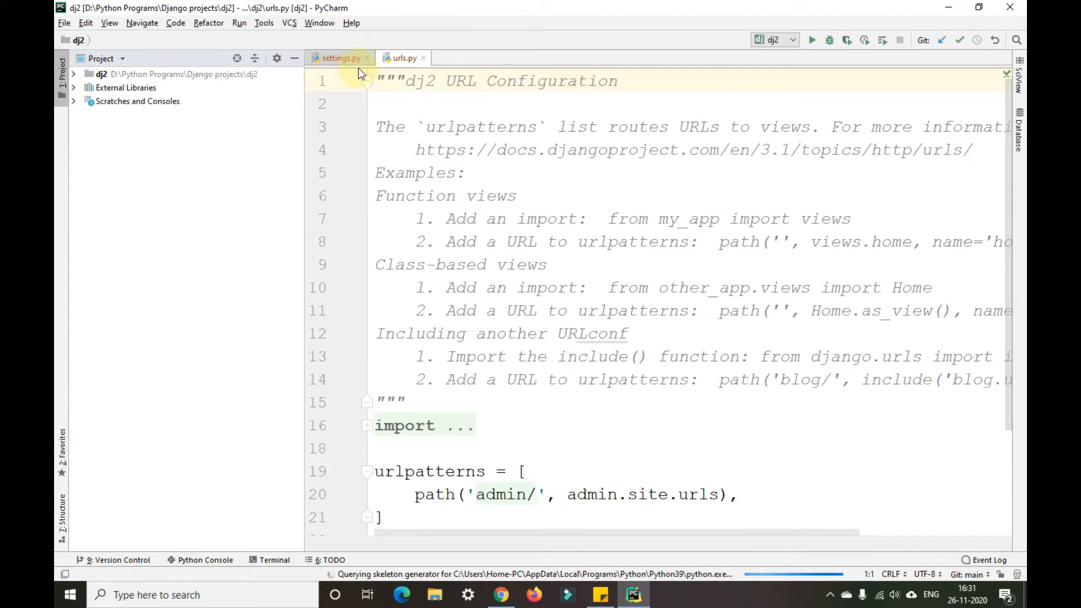
# - Add 'import os' as the first line of settings.py and look through the file
pyautogui.click(339, 57)
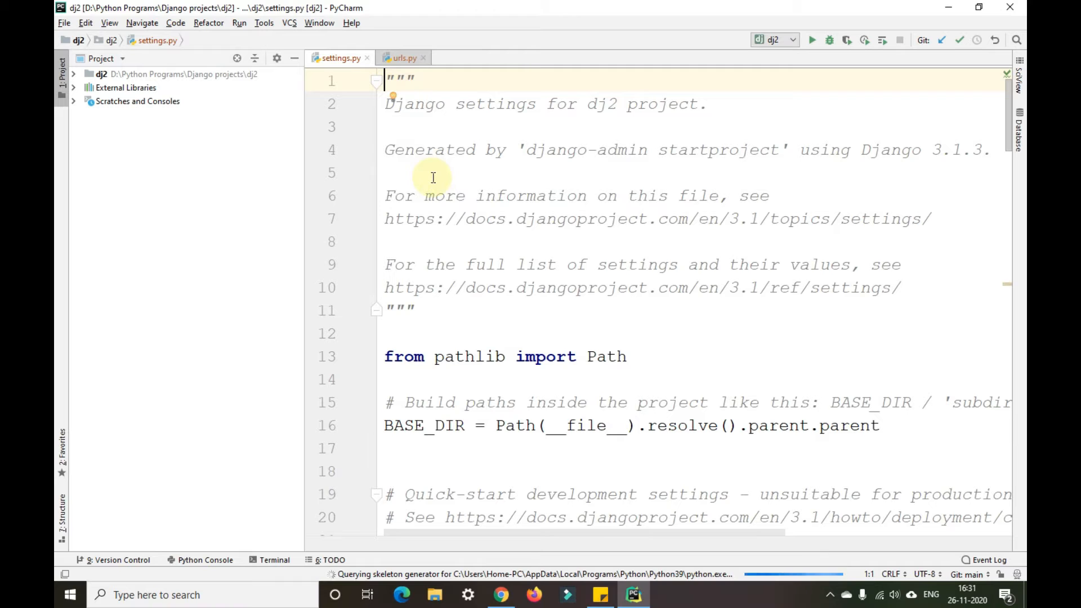
pyautogui.write('ip')
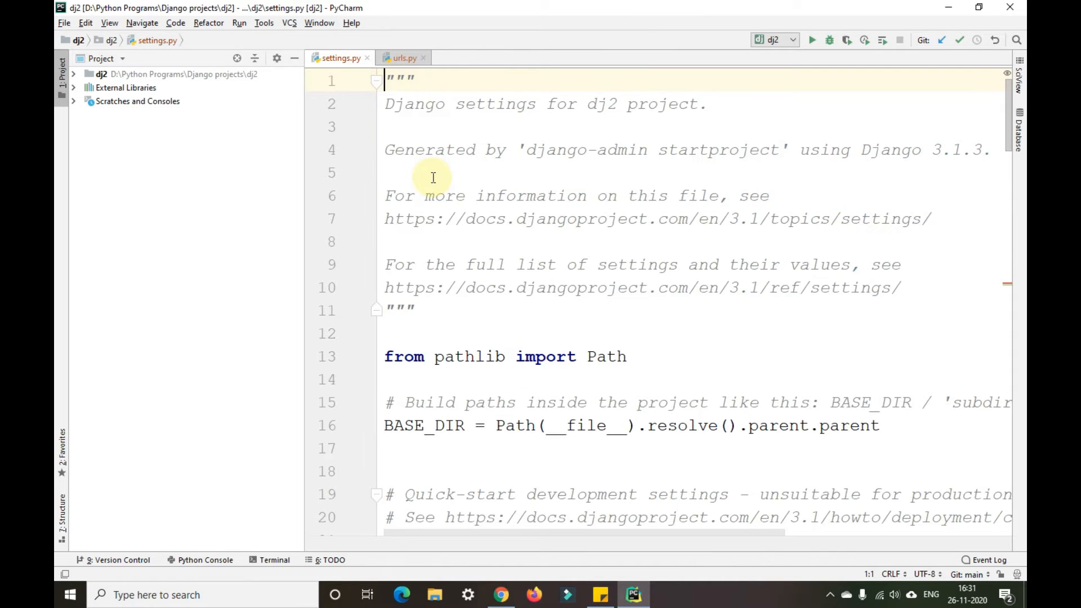
pyautogui.write('import os')
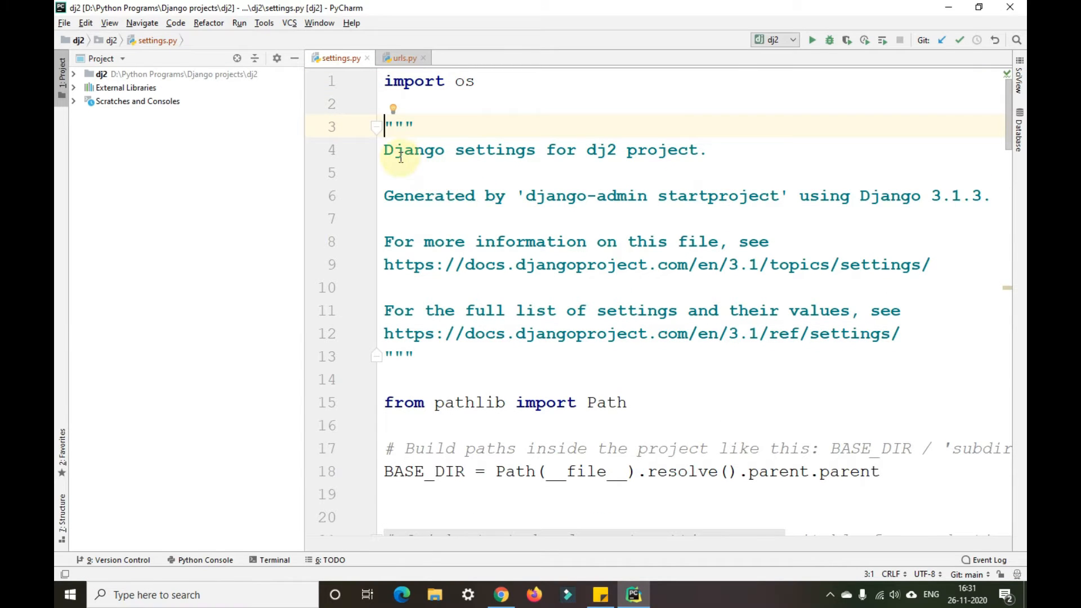
pyautogui.click(728, 426)
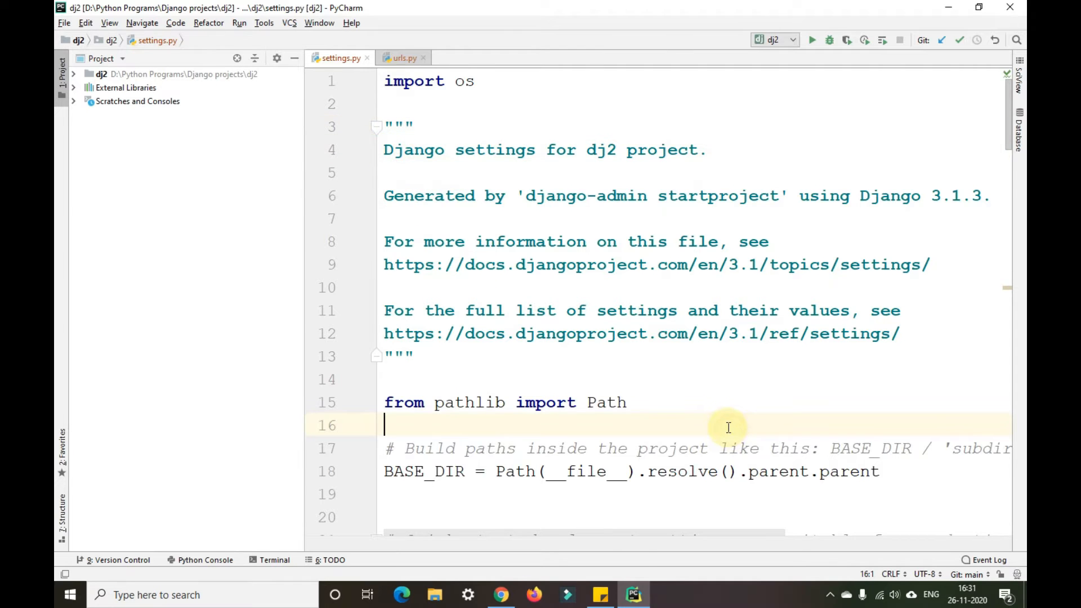
pyautogui.scroll(-3)
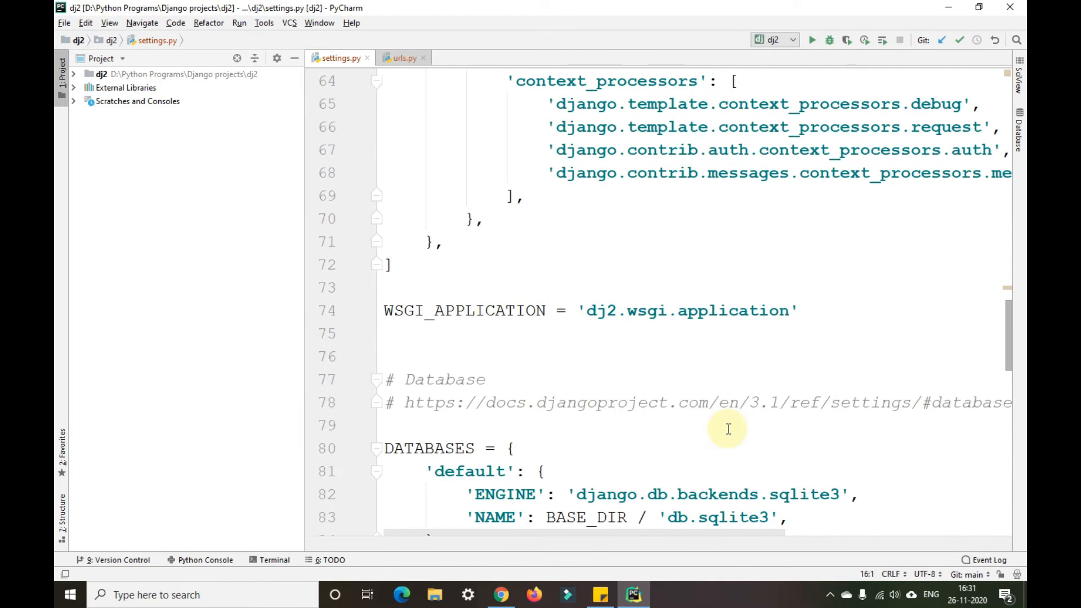
pyautogui.scroll(-3)
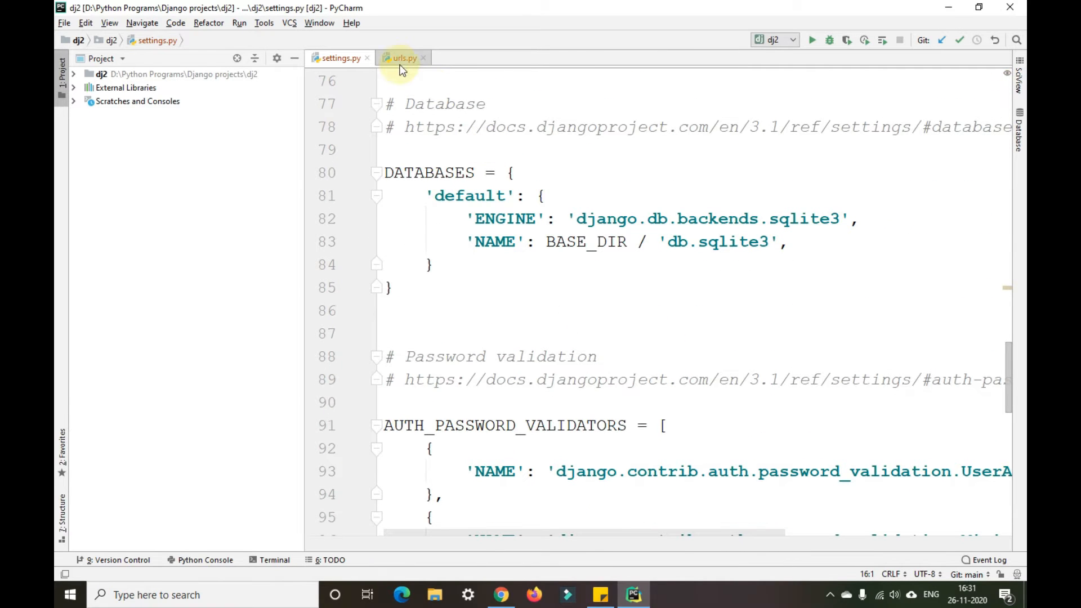
# - In urls.py add 'from app2 import views', accepting the Git vcs.xml prompt
pyautogui.click(403, 57)
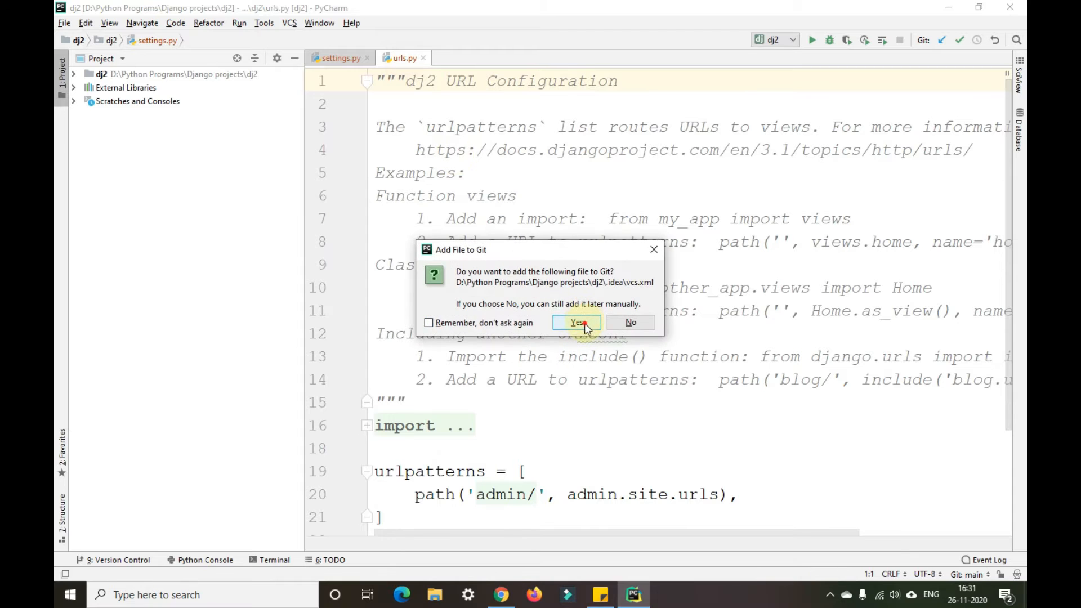
pyautogui.click(577, 322)
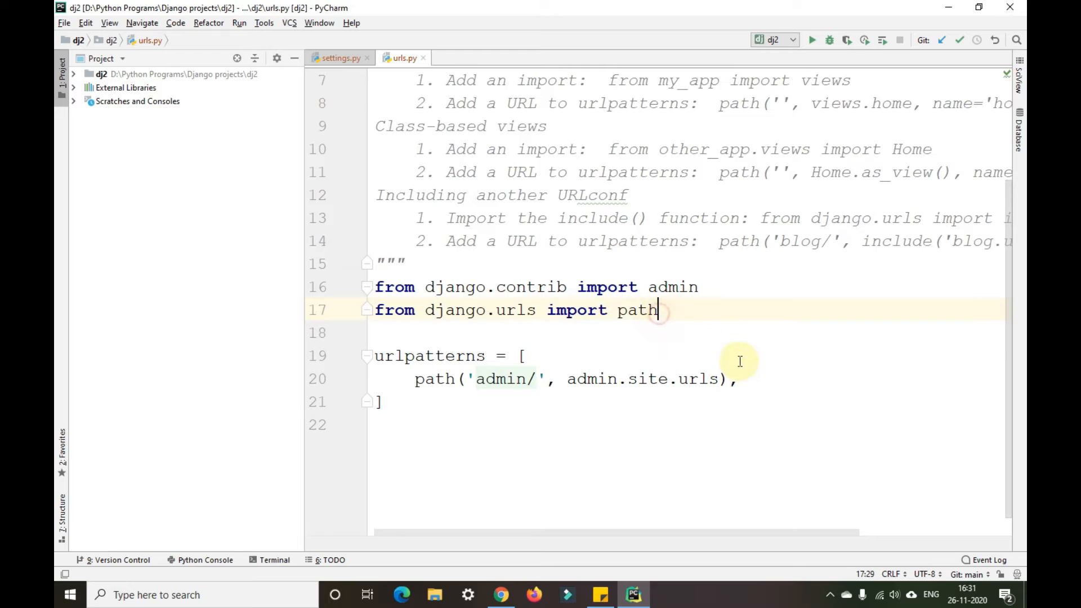
pyautogui.write('fo')
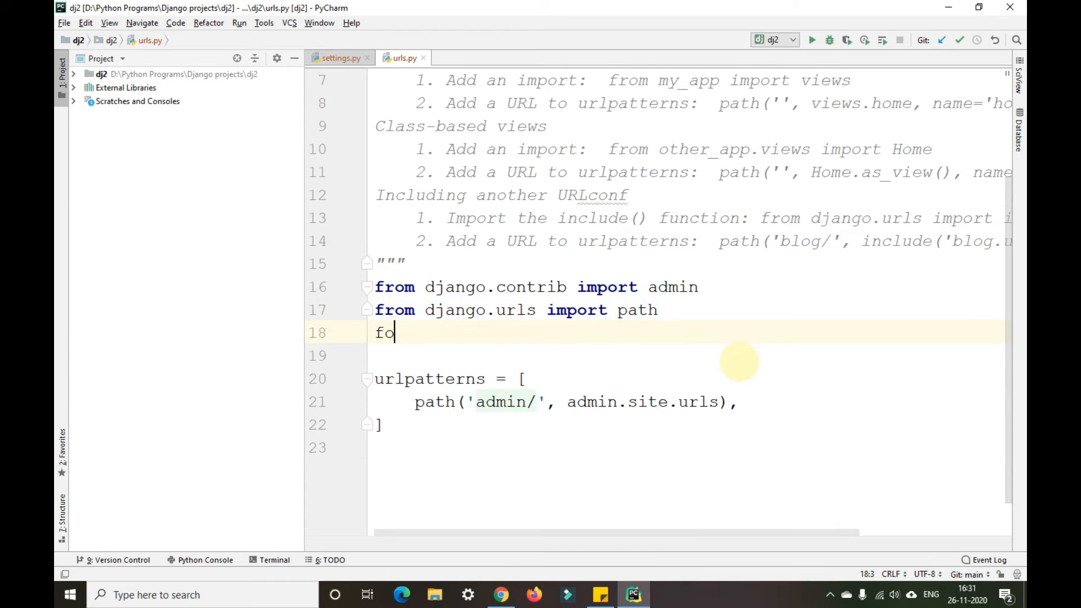
pyautogui.write('rm')
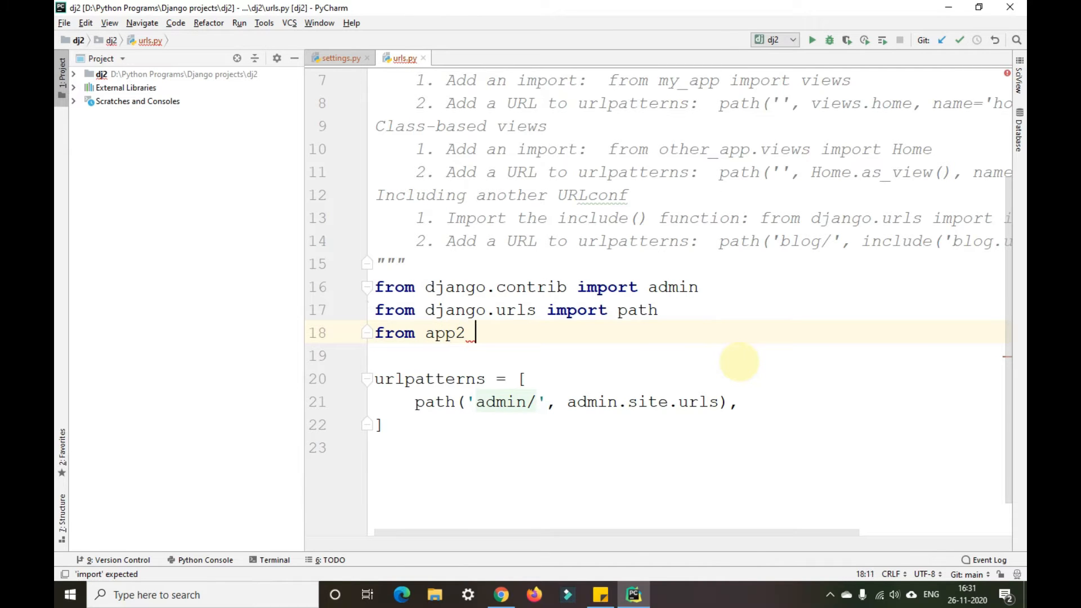
pyautogui.write('import')
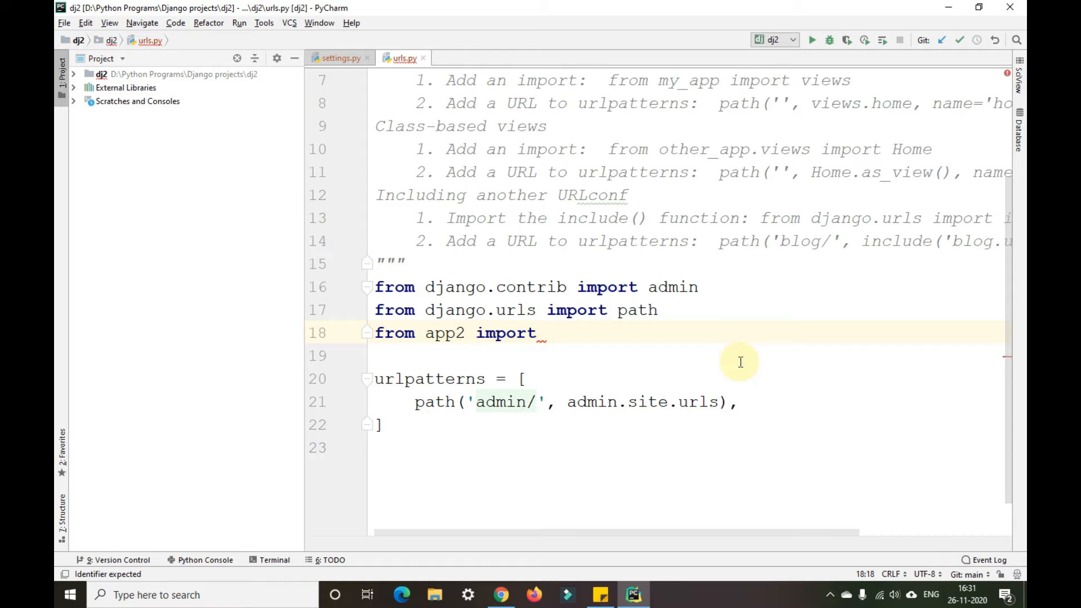
pyautogui.write('views')
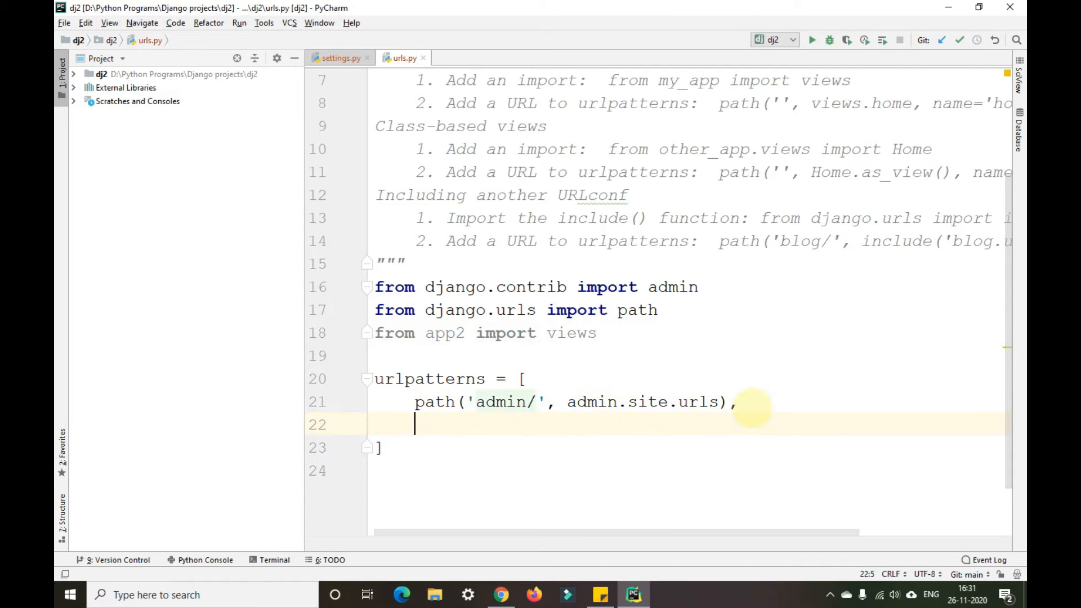
# - Add path('', views.myhtml) to urlpatterns for the empty route
pyautogui.write('path')
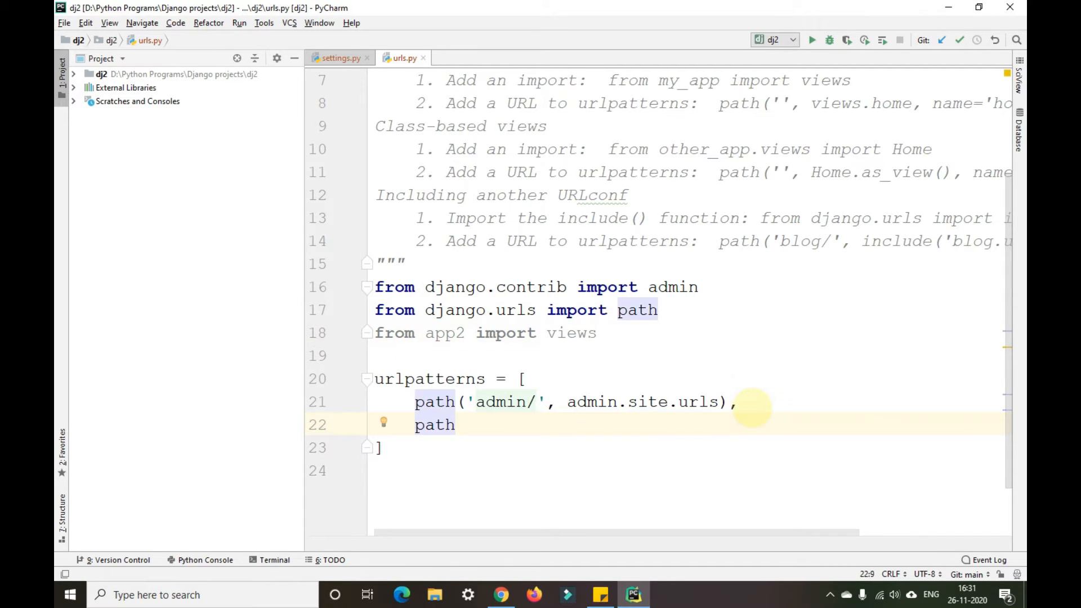
pyautogui.write('("")')
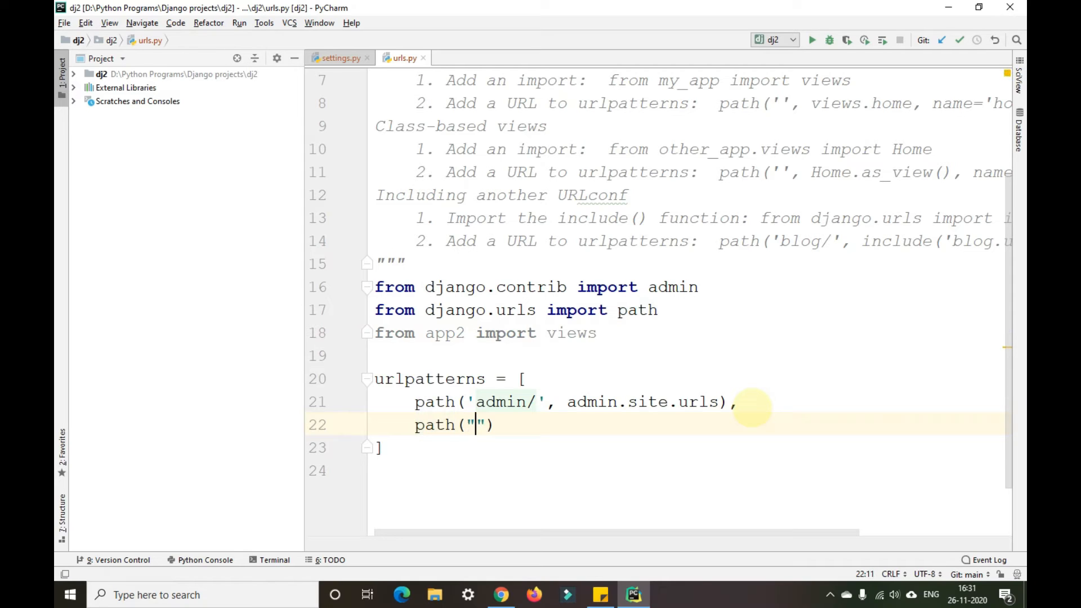
pyautogui.press('Backspace')
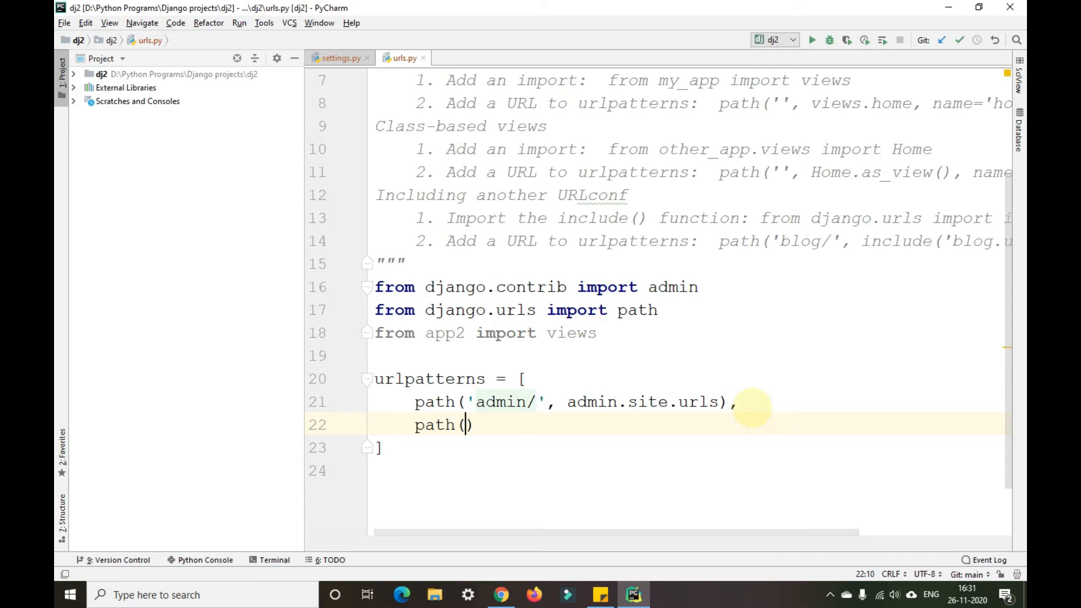
pyautogui.write("'', views")
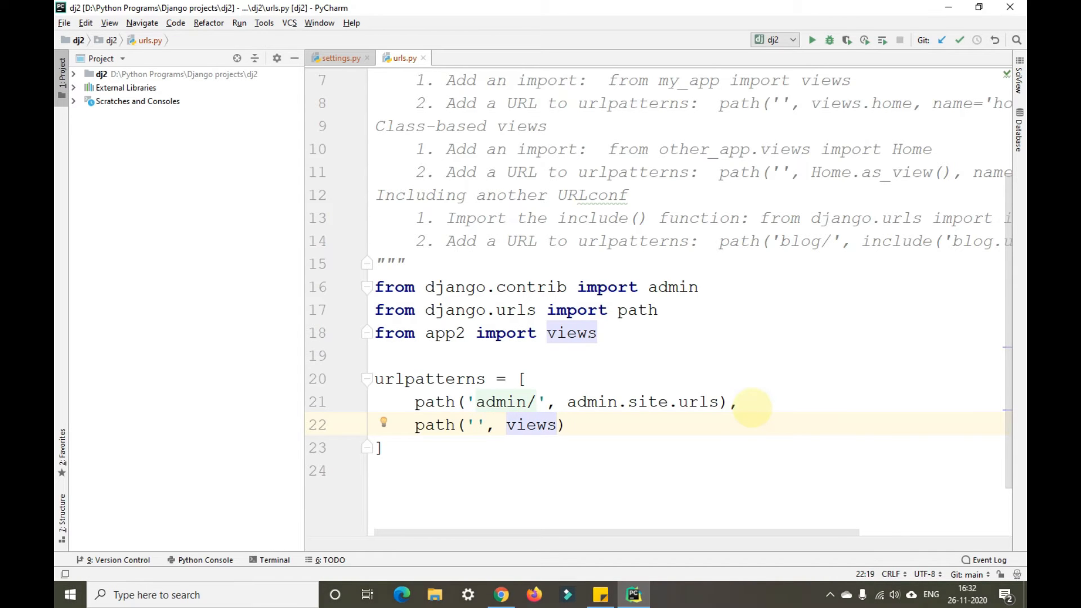
pyautogui.write('.')
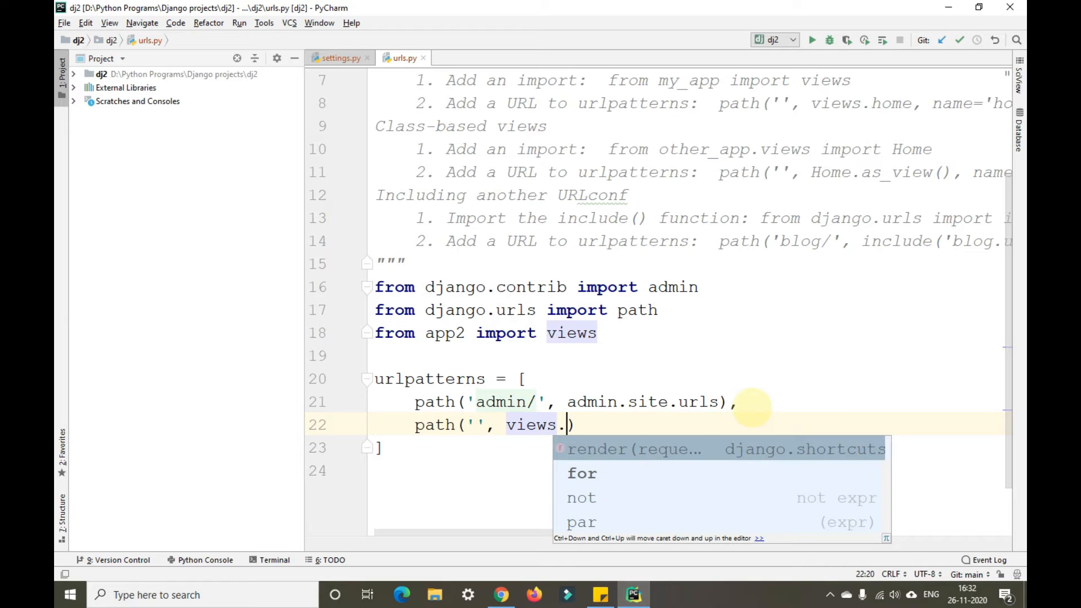
pyautogui.write('my')
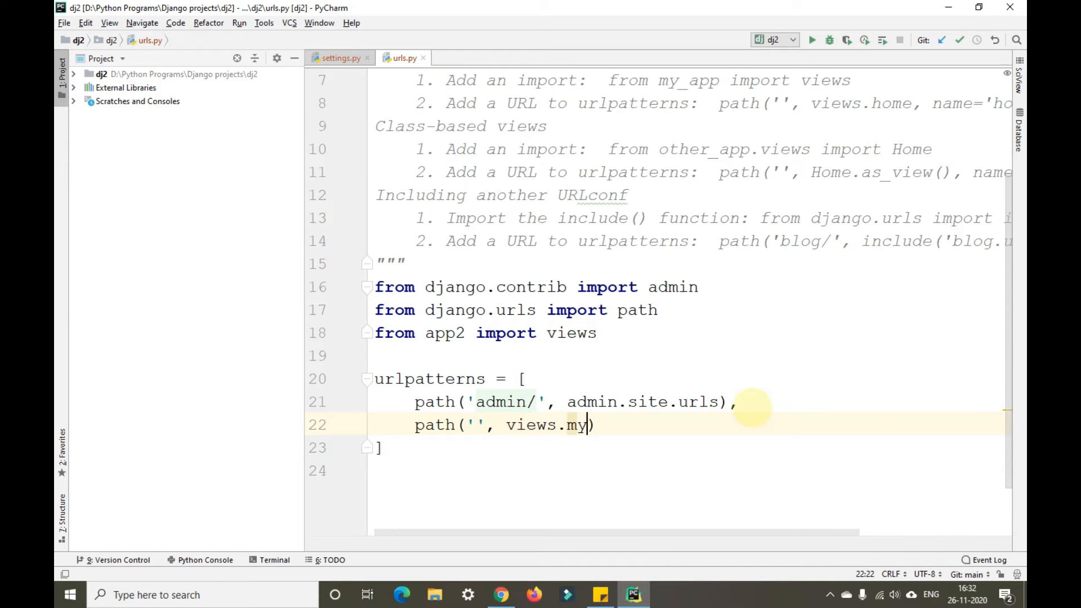
pyautogui.write('html')
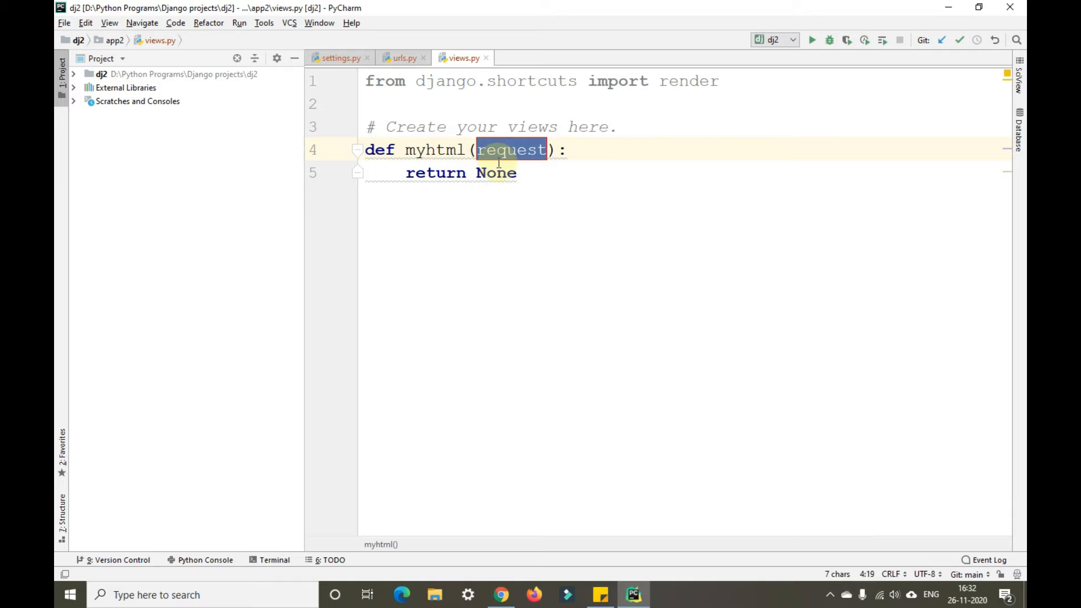
# - Replace None with render(request, "Index.html") in the myhtml view
pyautogui.doubleClick(496, 172)
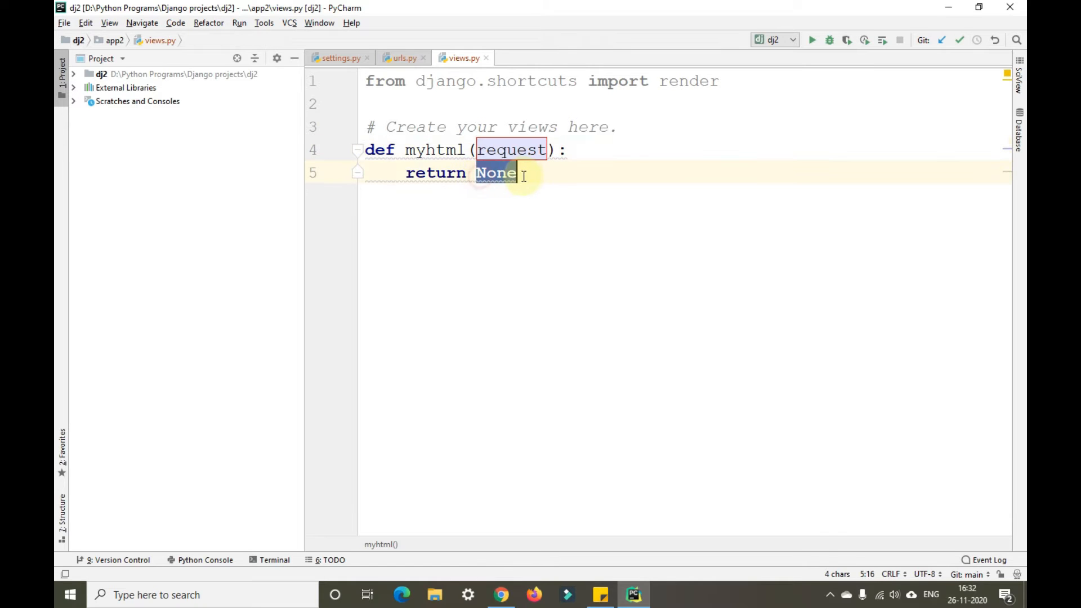
pyautogui.write('render(')
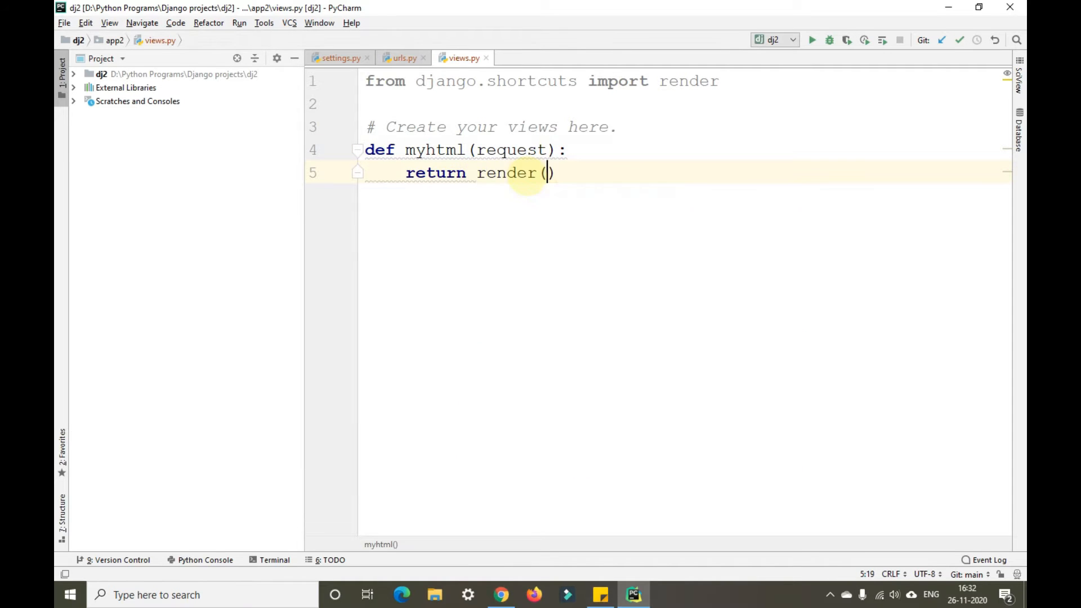
pyautogui.write('r')
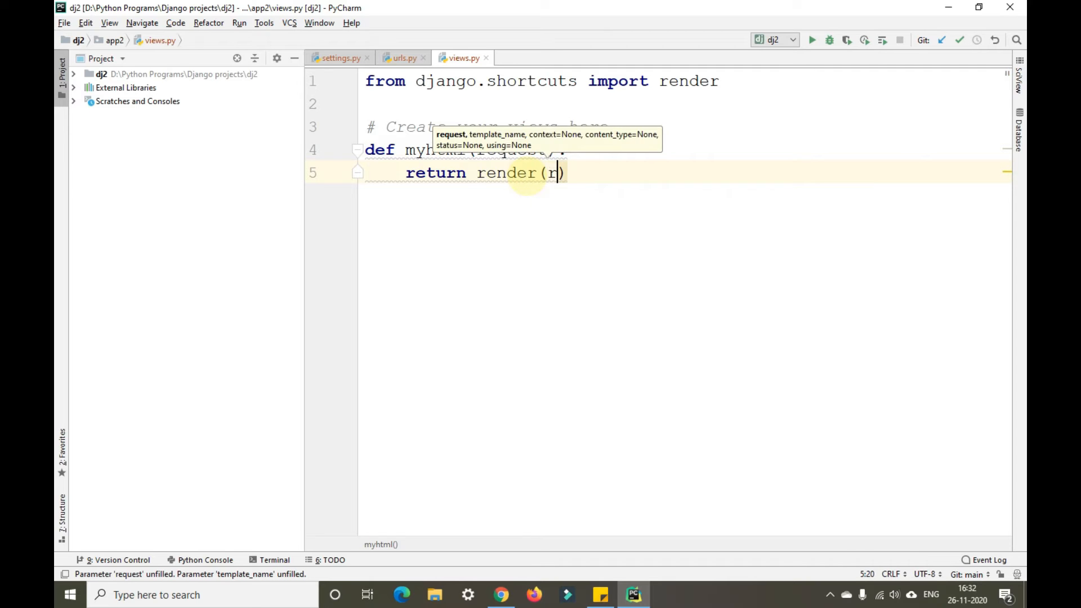
pyautogui.write('equest')
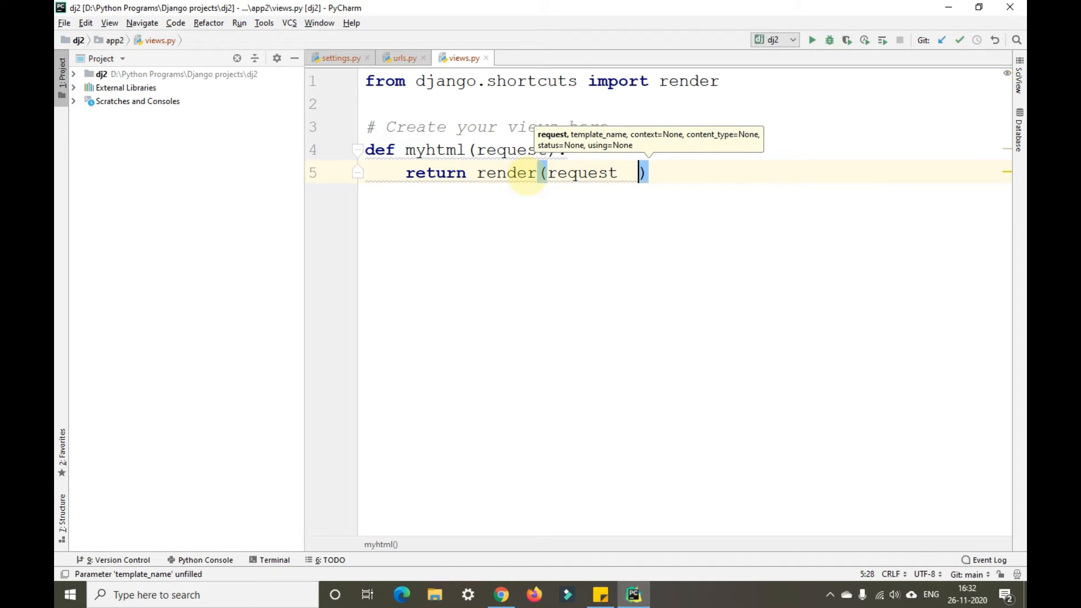
pyautogui.write(',')
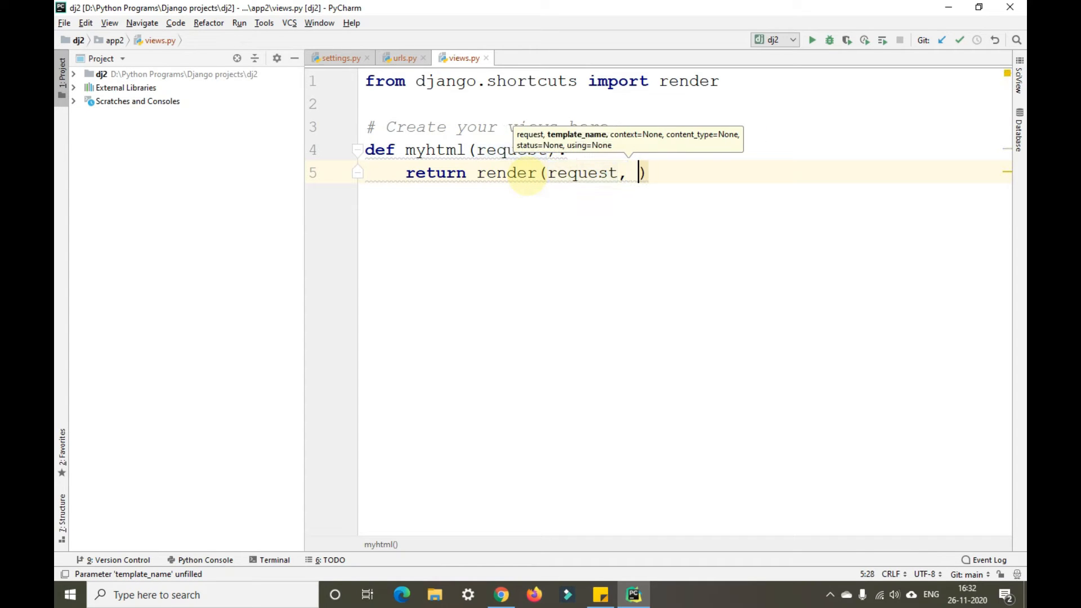
pyautogui.write('"')
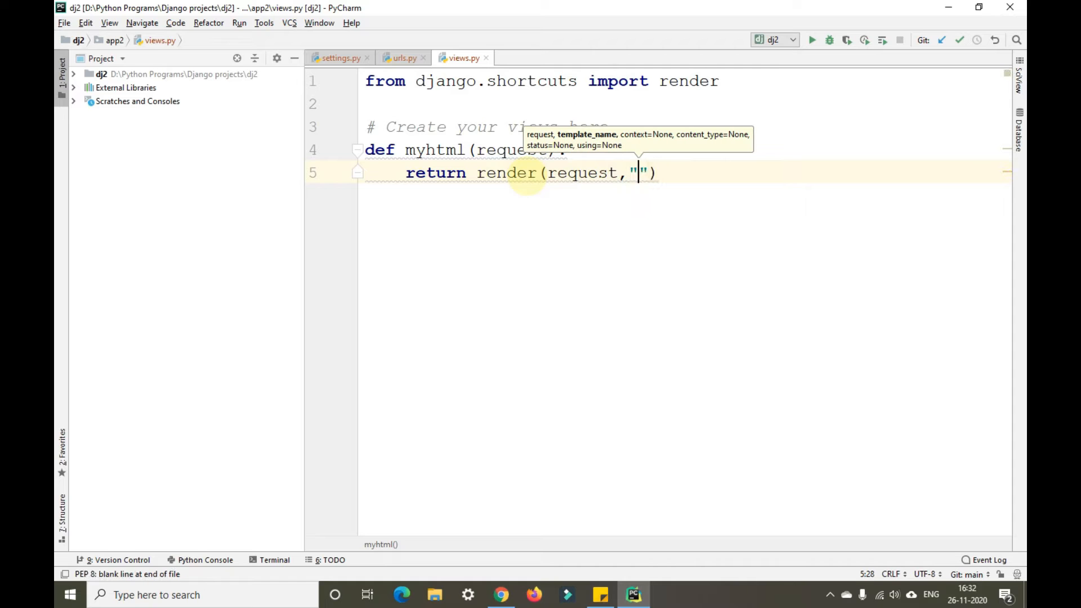
pyautogui.write('Inde')
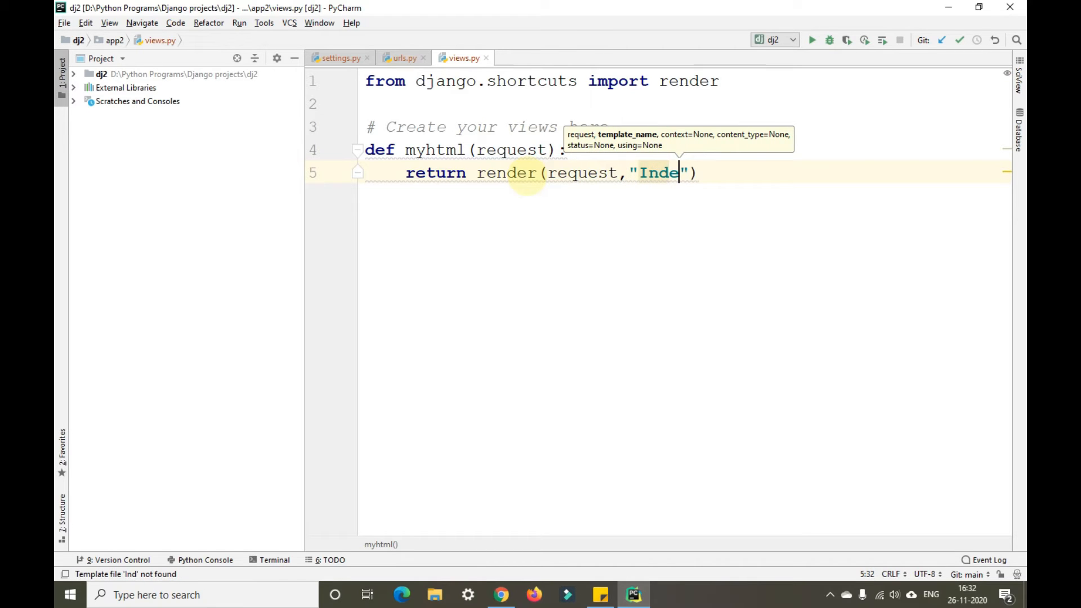
pyautogui.write('x.h')
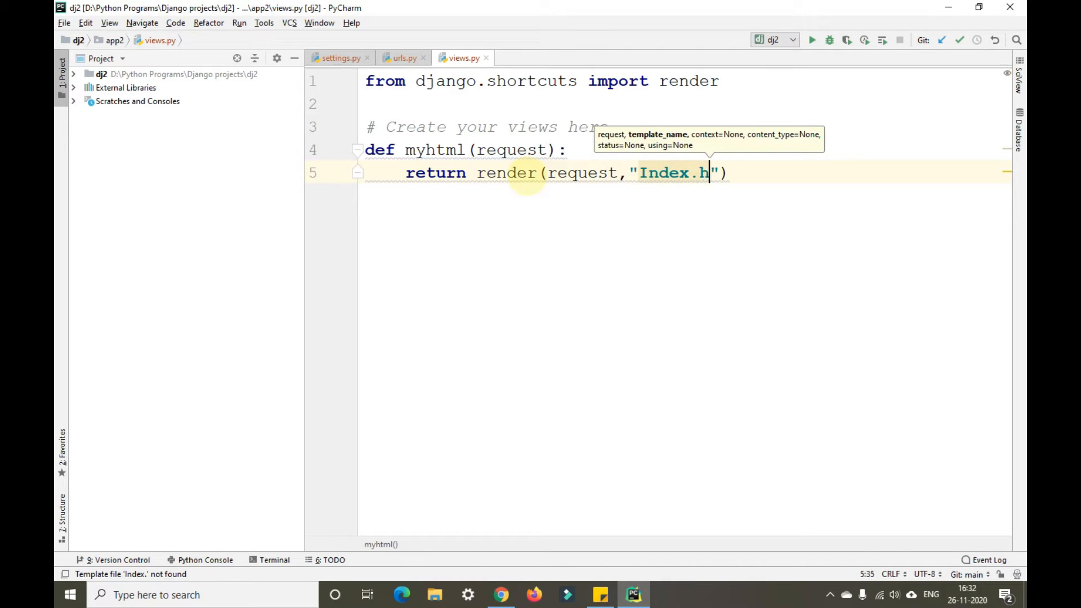
pyautogui.write('tmm')
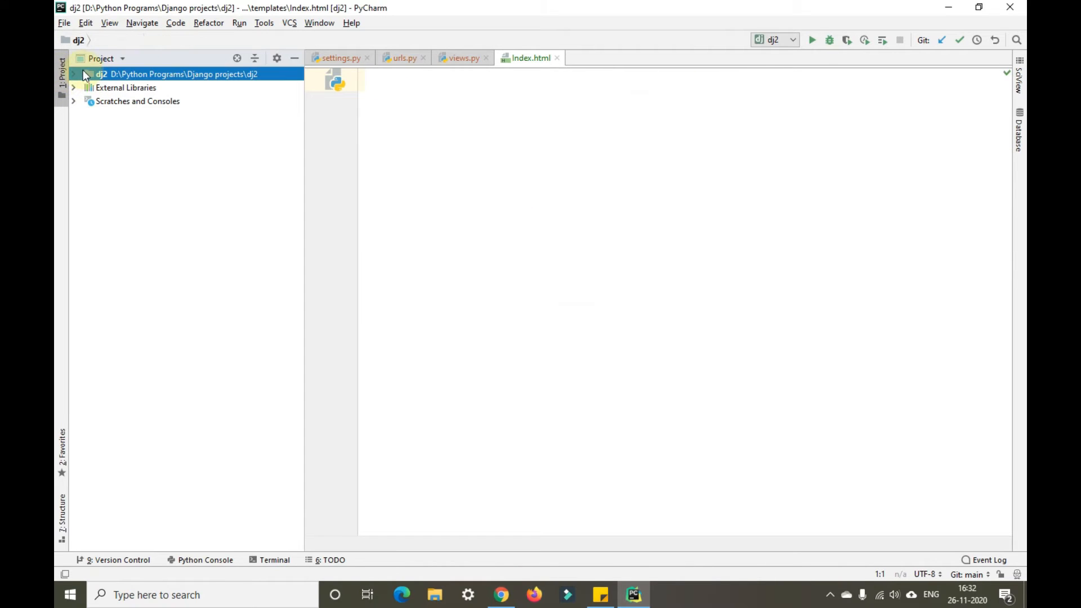
# - Begin Index.html with an <html> element containing a <head> section
pyautogui.click(75, 74)
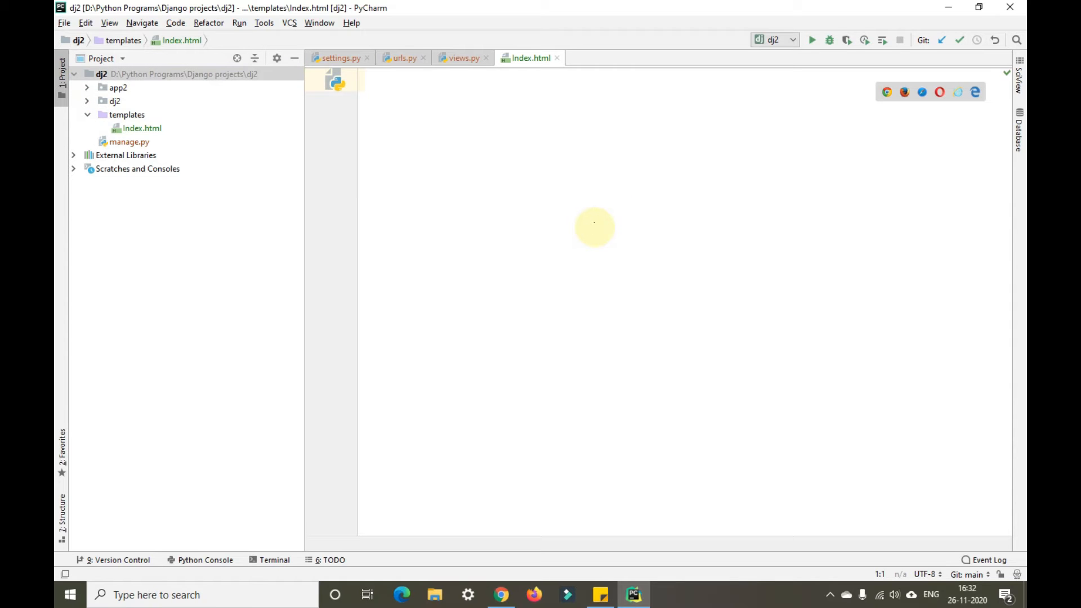
pyautogui.write('<he')
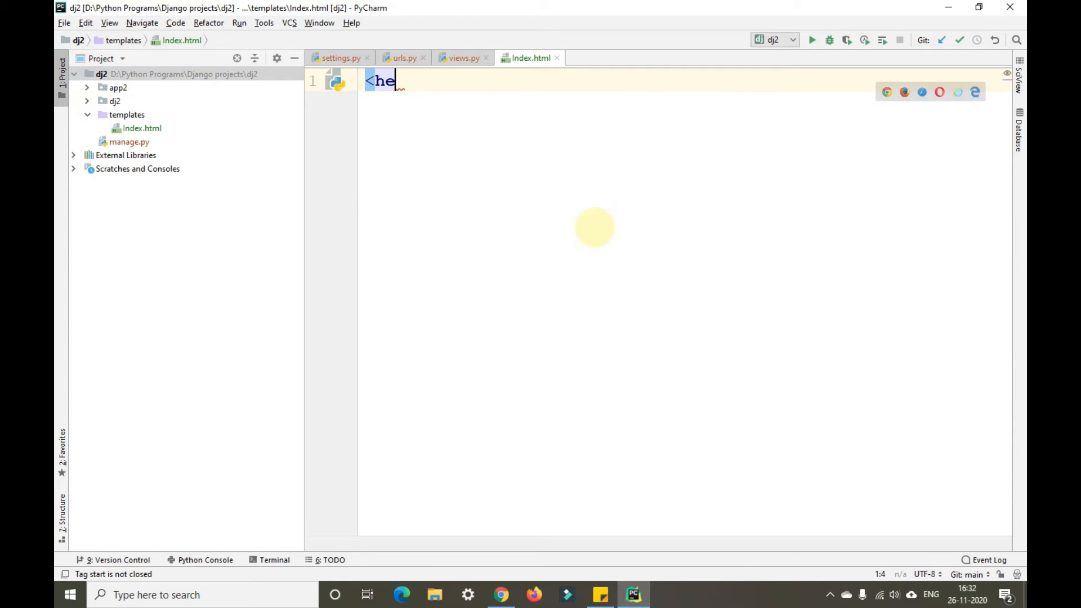
pyautogui.write('tml')
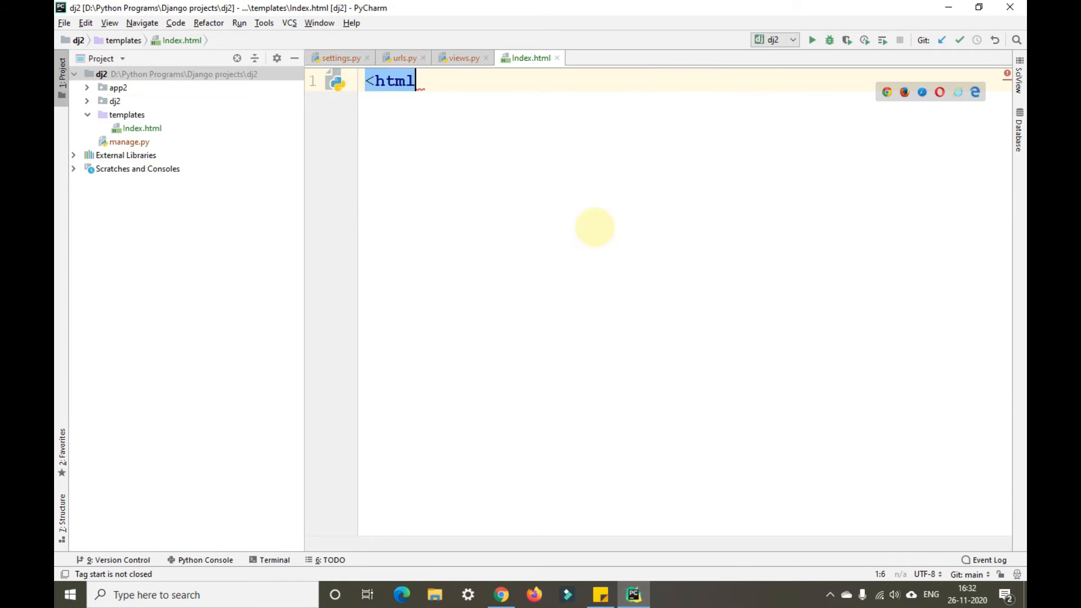
pyautogui.write('></html>')
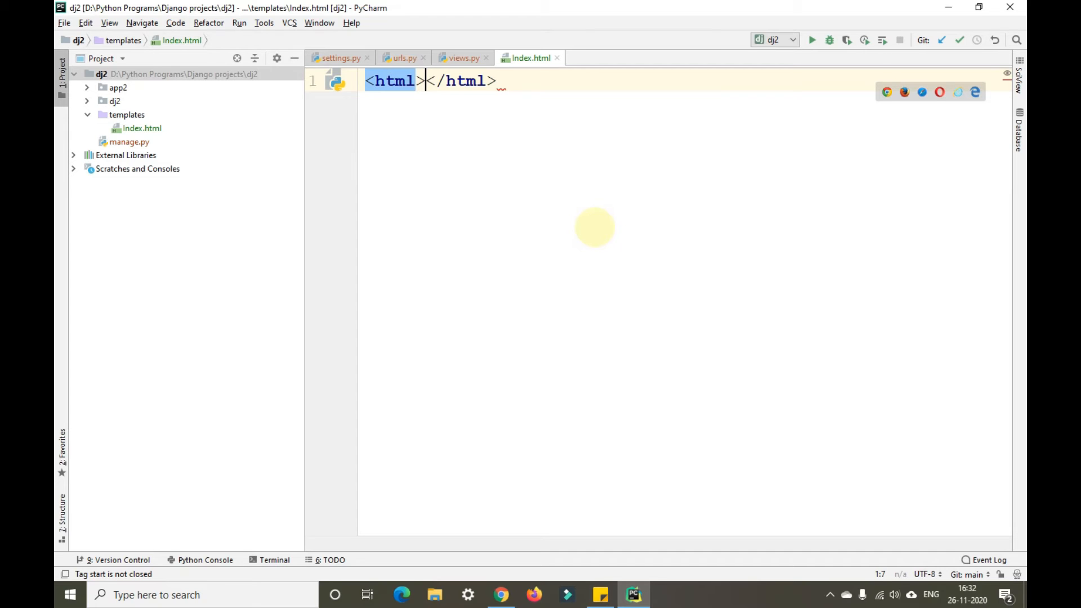
pyautogui.press('enter')
pyautogui.write('<')
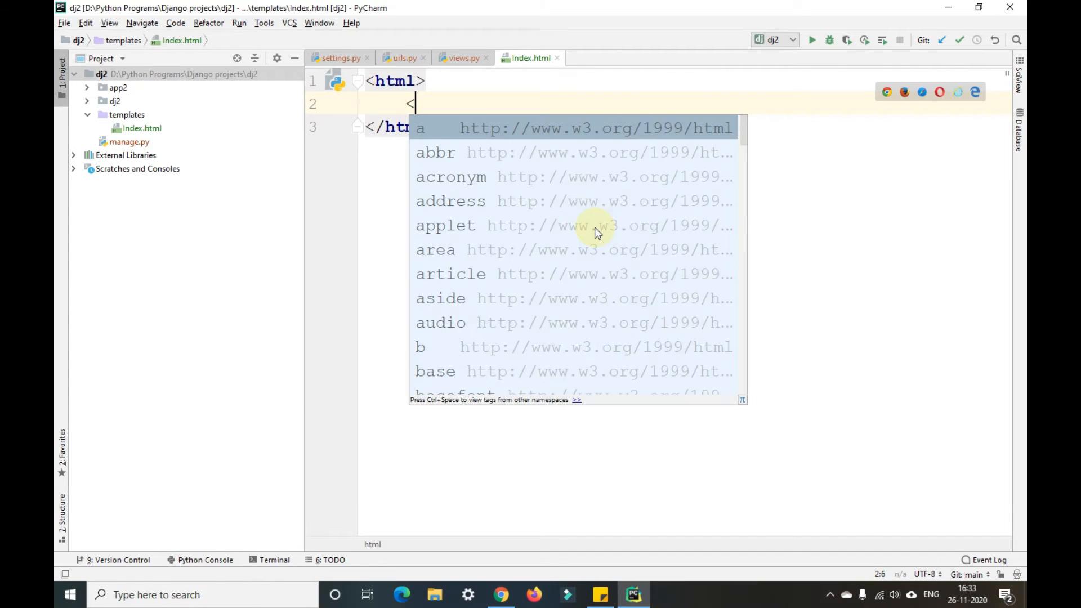
pyautogui.write('head')
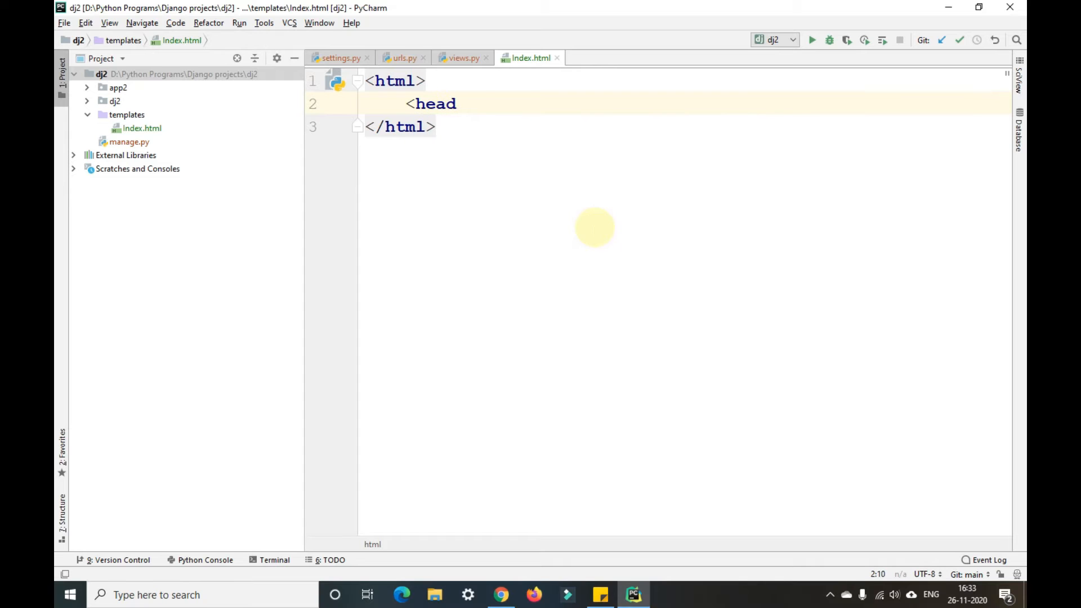
pyautogui.write('>')
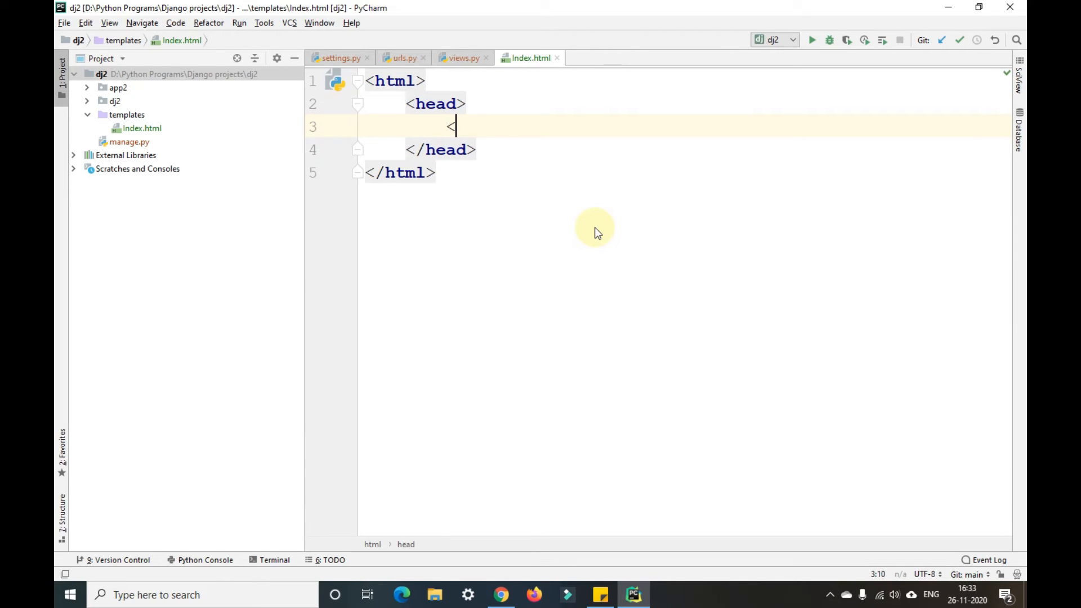
# - Add a <title> reading 'Programming with Gautam' inside the head
pyautogui.write('<title>')
pyautogui.write('P')
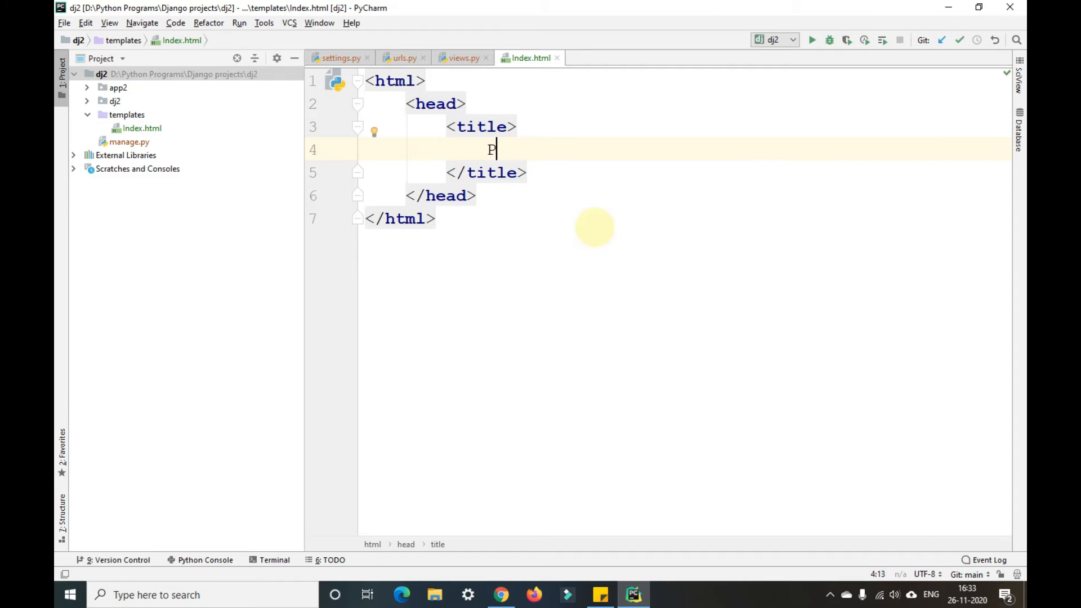
pyautogui.write('rogramming wi')
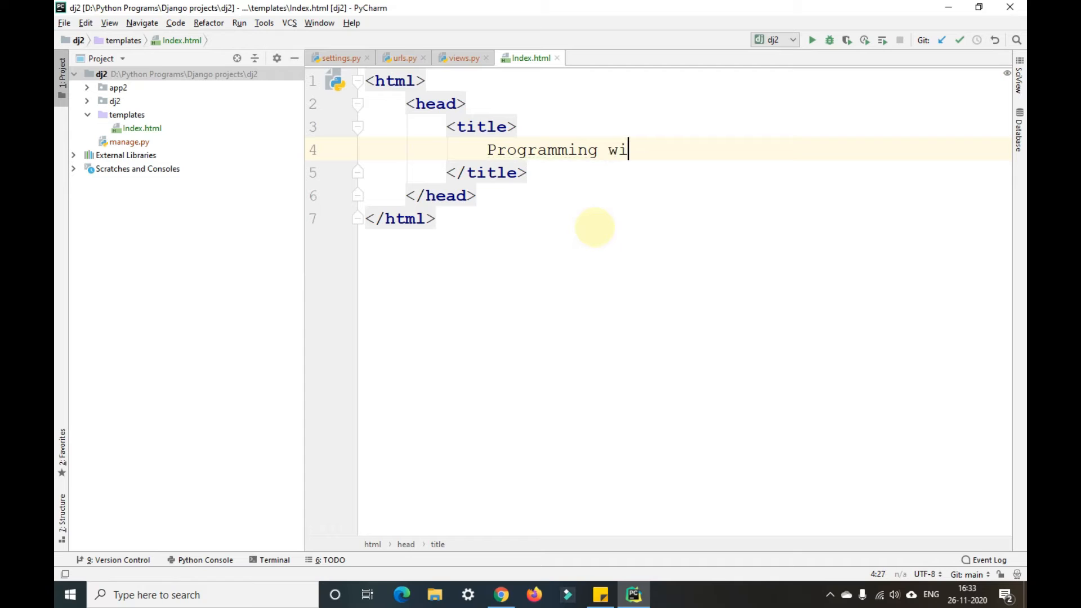
pyautogui.write('th Gauta')
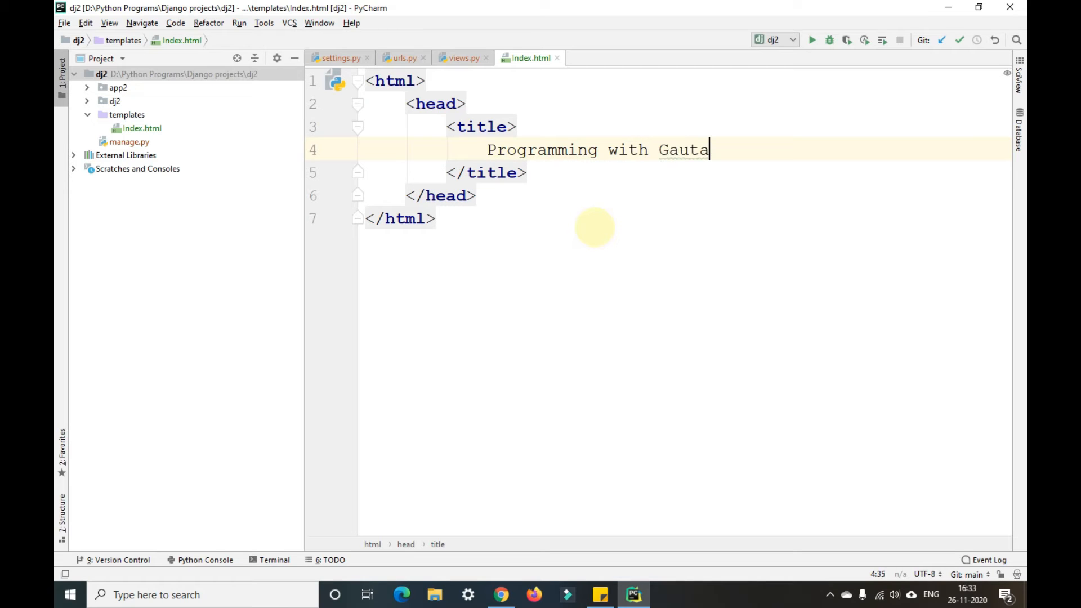
pyautogui.write('m')
pyautogui.write('<')
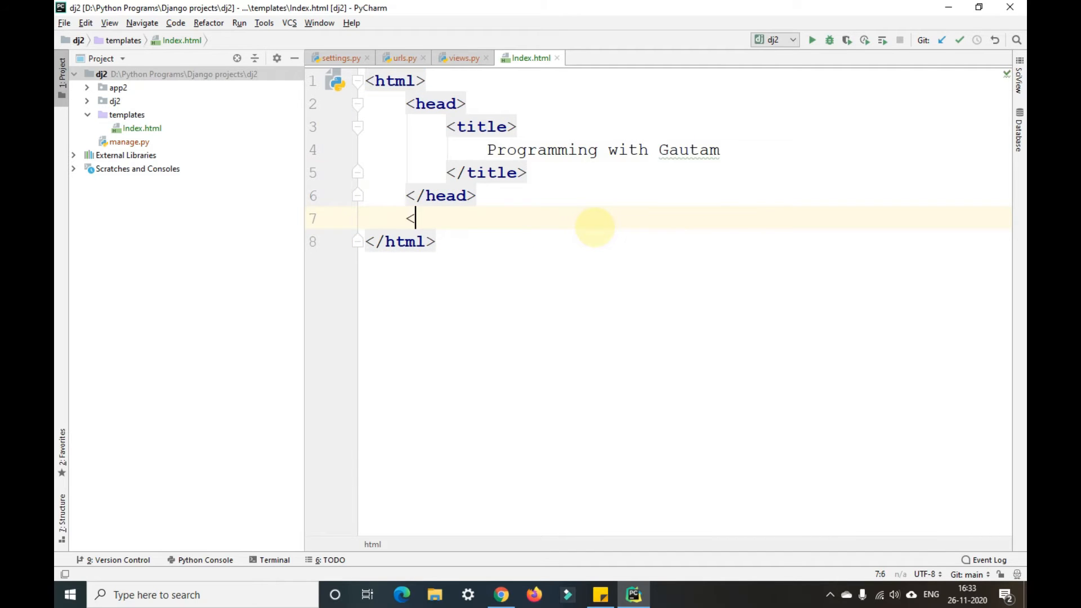
# - Add a <body> section and begin a <p> tag inside it
pyautogui.write('body')
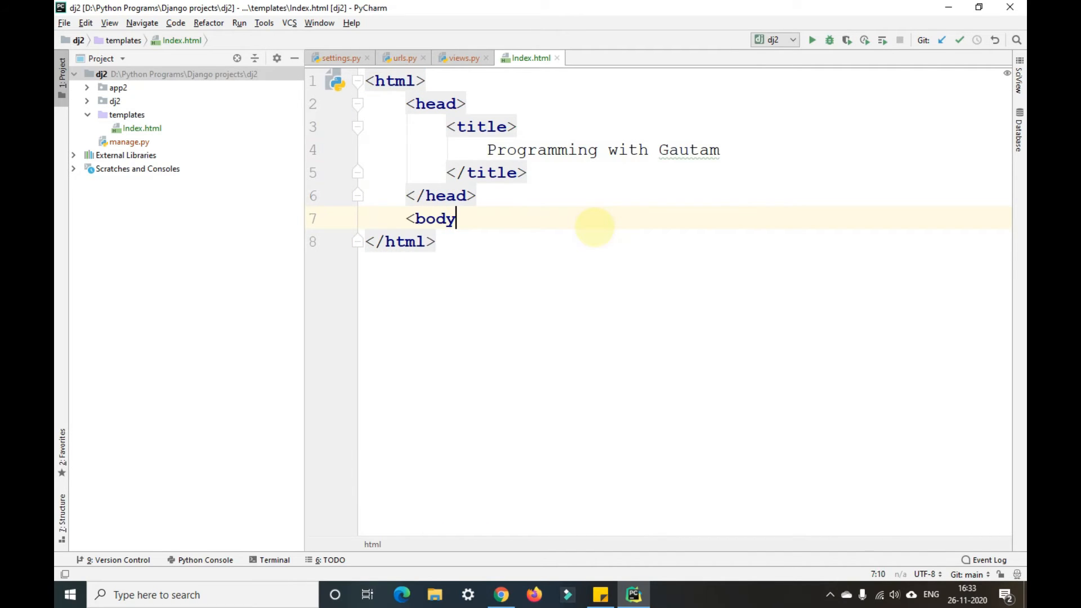
pyautogui.write('>')
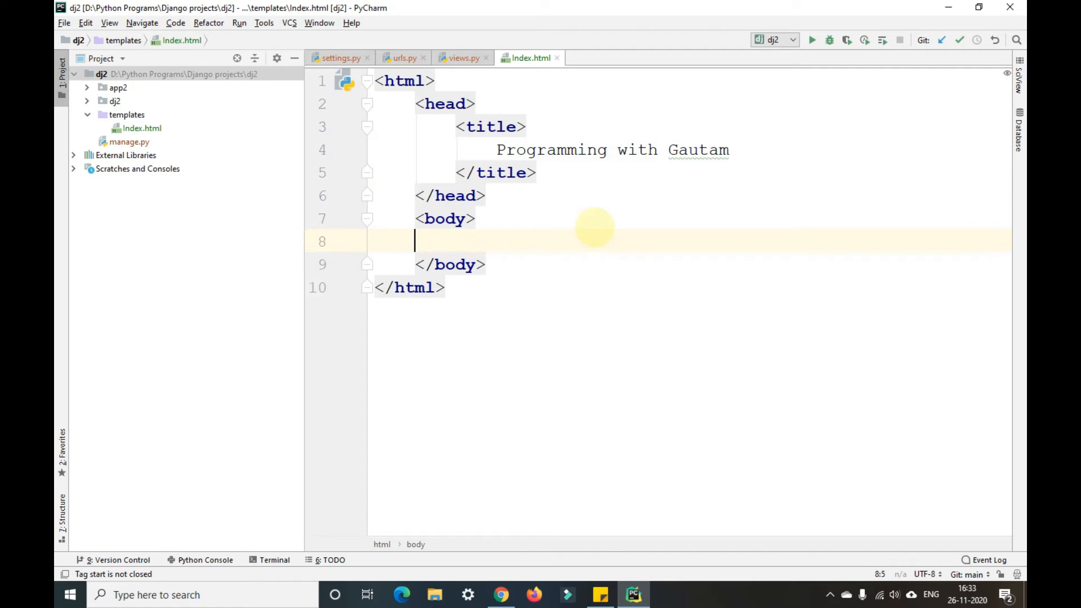
pyautogui.write('<')
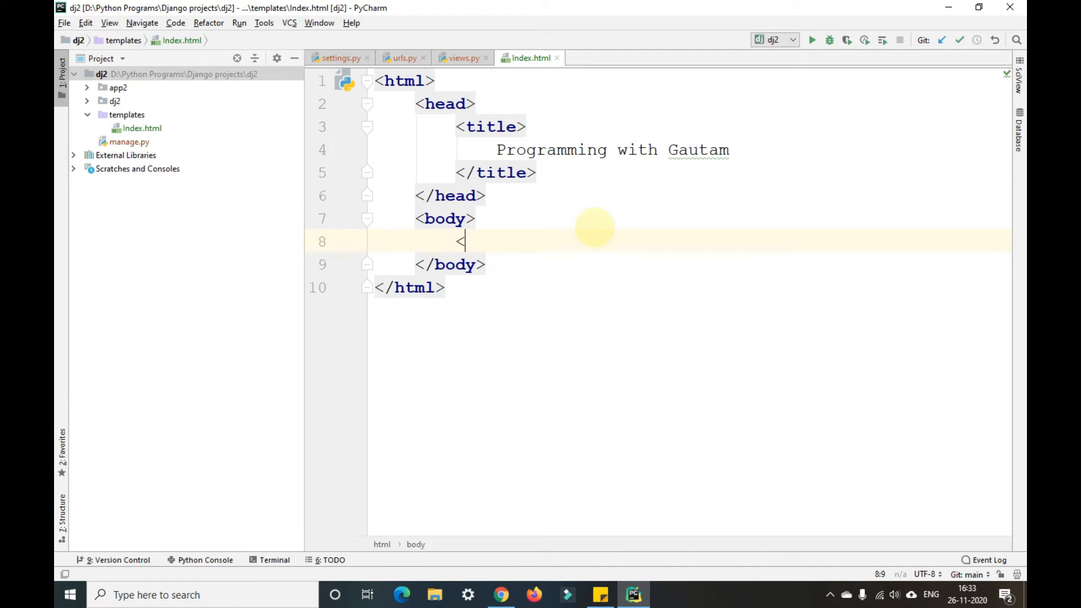
pyautogui.write('p')
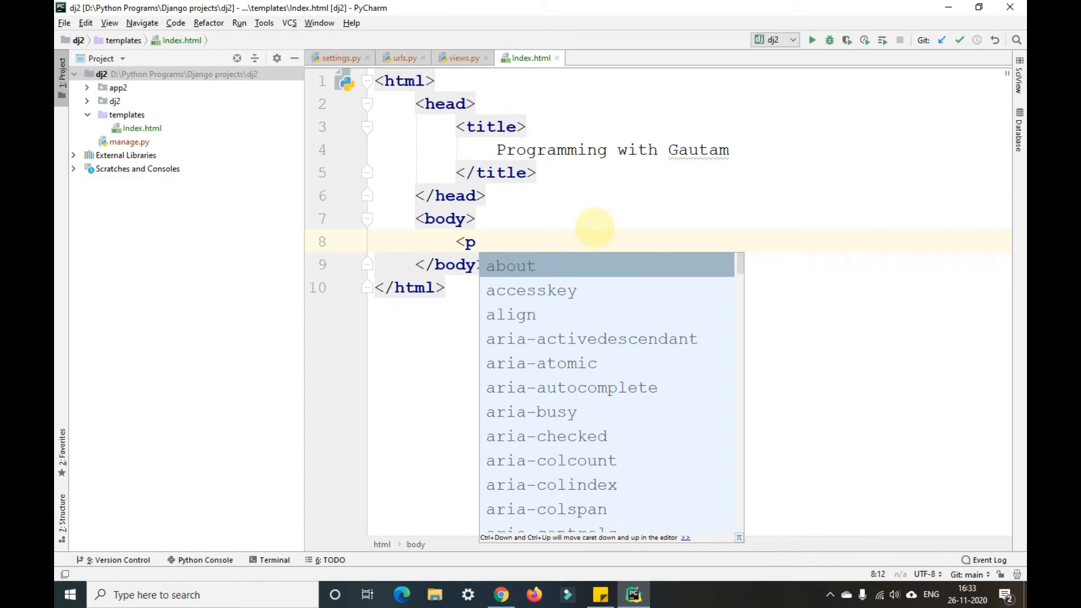
pyautogui.write('te')
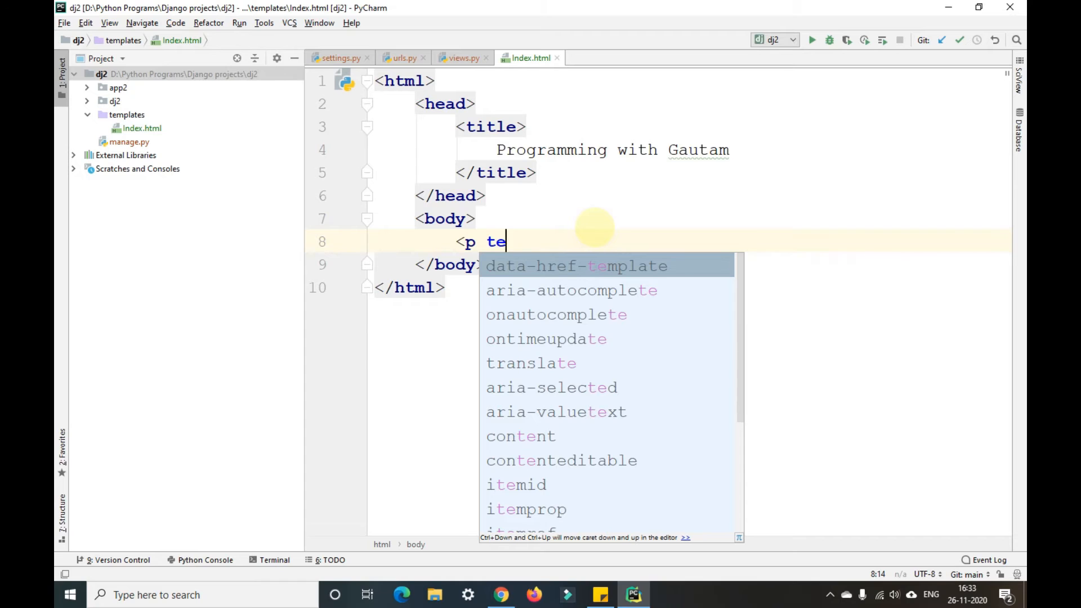
pyautogui.press('BackSpace')
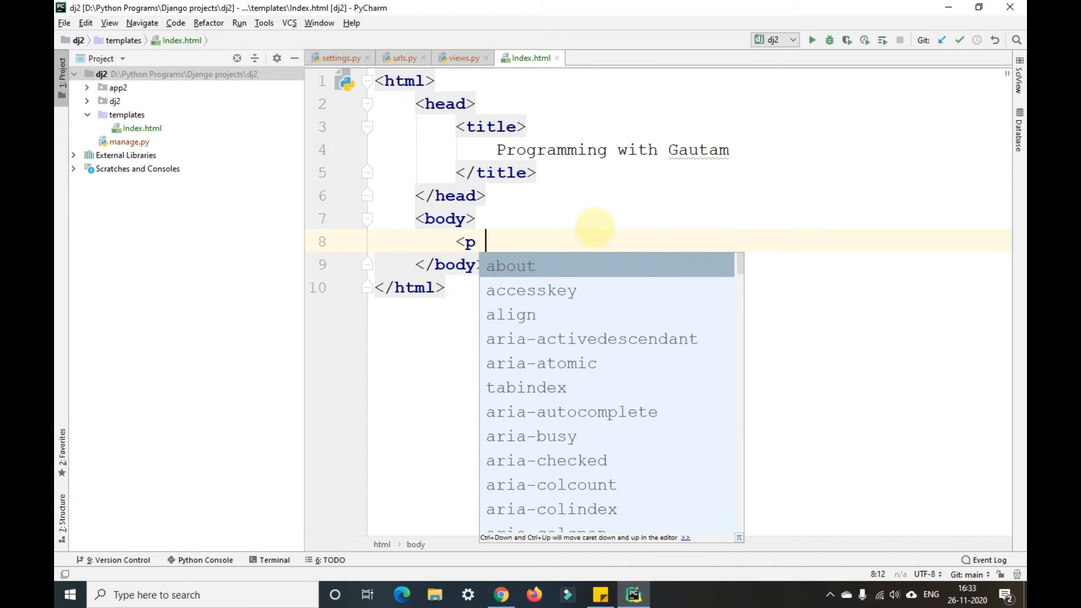
pyautogui.write('colo')
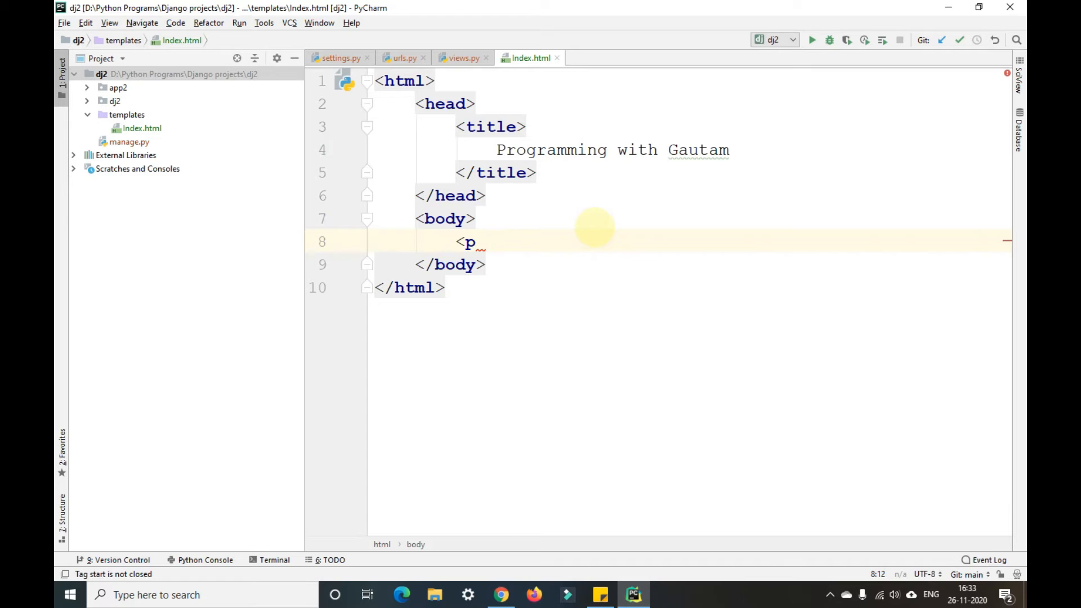
# - Give the paragraph style="text-align: center; color: red;"
pyautogui.write('style="')
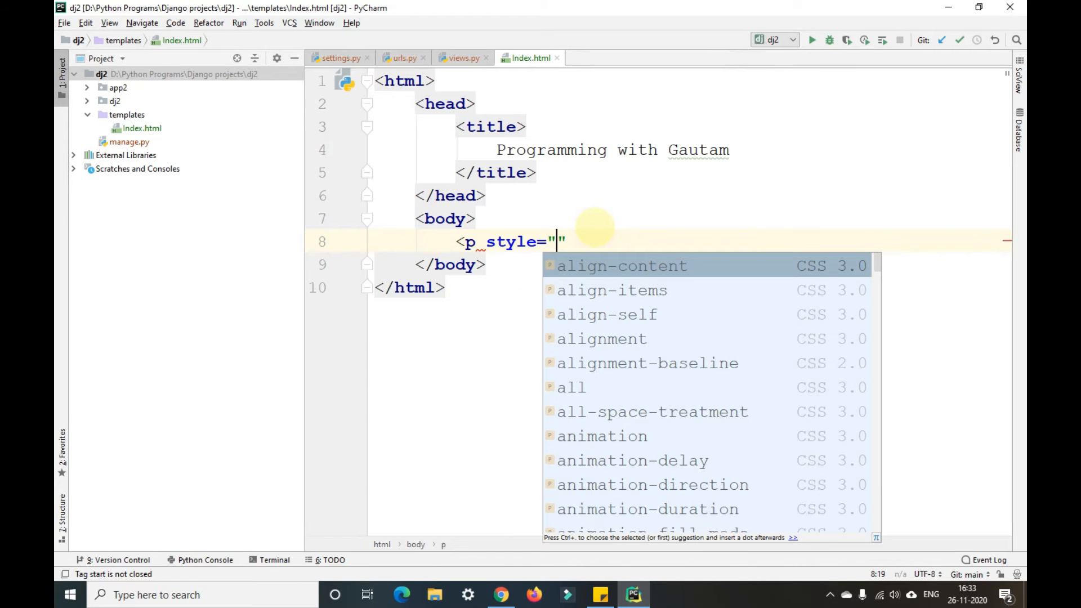
pyautogui.write('text-align: center')
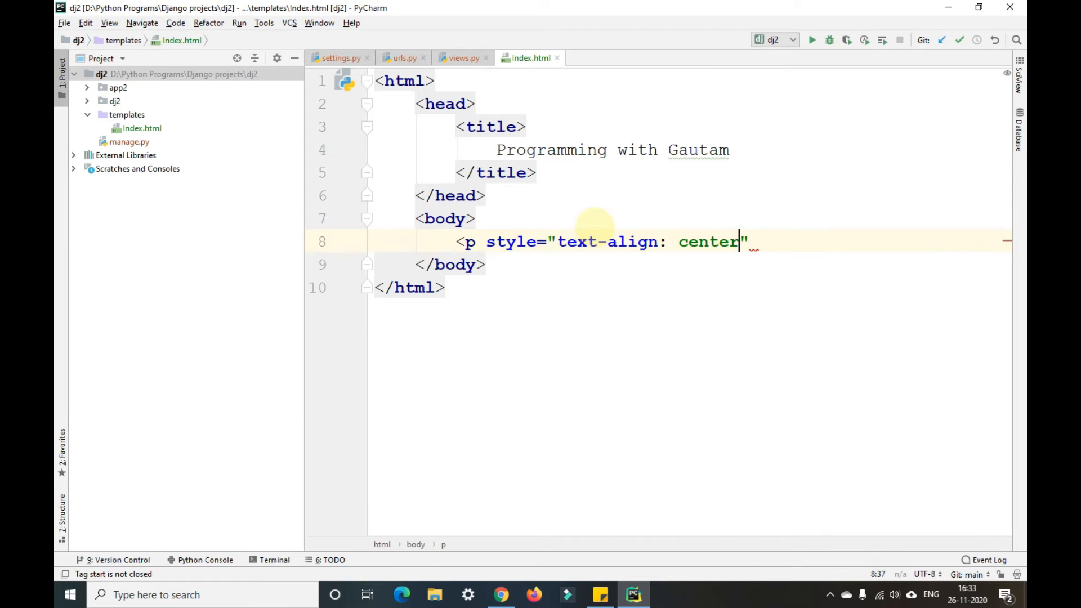
pyautogui.write(';')
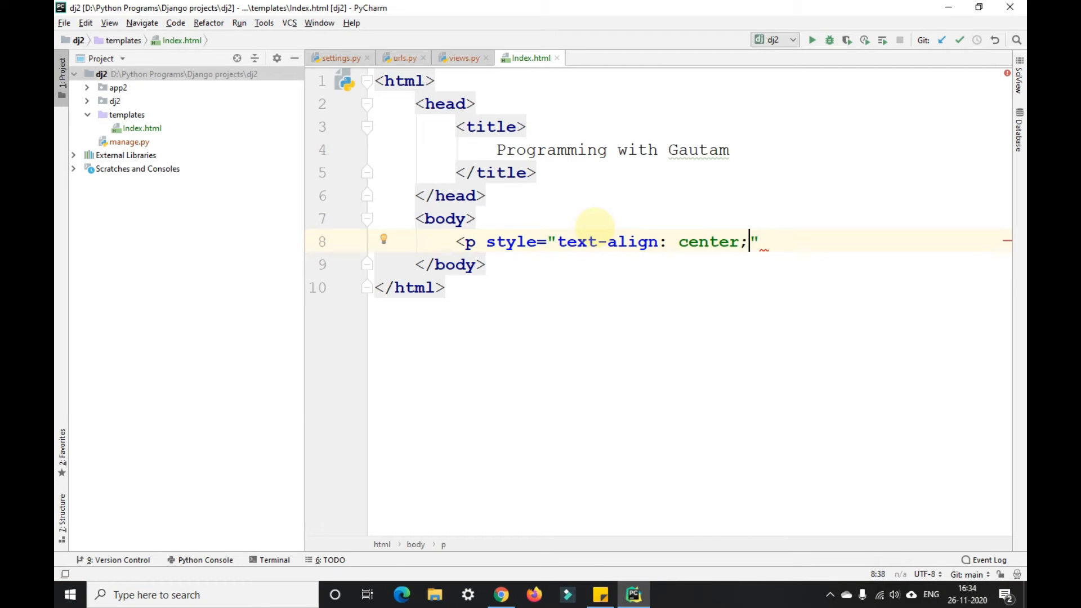
pyautogui.write('c')
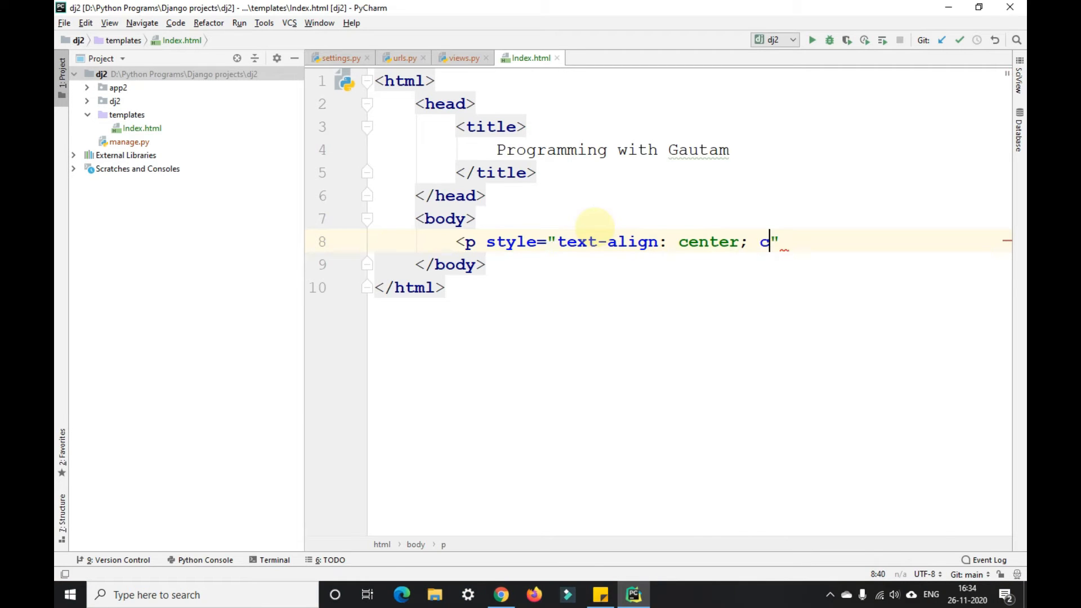
pyautogui.write('olor:')
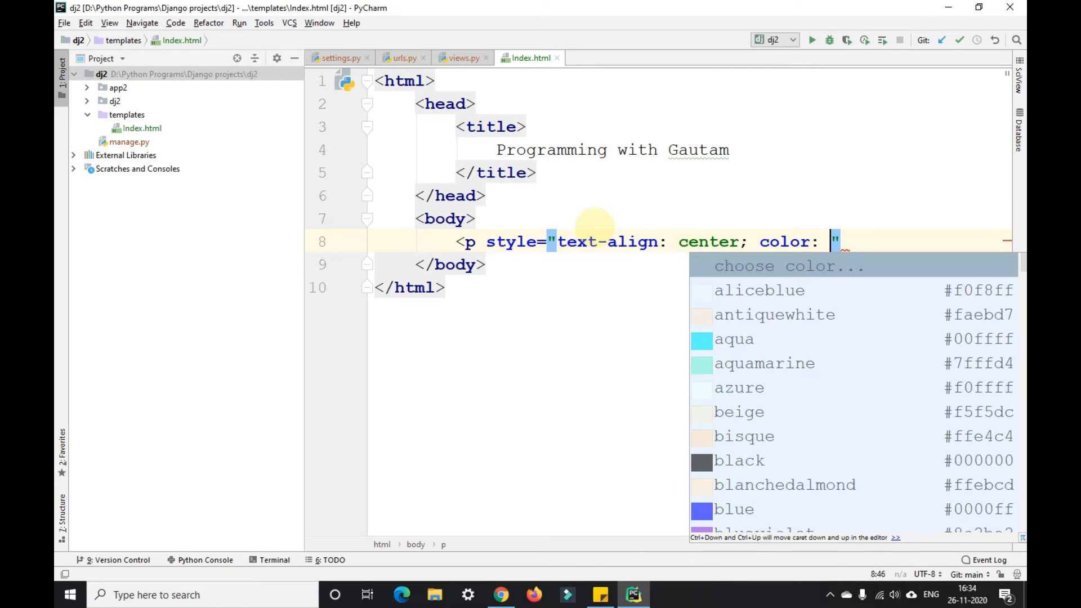
pyautogui.write('r')
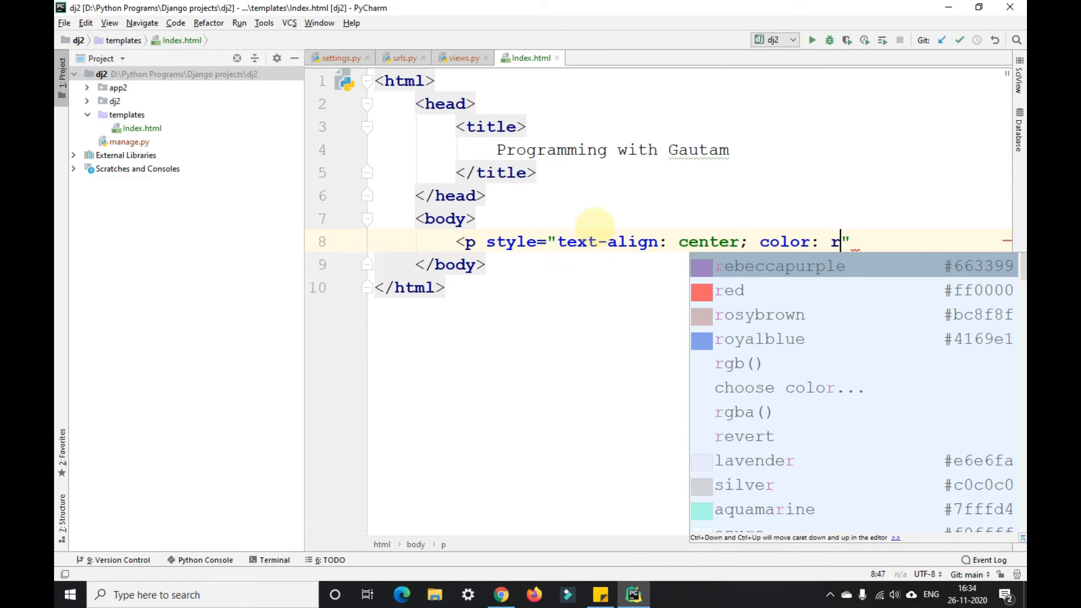
pyautogui.write('ed')
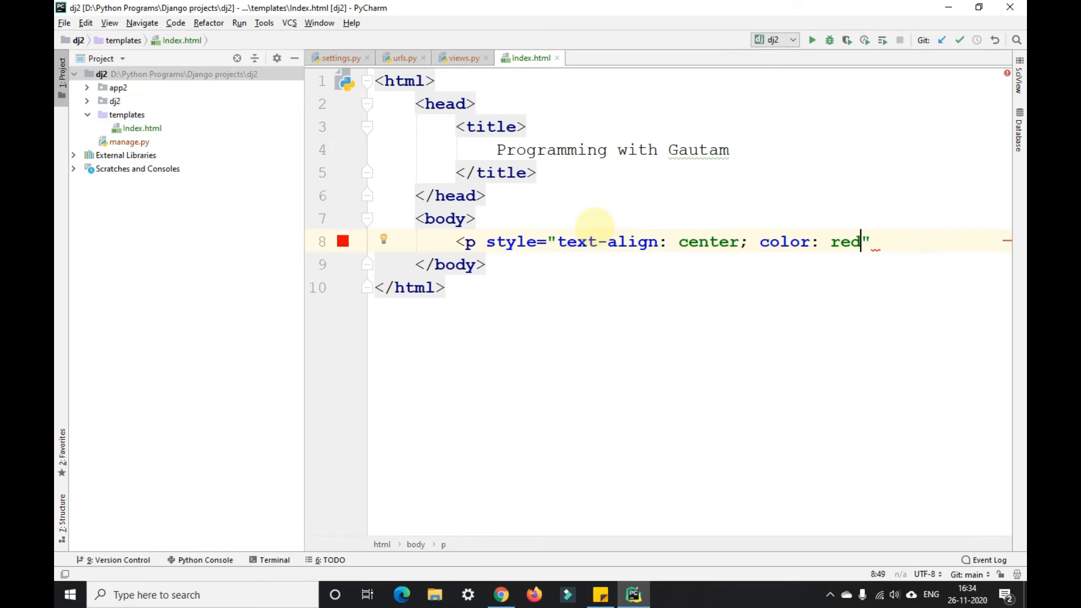
pyautogui.write(';')
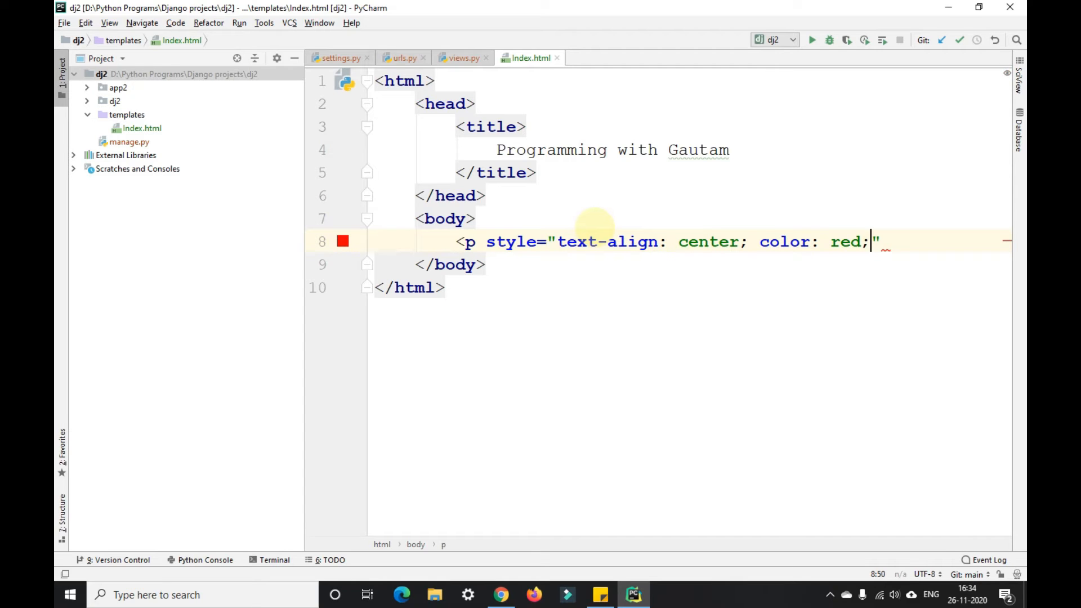
# - Add background: white to the paragraph style, replacing the suggested black
pyautogui.write('b')
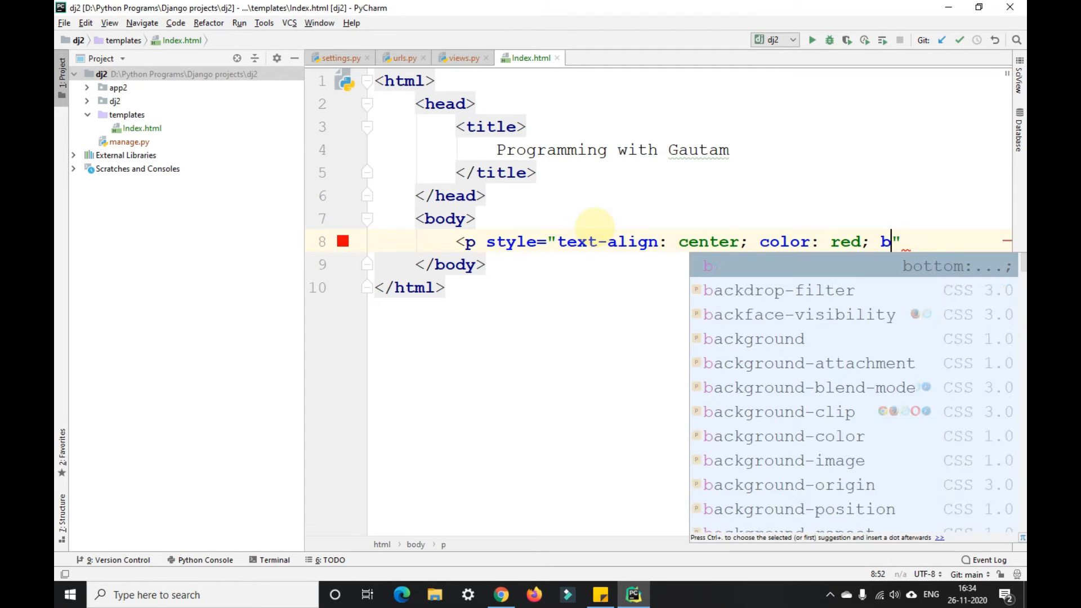
pyautogui.write('ground: #000;')
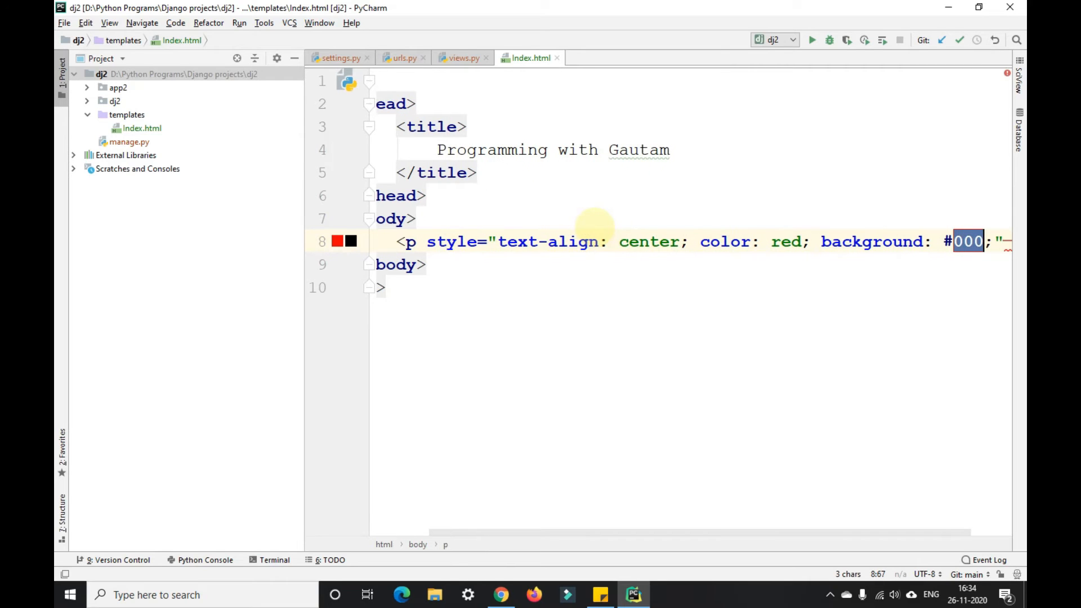
pyautogui.press('Delete')
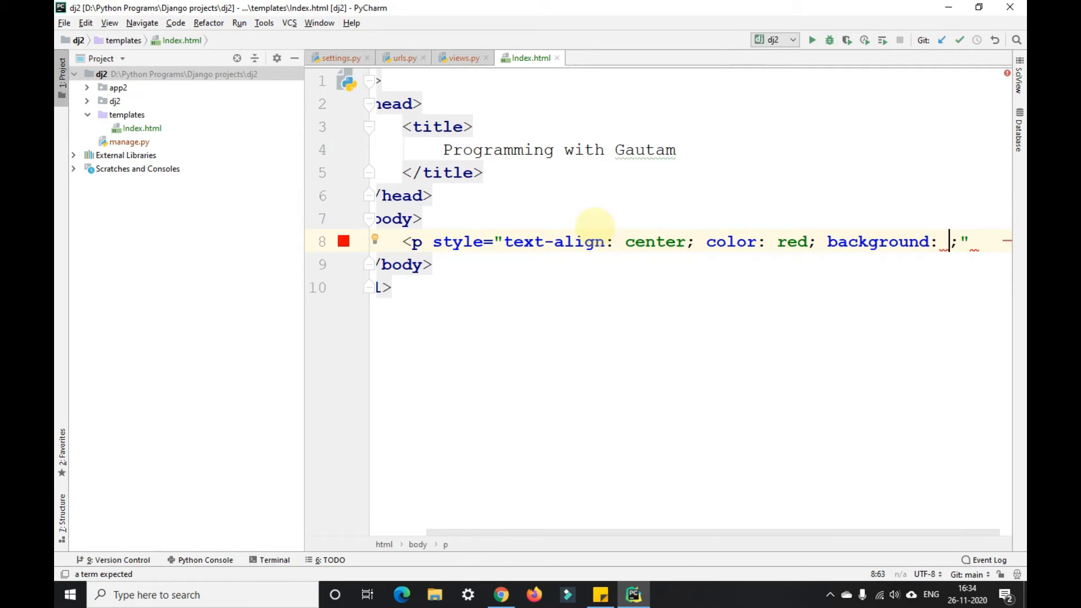
pyautogui.write('white')
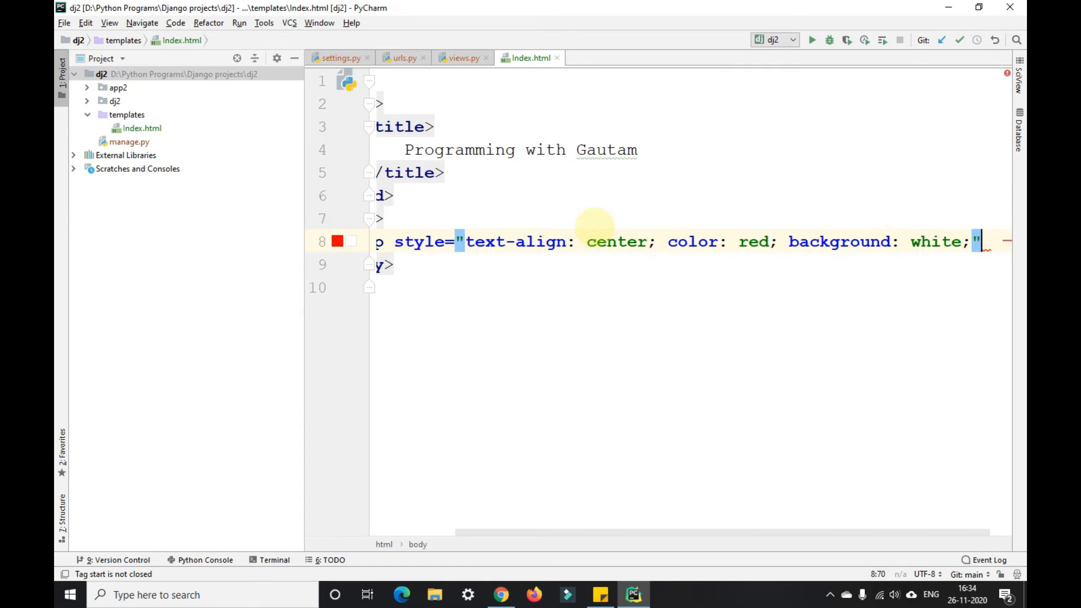
# - Fill the paragraph with 'Hello This is Gautam from Programming with gautam'
pyautogui.press('enter')
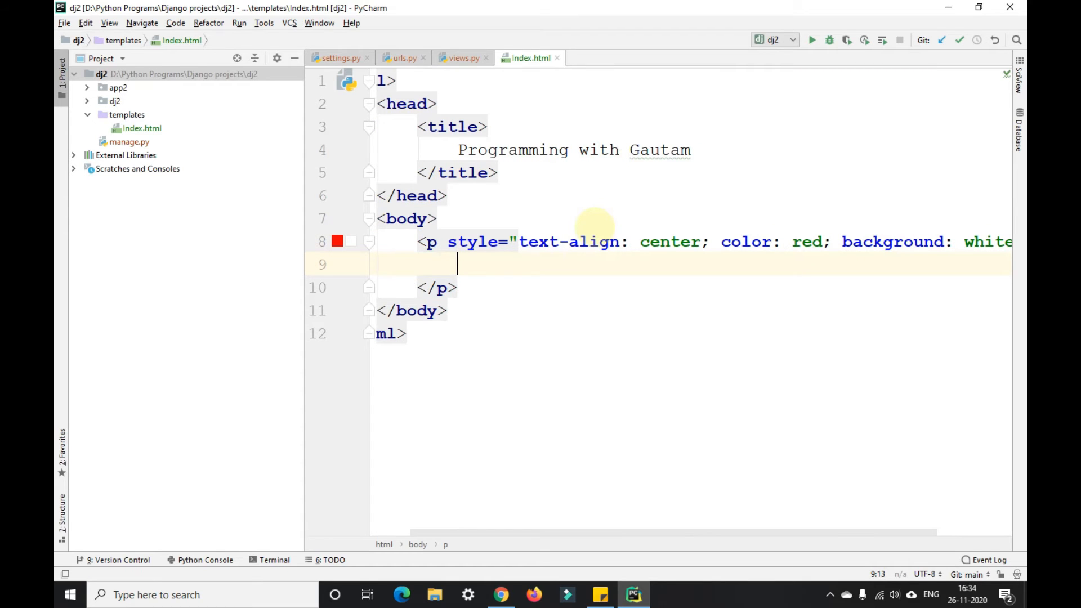
pyautogui.write('Hello')
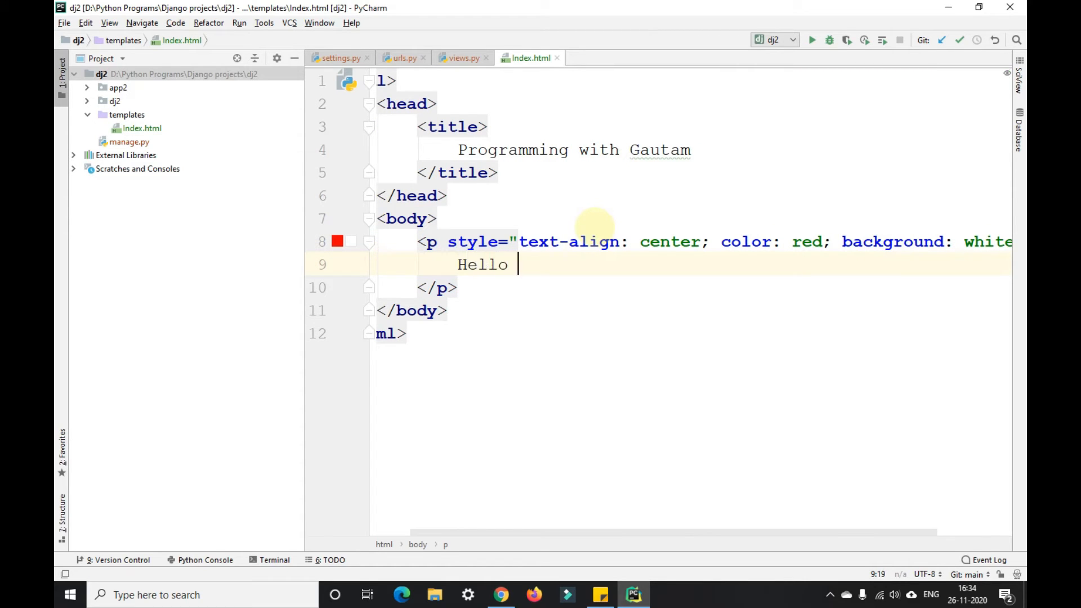
pyautogui.write('This is')
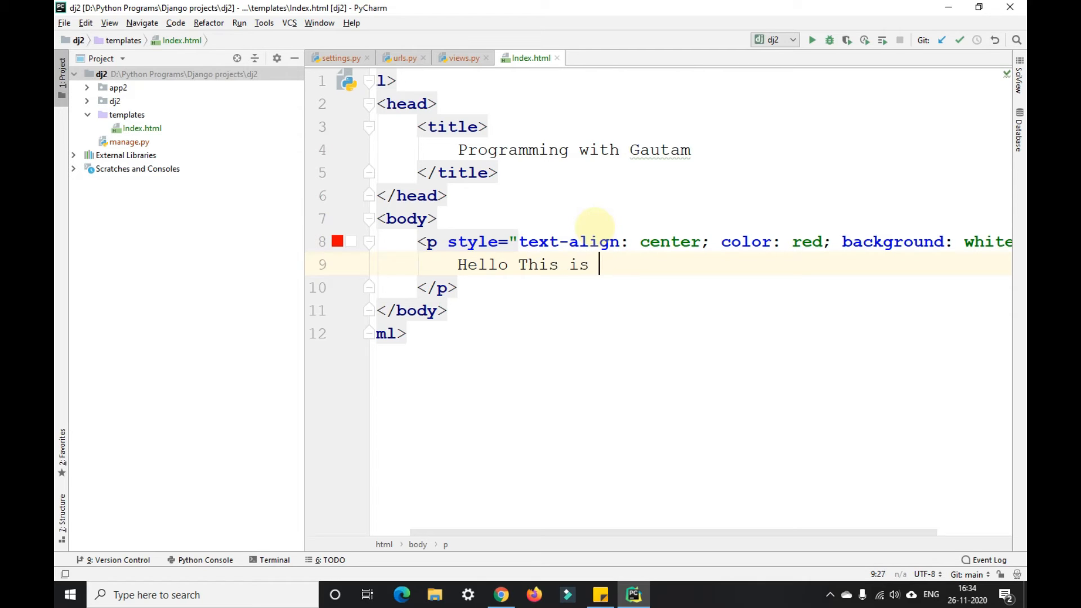
pyautogui.write('Gautam fr')
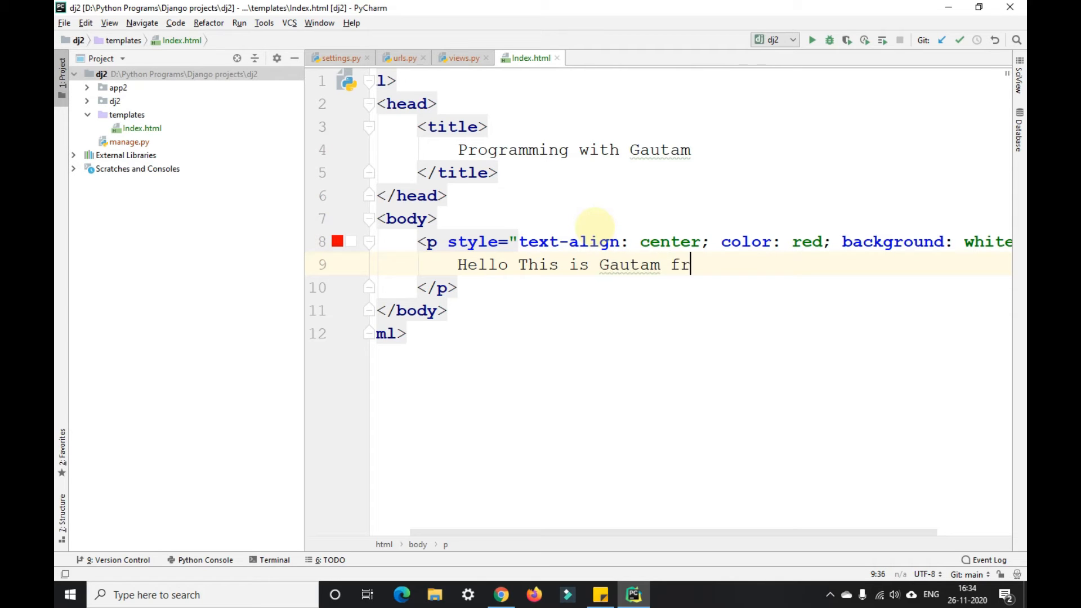
pyautogui.write('om Prof')
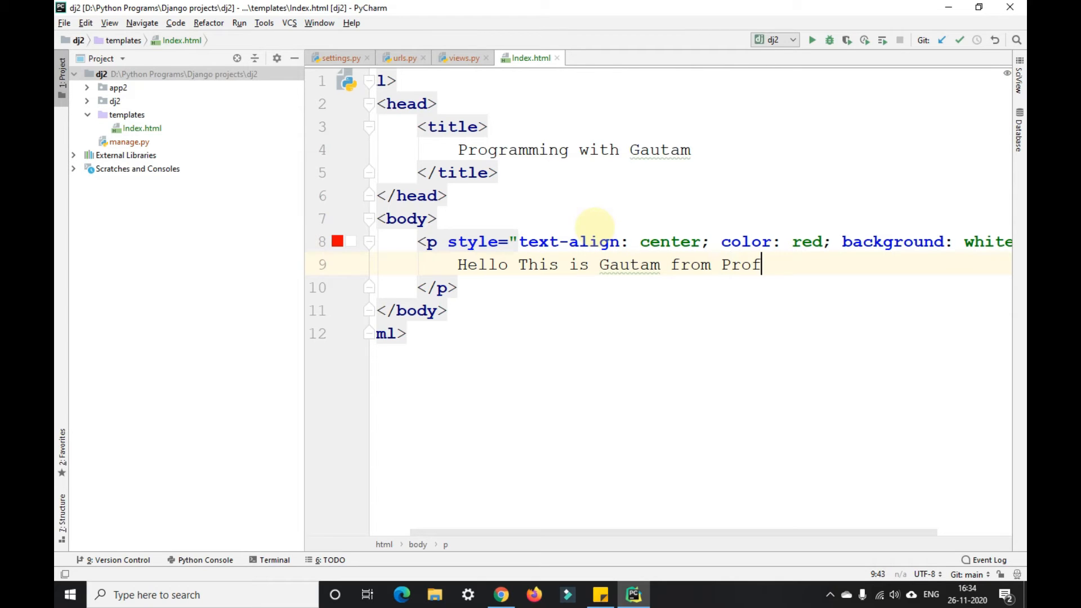
pyautogui.write('rammin')
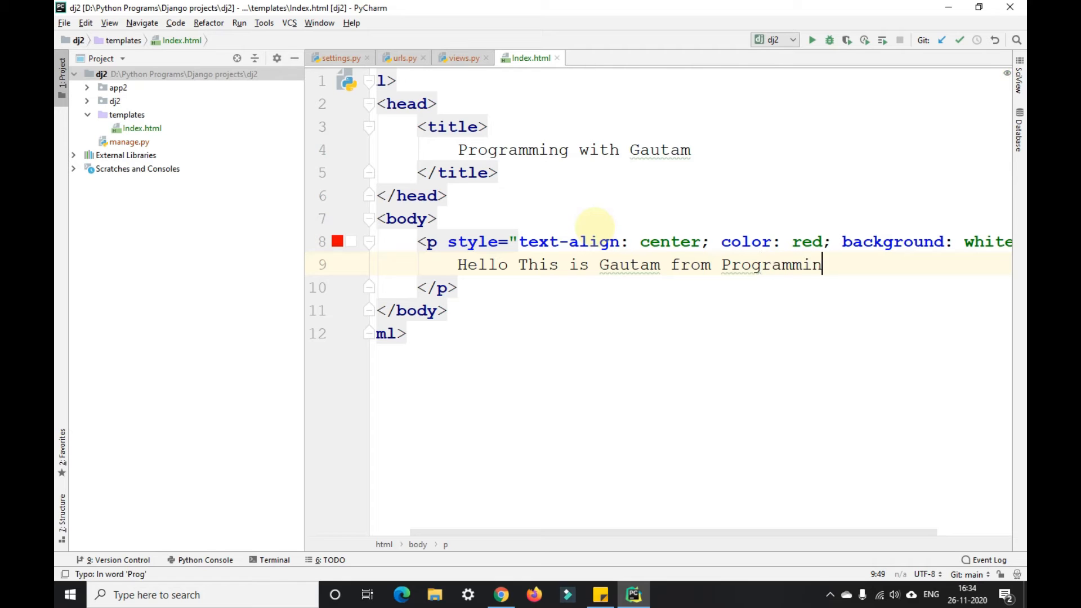
pyautogui.write('g with gautam')
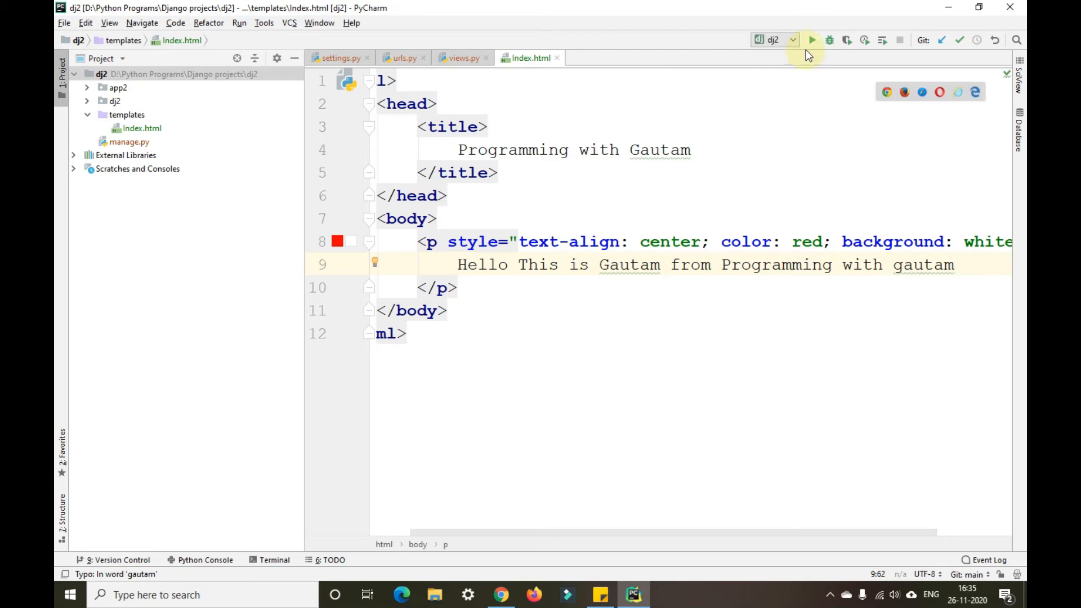
pyautogui.click(812, 39)
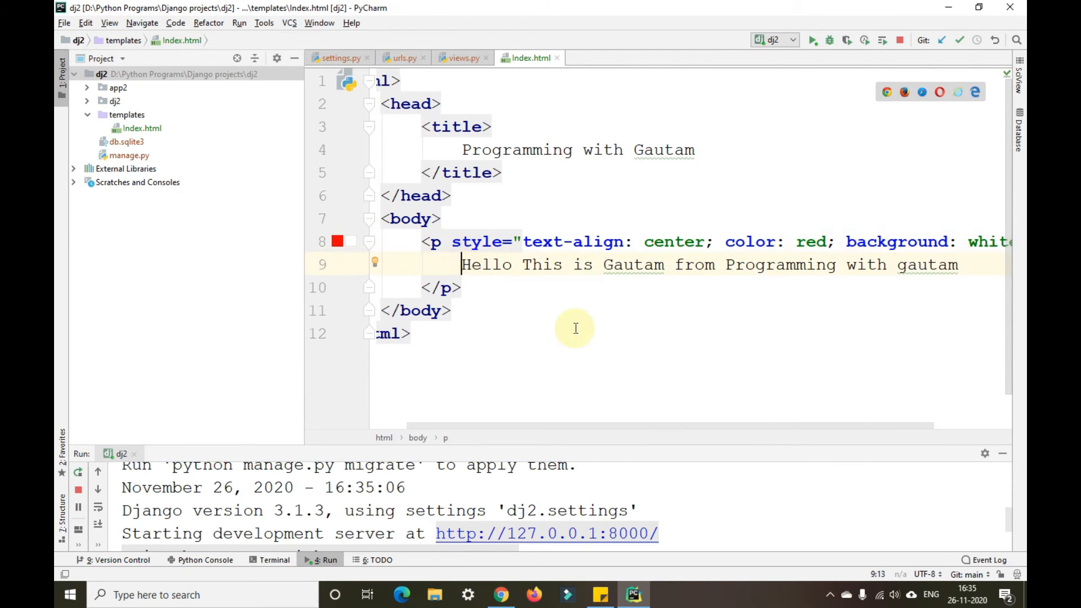
# - Wrap the greeting 'Hello ... gautam' on line 9 of Index.html in <h1>...</h1>
pyautogui.write('<h1')
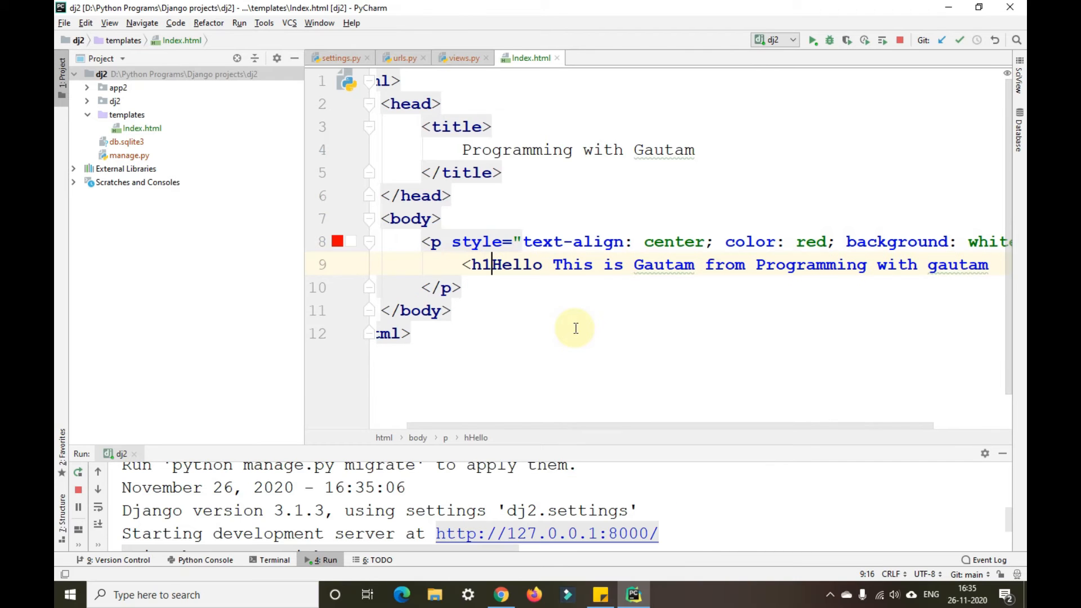
pyautogui.write('>')
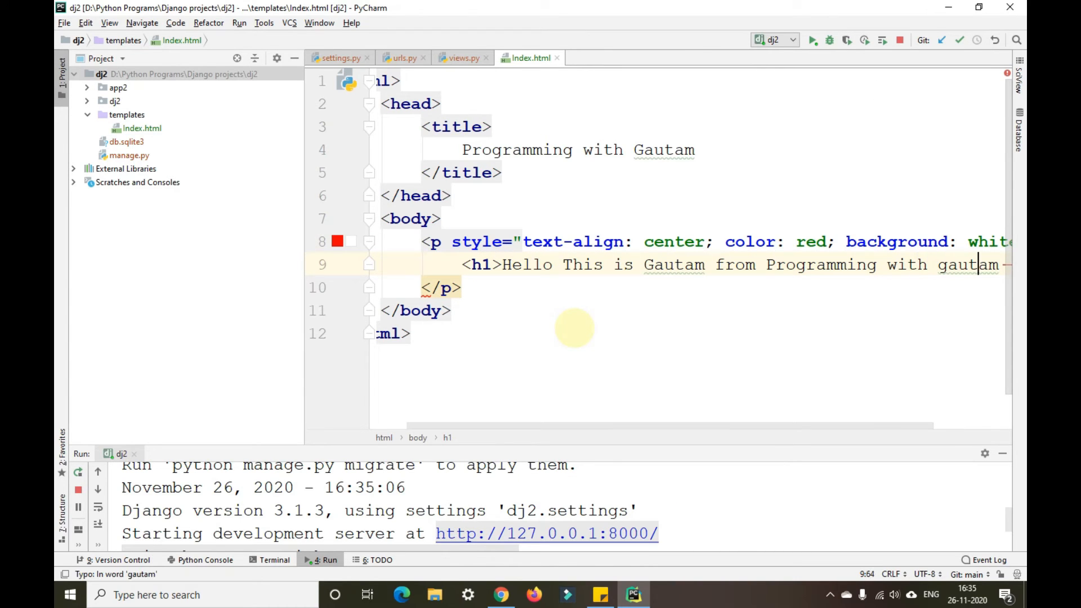
pyautogui.write('<h1')
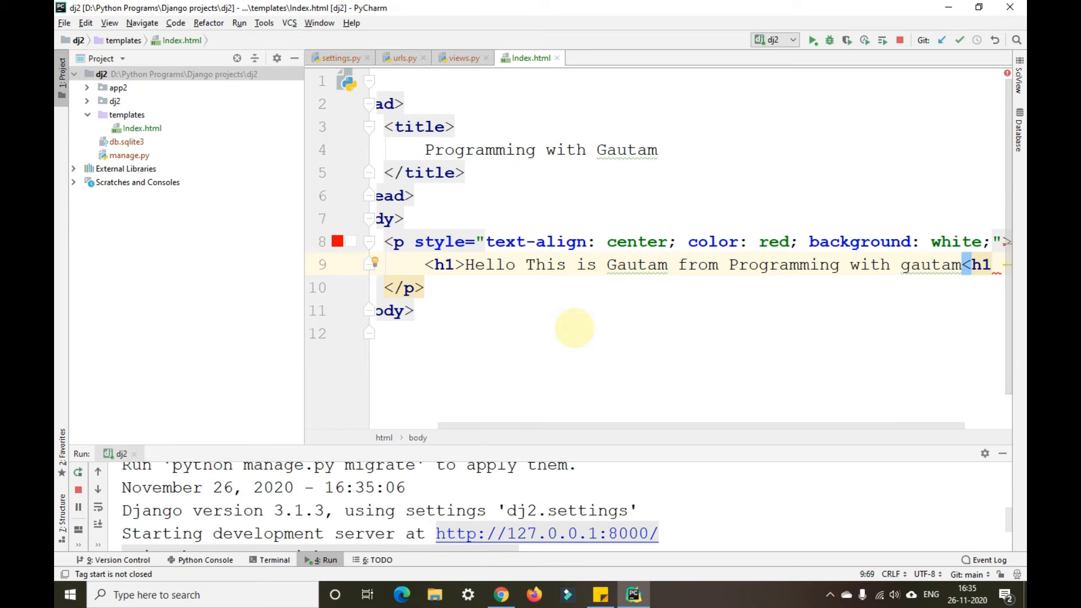
pyautogui.write('/')
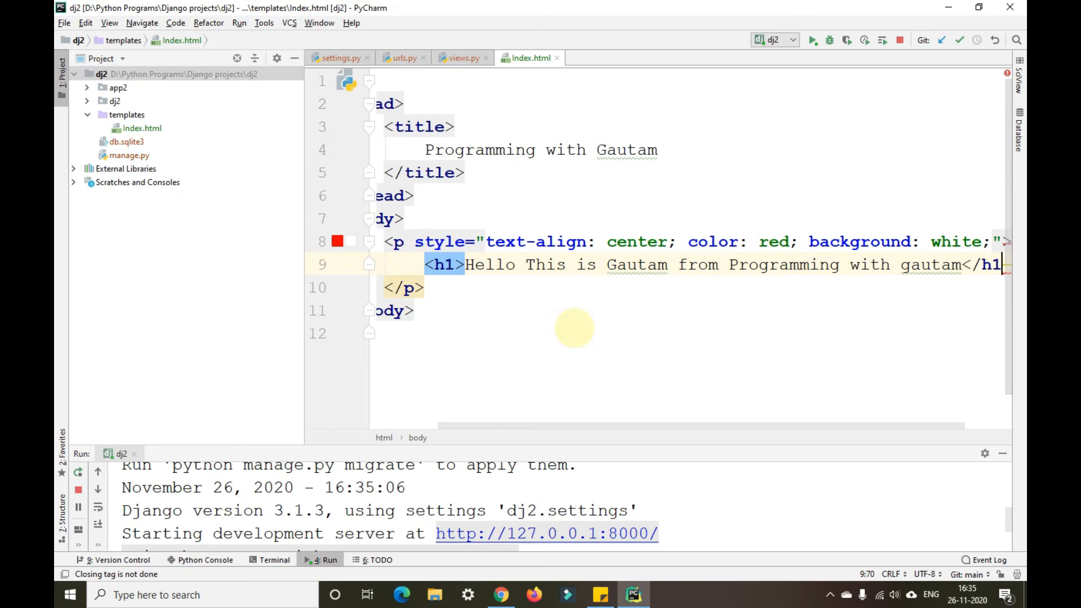
pyautogui.click(500, 594)
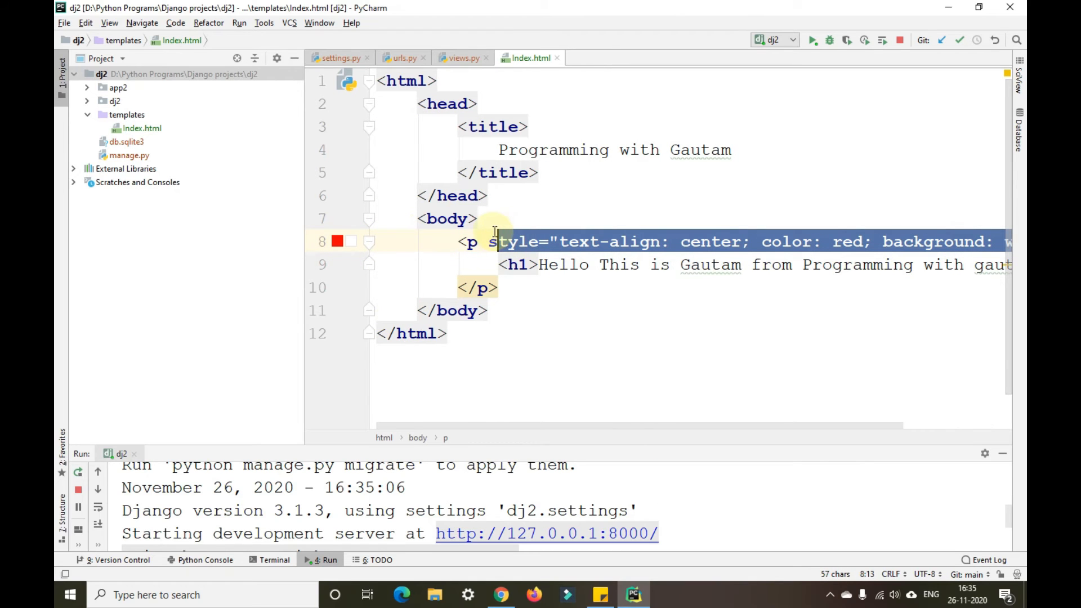
# - Move the inline style text-align: center; color: red; background: white onto the h1 heading
pyautogui.press('Delete')
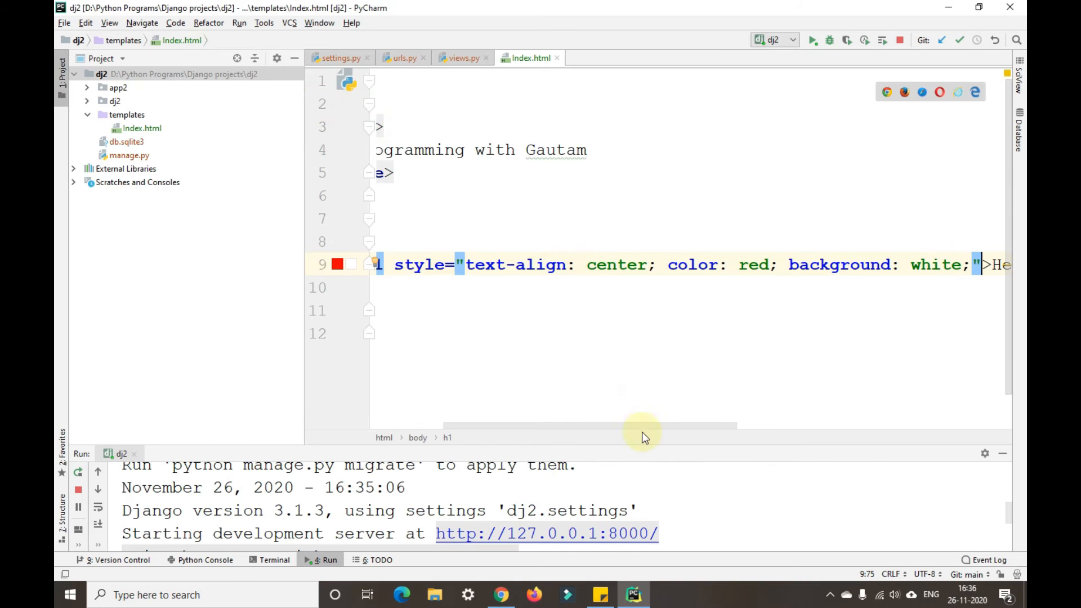
pyautogui.hscroll(-3)
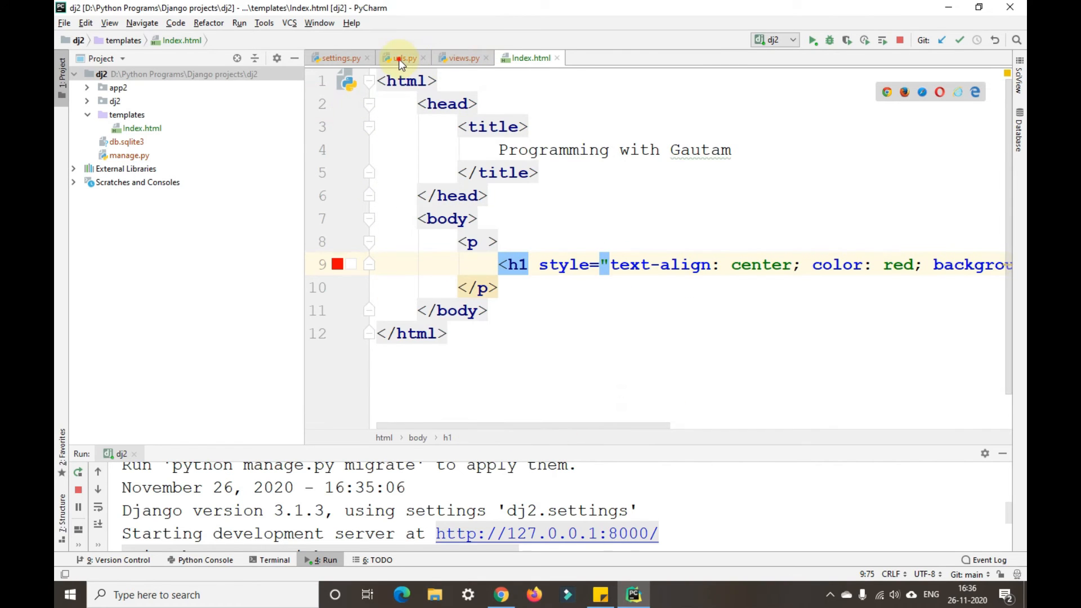
pyautogui.click(404, 58)
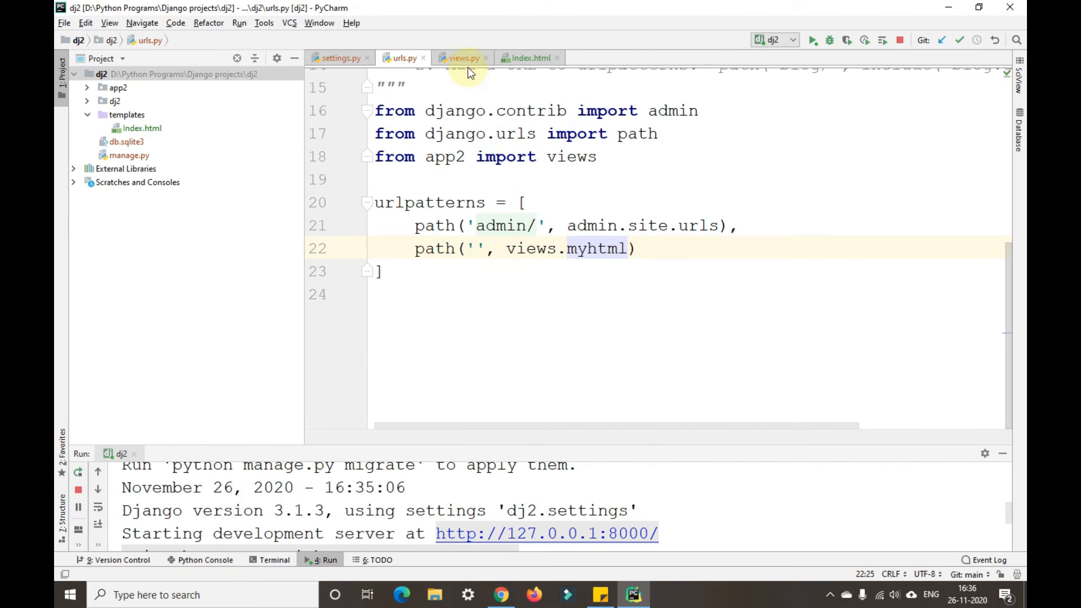
pyautogui.click(462, 57)
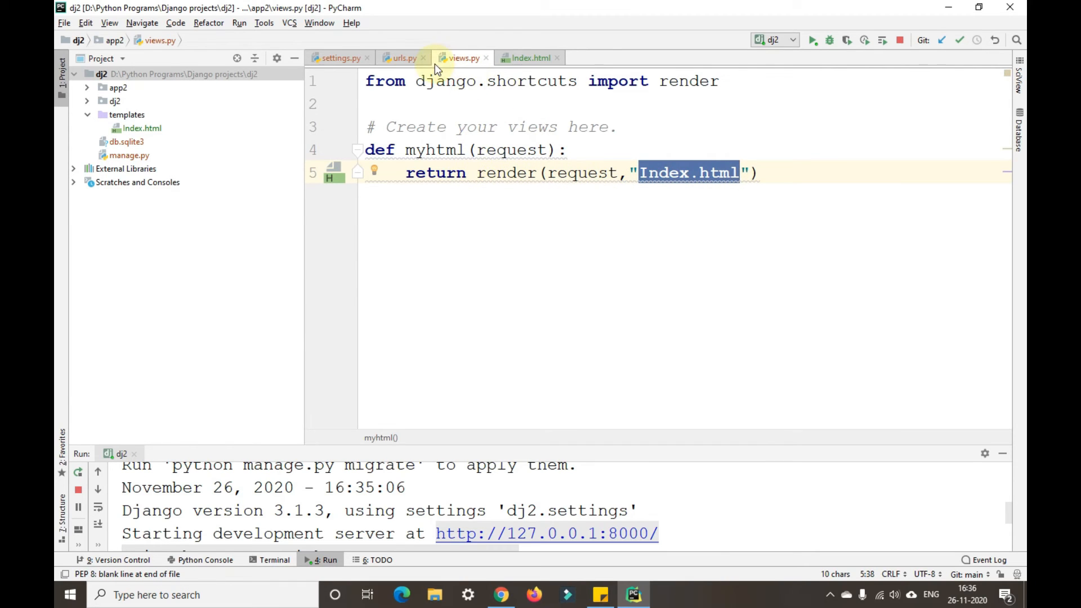
pyautogui.click(403, 58)
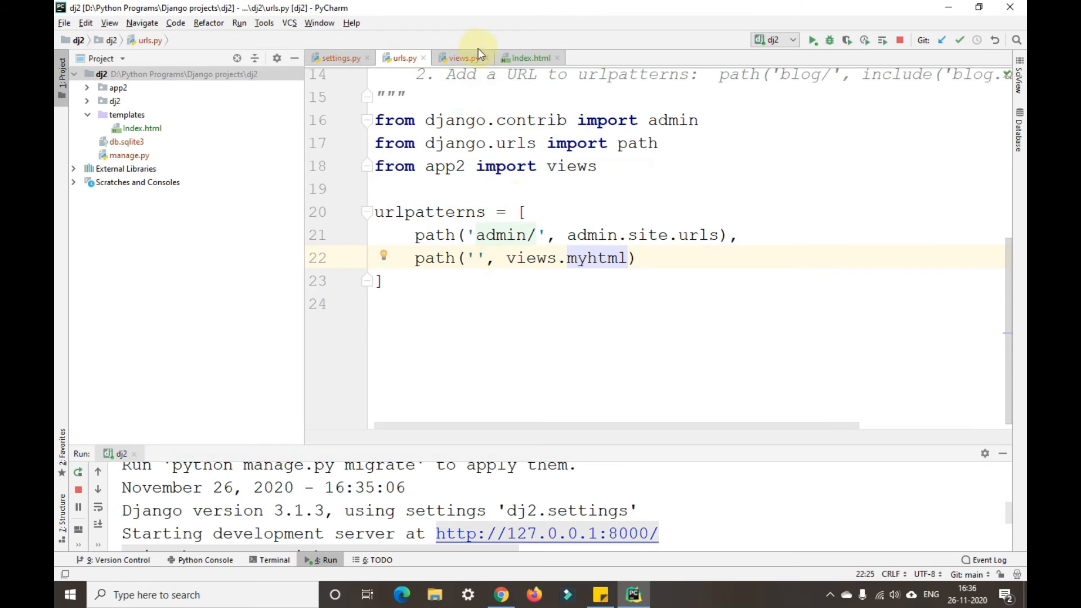
pyautogui.click(463, 58)
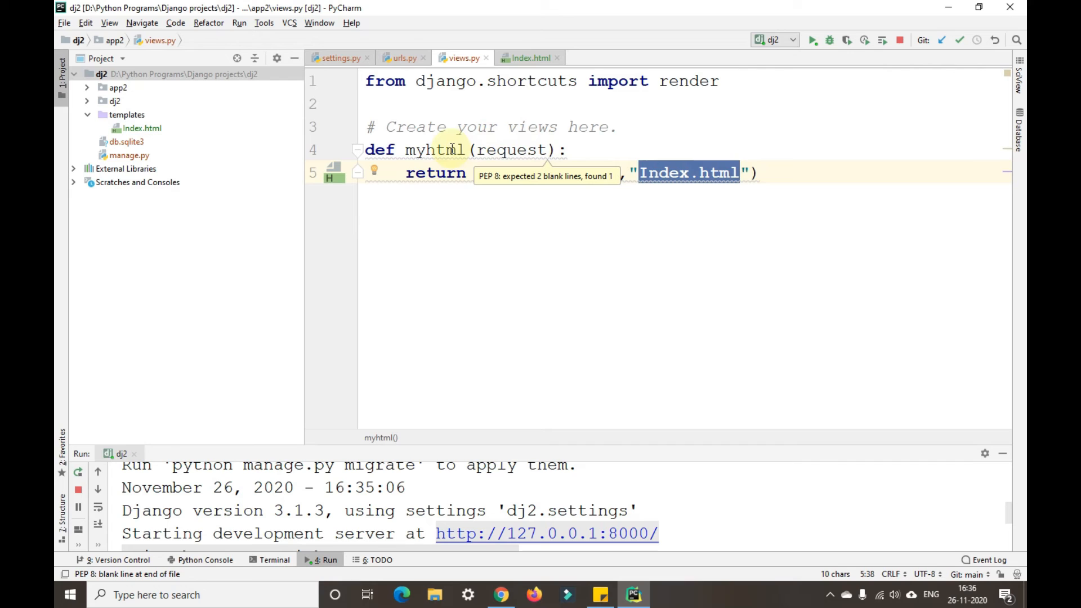
pyautogui.click(402, 57)
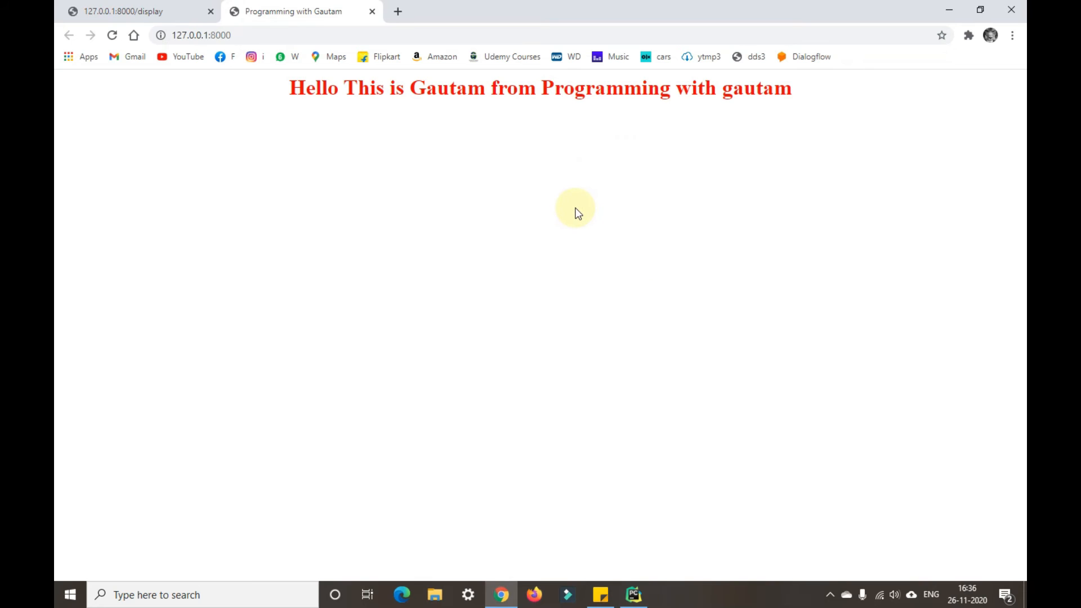
pyautogui.click(631, 594)
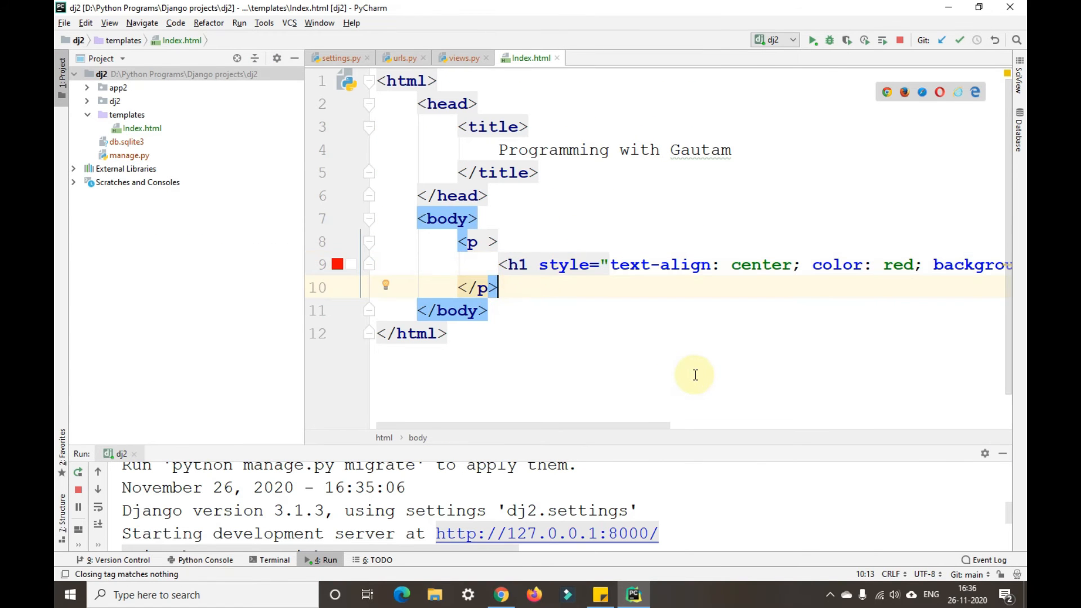
# - Add a <p> below the heading reading 'Subscribe to my youtube channel by clicking here'
pyautogui.press('enter')
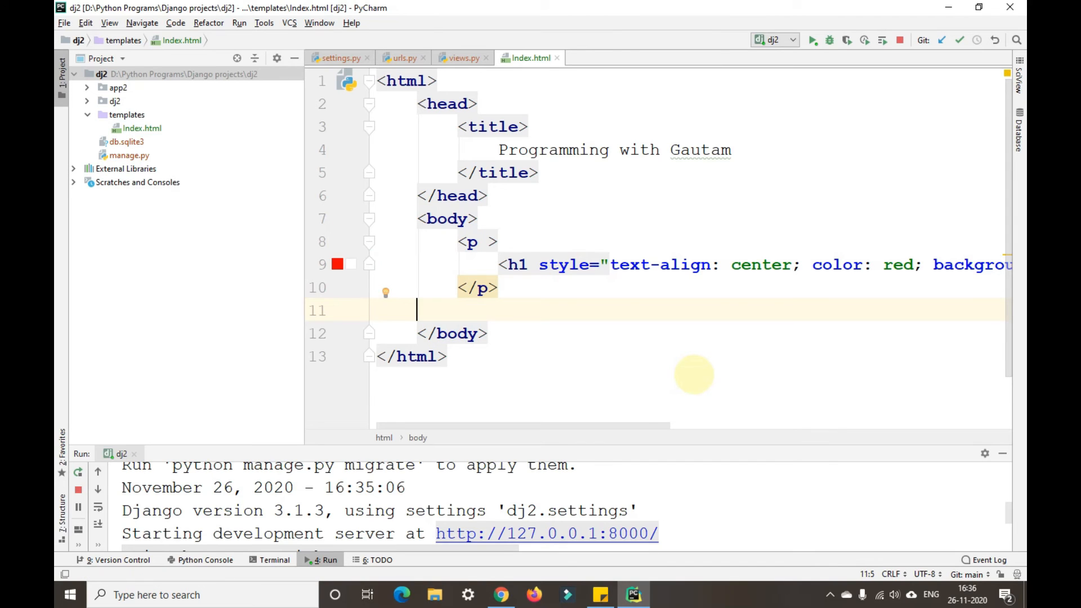
pyautogui.write('<p>')
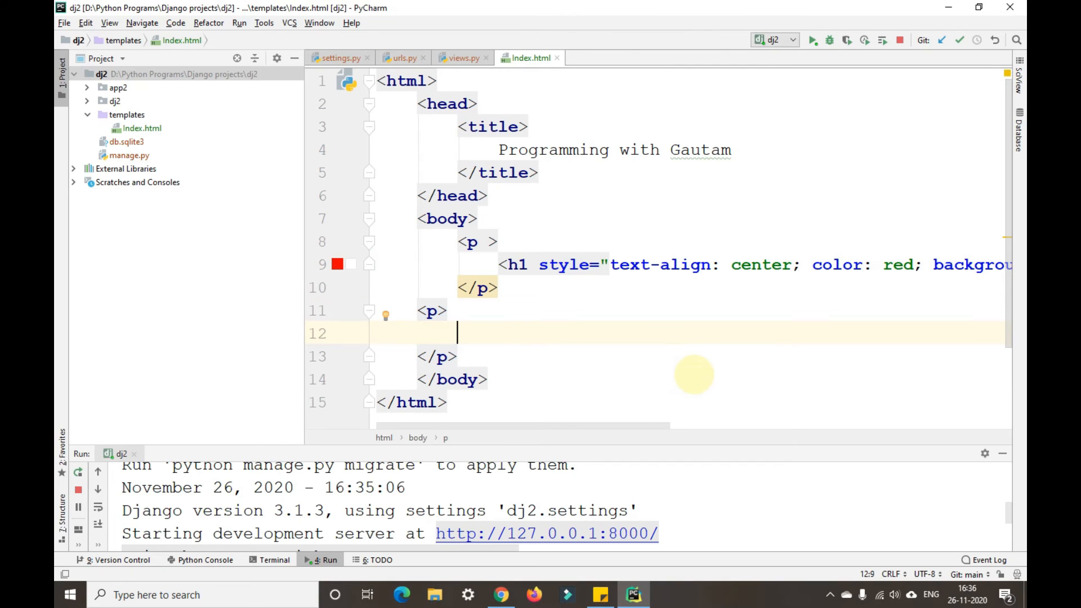
pyautogui.write('Sub')
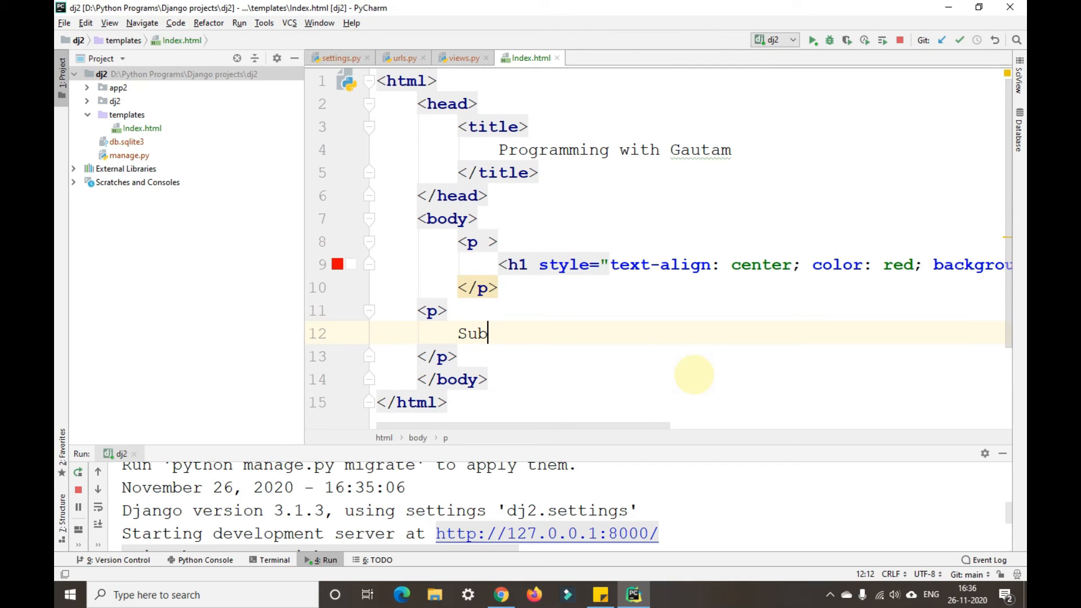
pyautogui.write('scribe t')
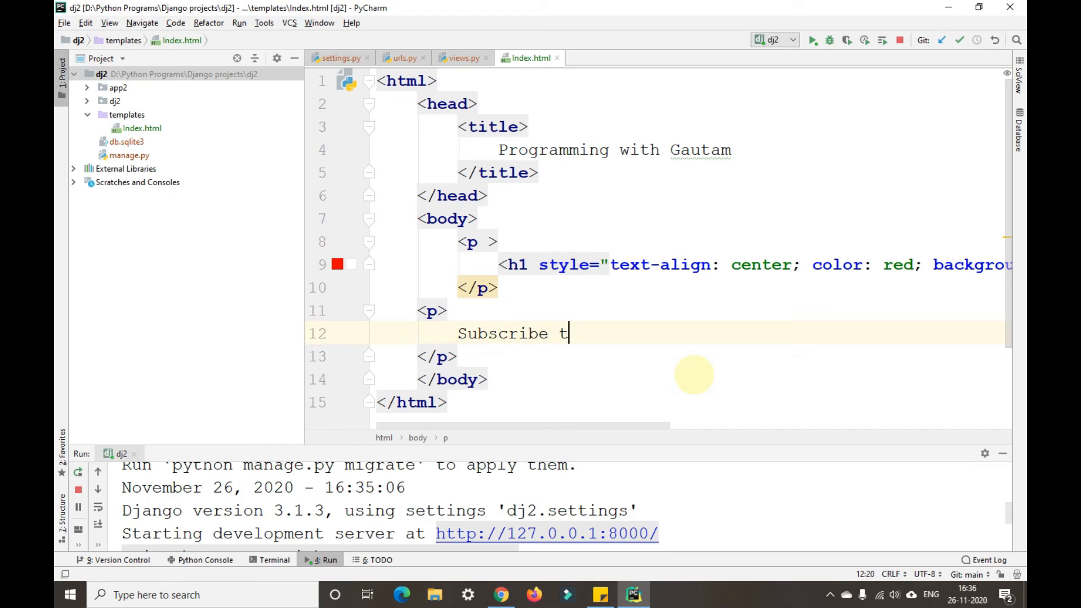
pyautogui.write('o my y')
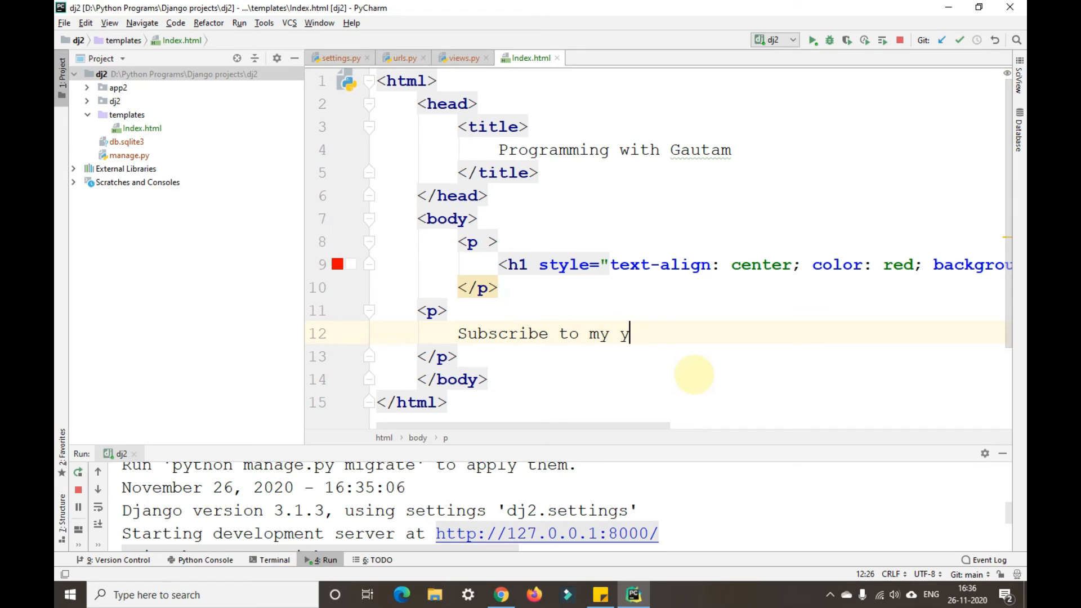
pyautogui.write('outube cha')
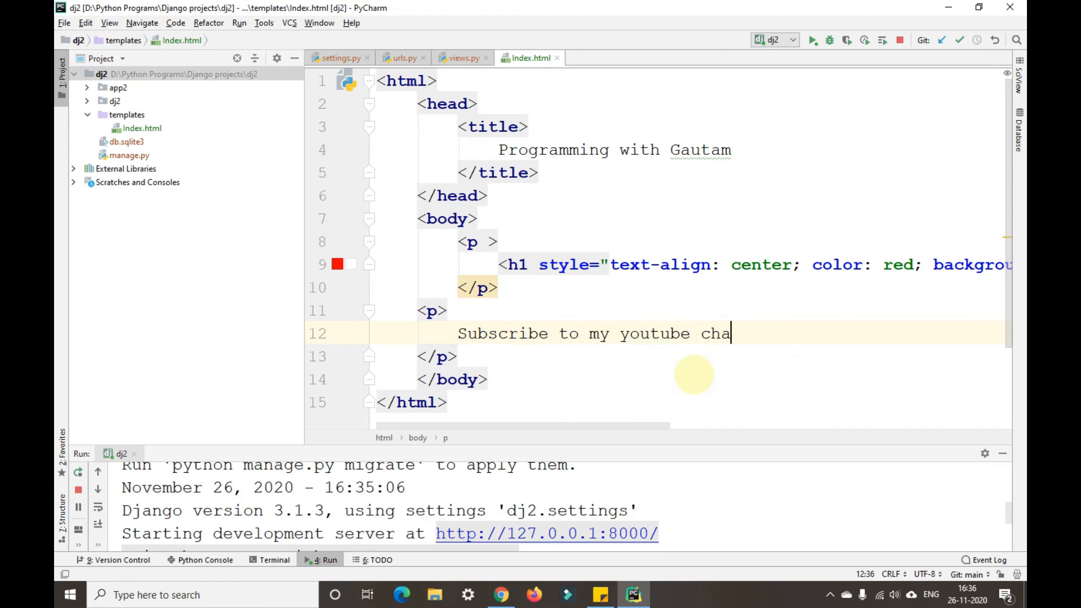
pyautogui.write('nnel by')
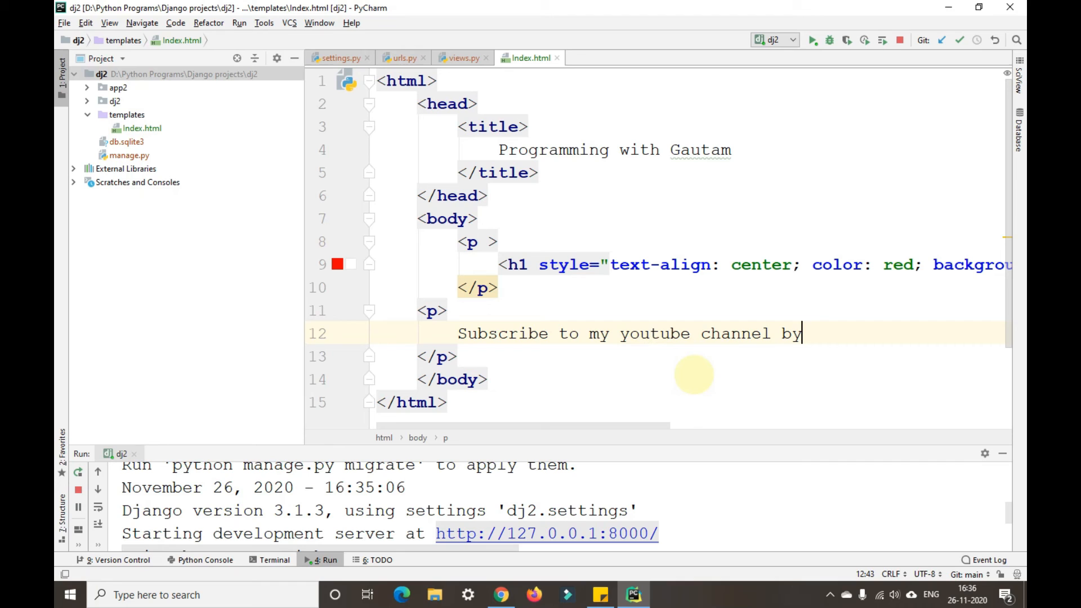
pyautogui.write('clicki')
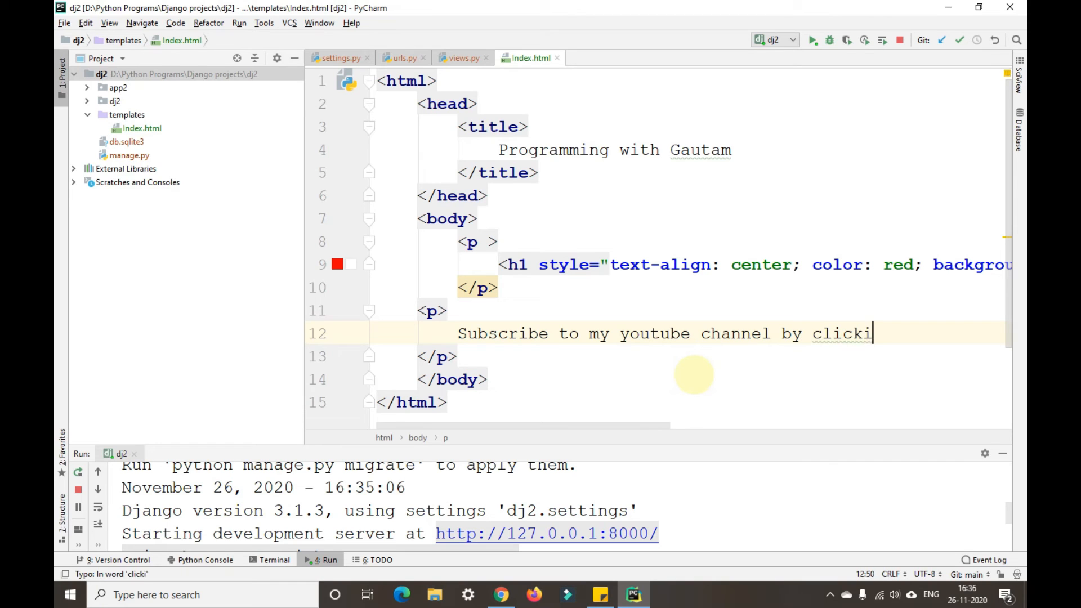
pyautogui.write('ng on the')
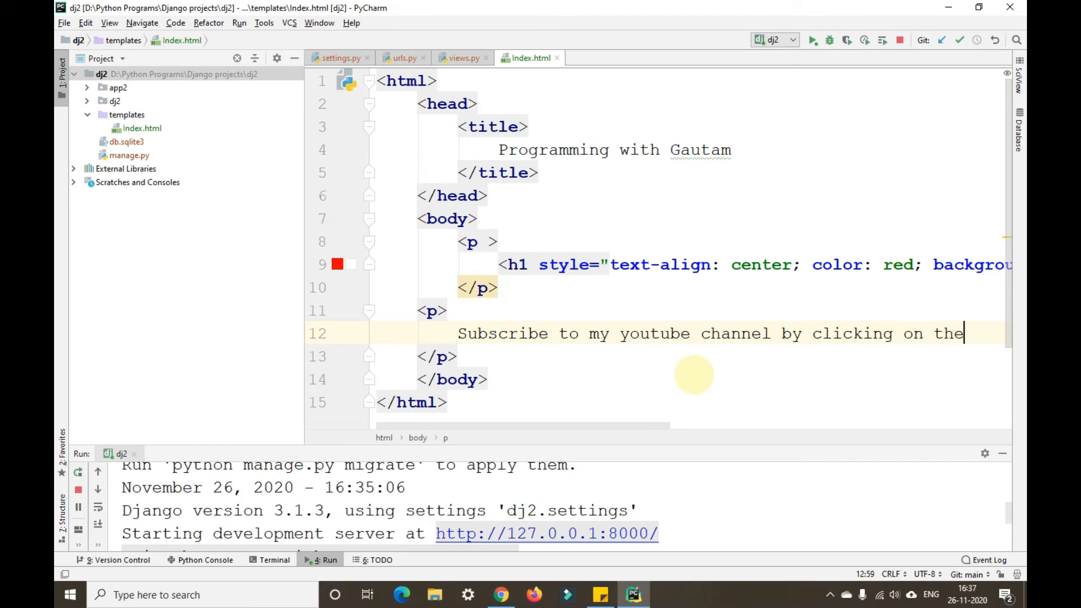
pyautogui.write('b')
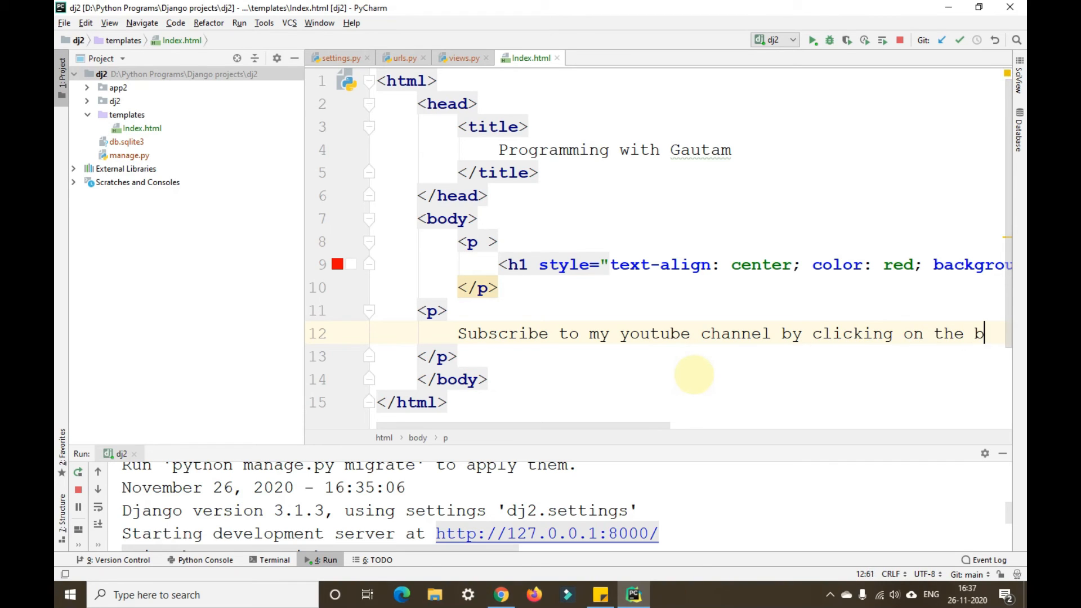
pyautogui.press('BackSpace')
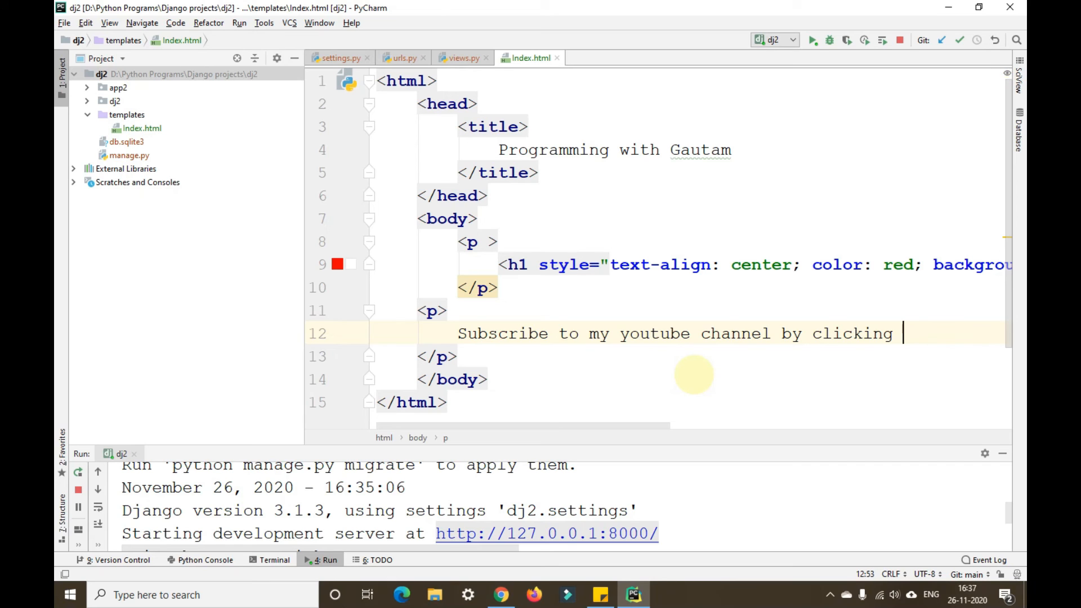
pyautogui.write('here')
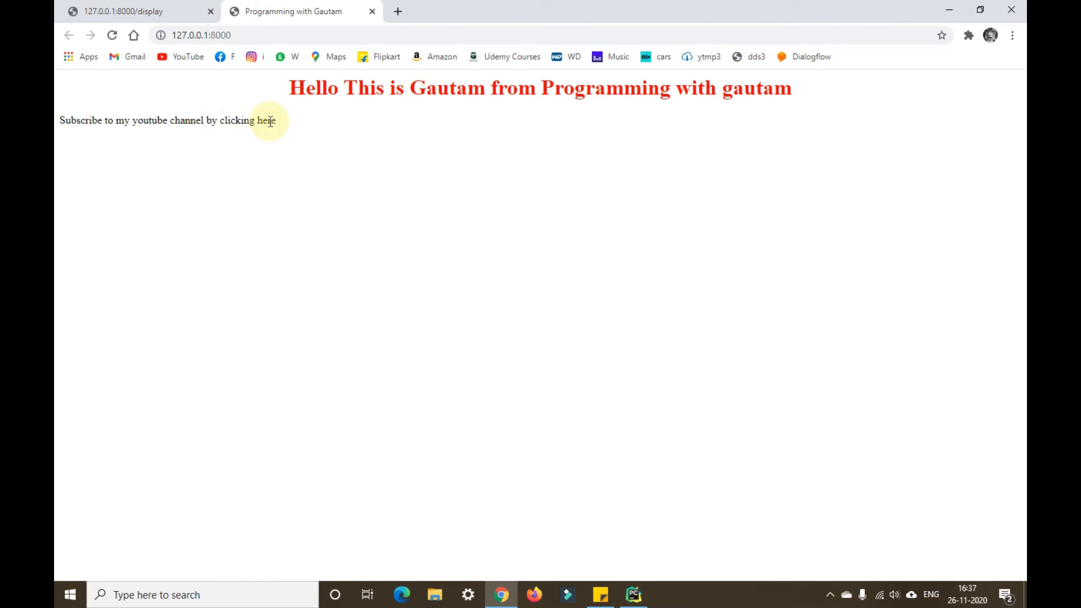
# - View the rendered page in Chrome, then return to Index.html in PyCharm
pyautogui.click(263, 120)
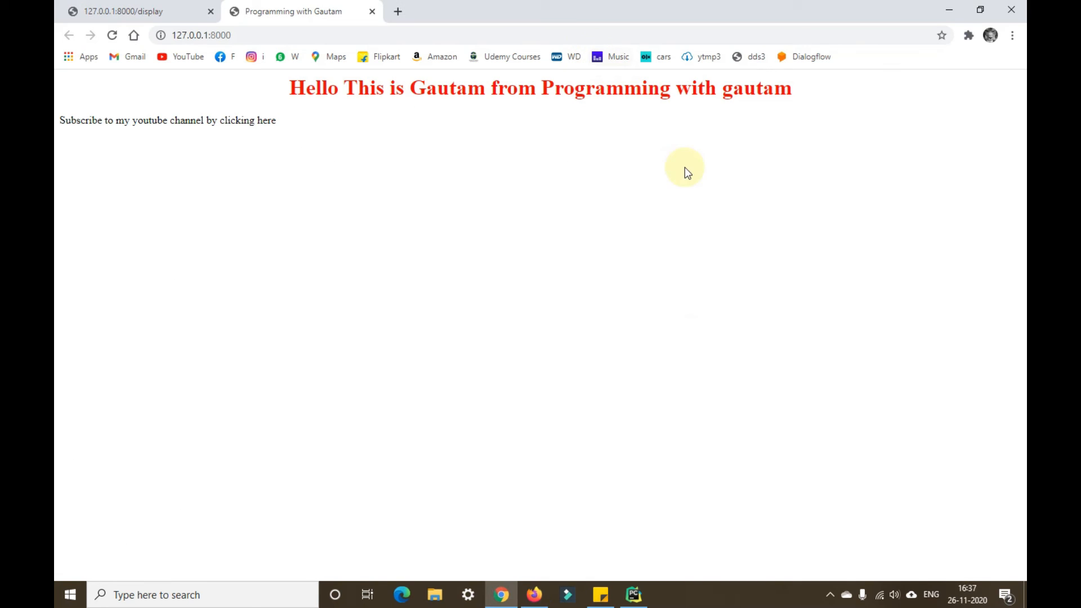
pyautogui.click(631, 594)
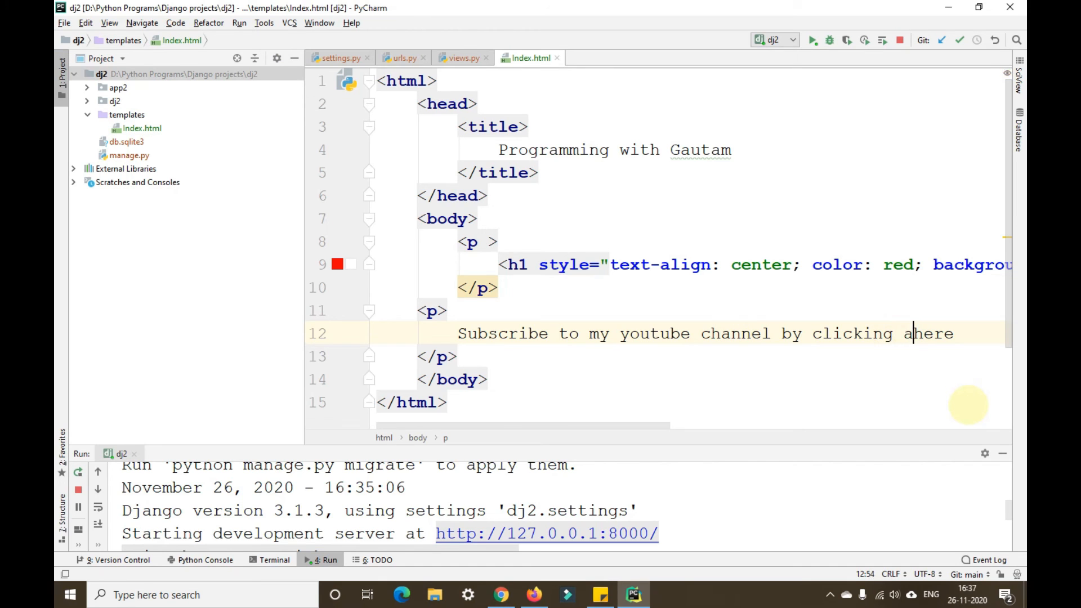
pyautogui.press('Backspace')
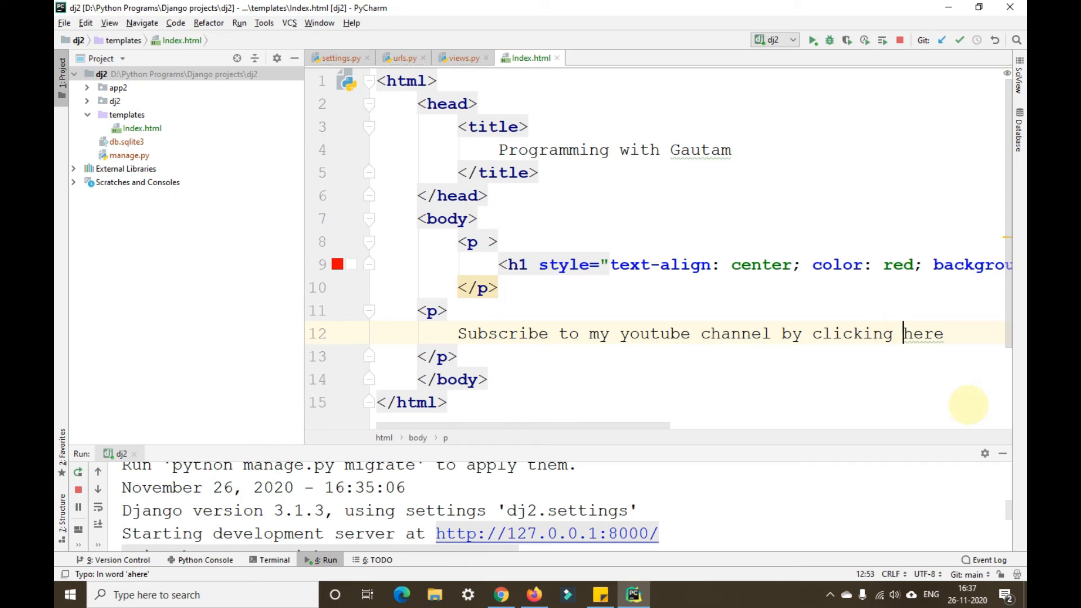
pyautogui.write('<a></a>')
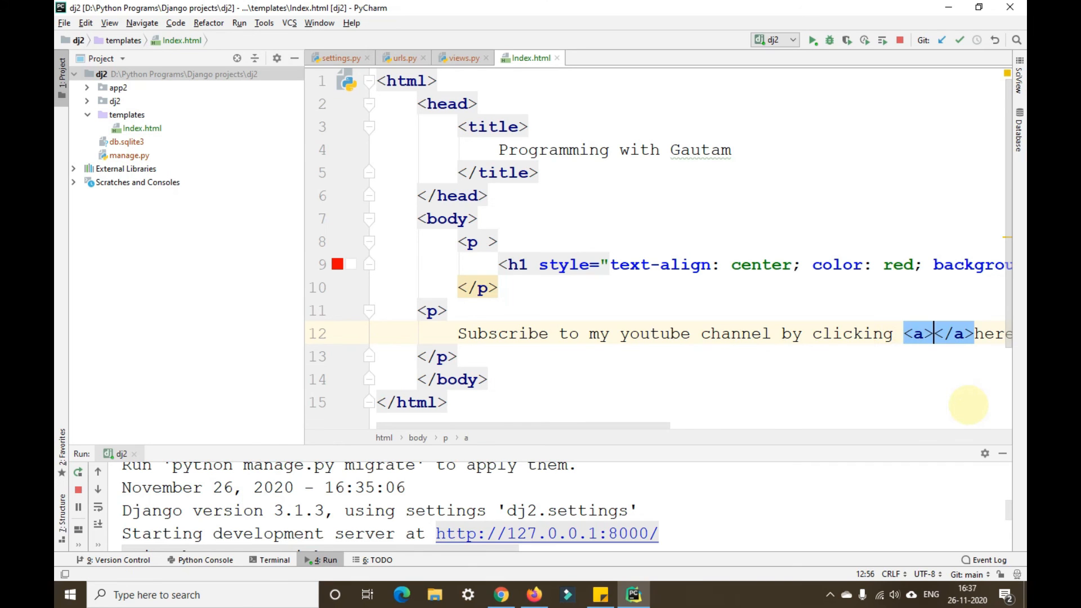
pyautogui.write('hre')
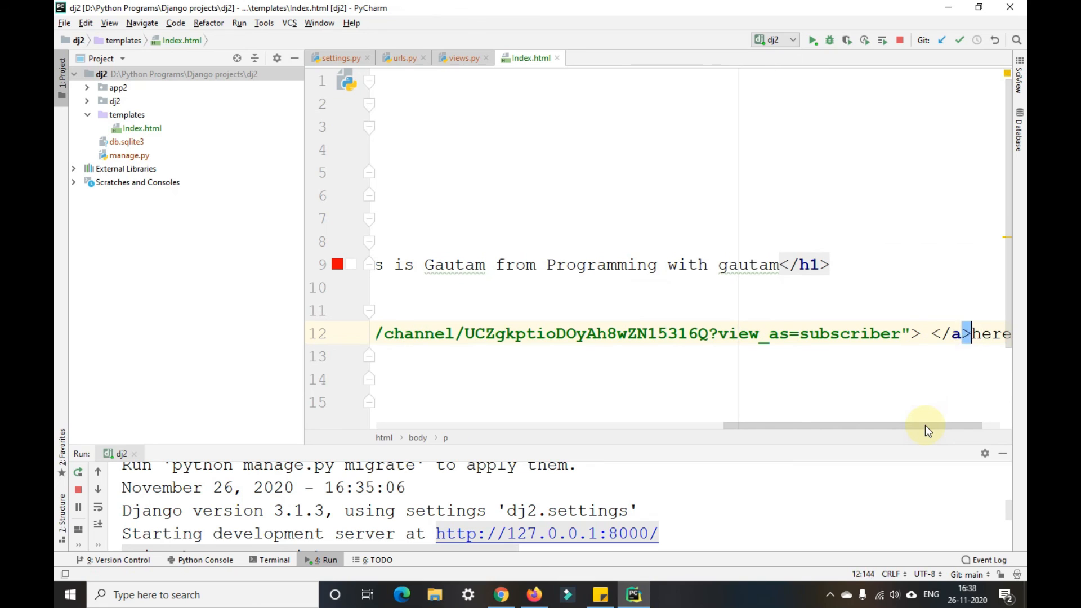
pyautogui.doubleClick(960, 334)
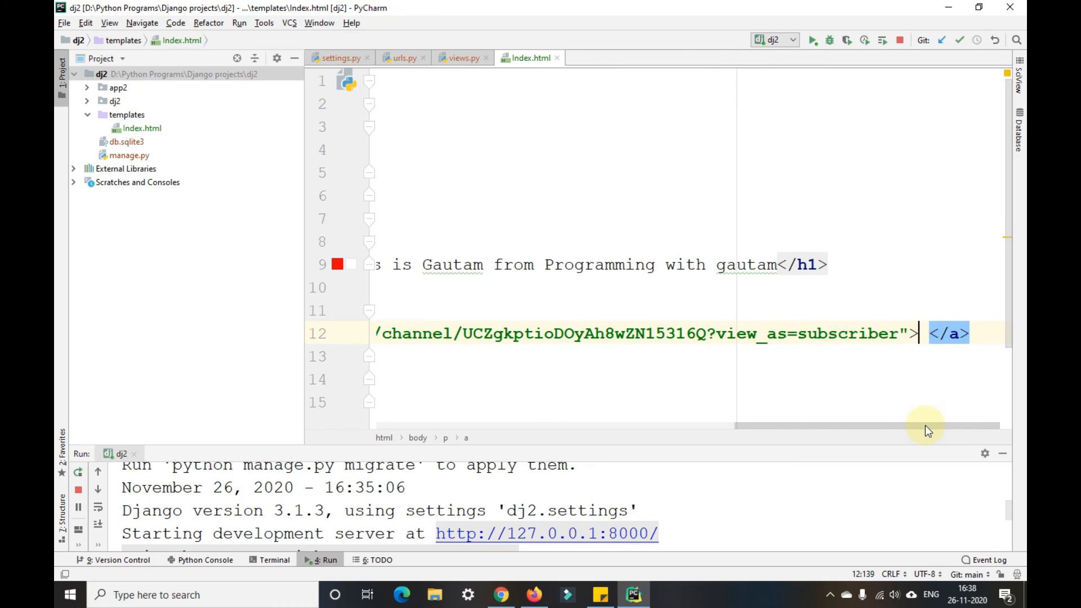
pyautogui.tripleClick(620, 334)
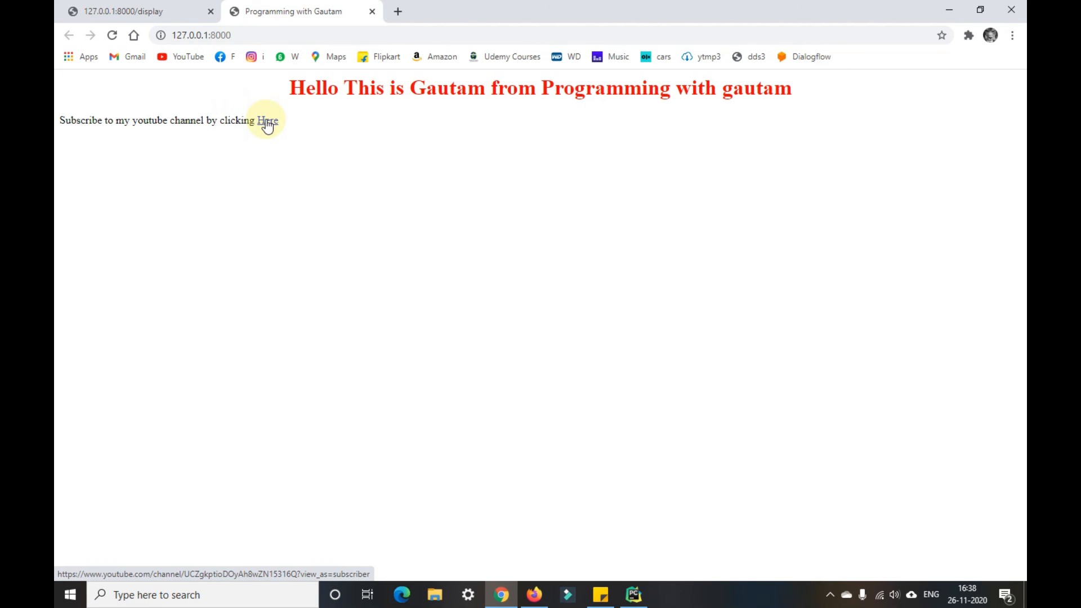
# - Return to PyCharm's urls.py and show the dj2 server's GET request log in the Run panel
pyautogui.click(266, 121)
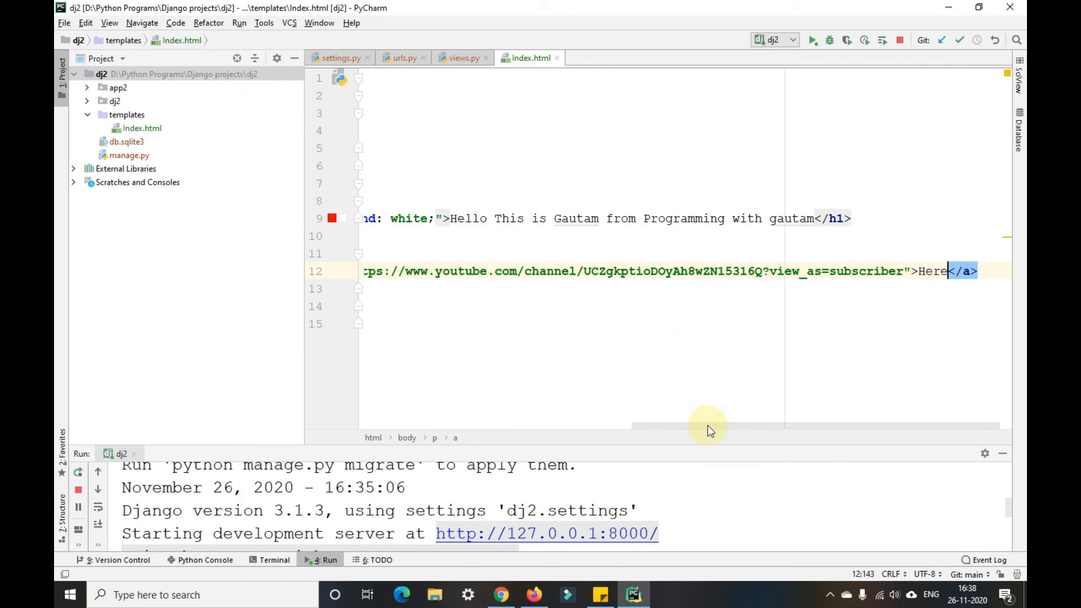
pyautogui.click(402, 57)
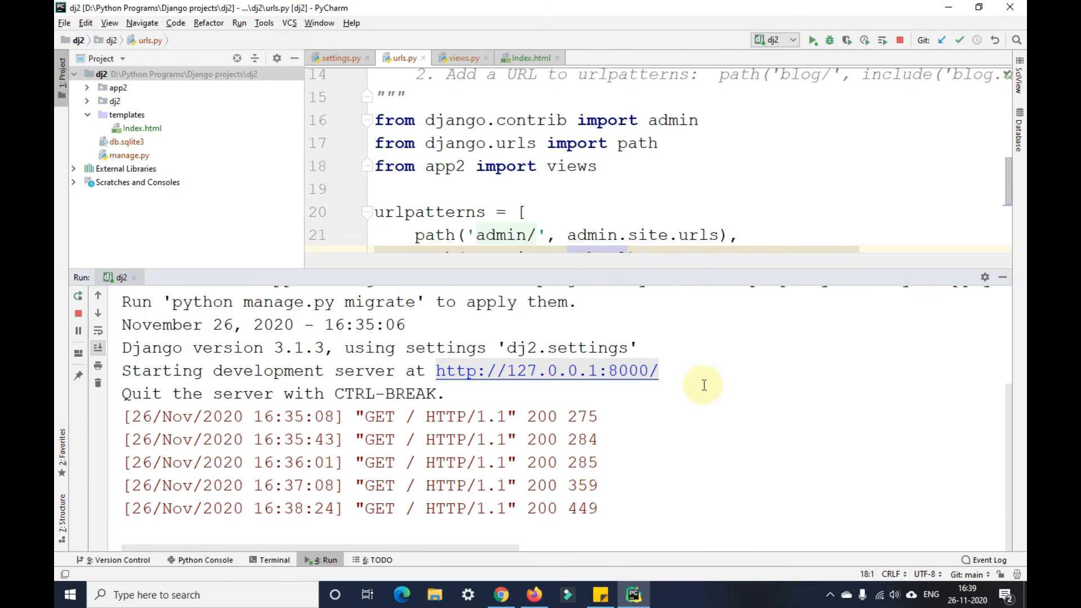